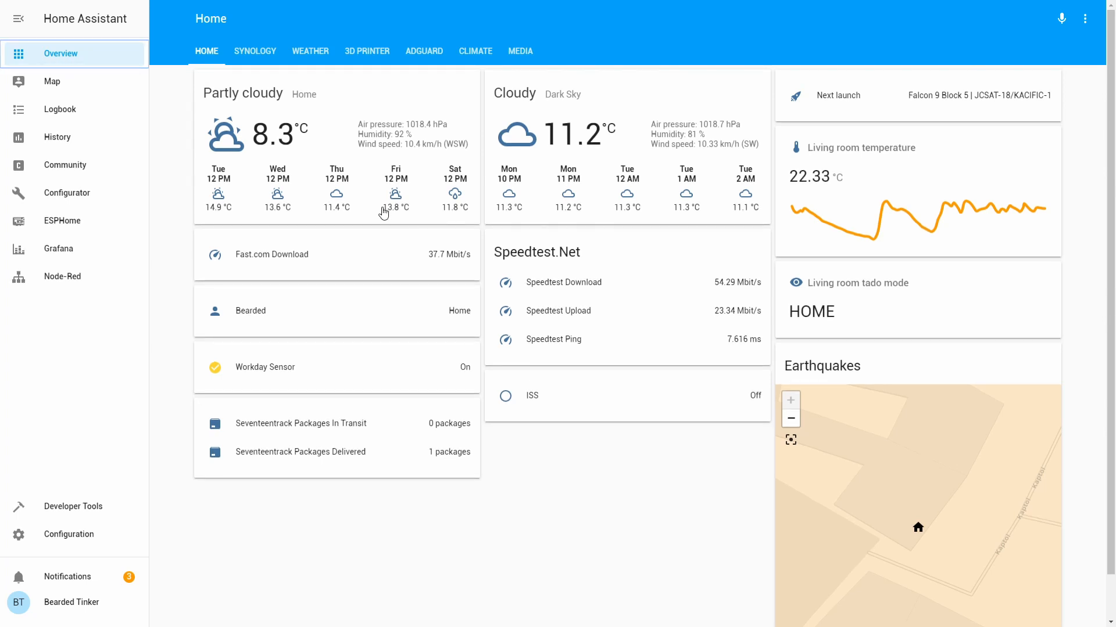
mouse_move(390, 233)
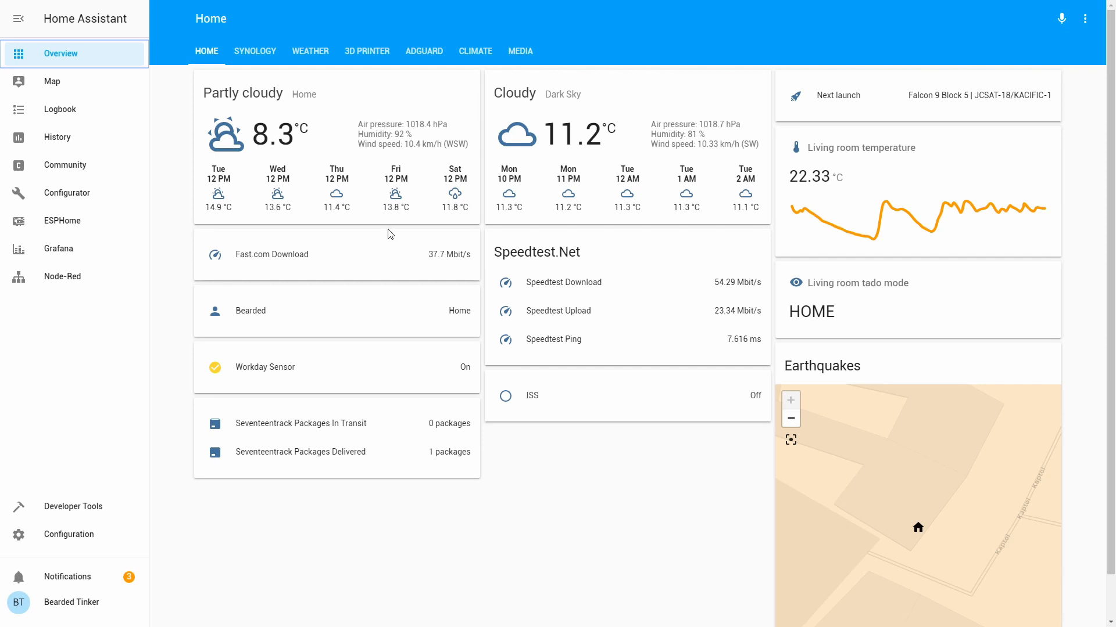
mouse_move(368, 243)
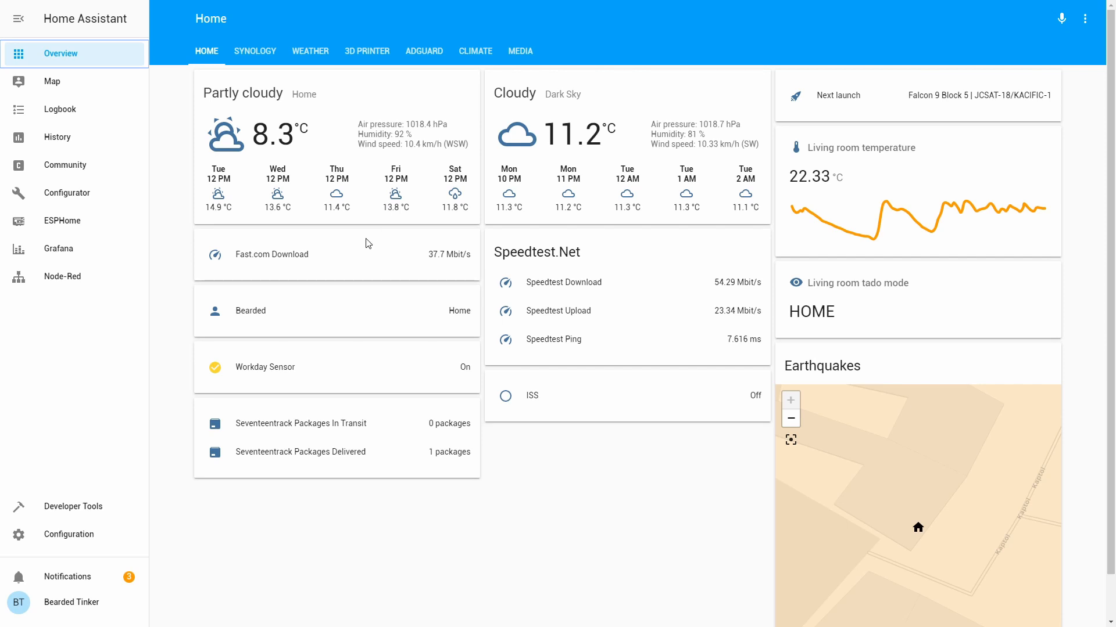
mouse_move(249, 553)
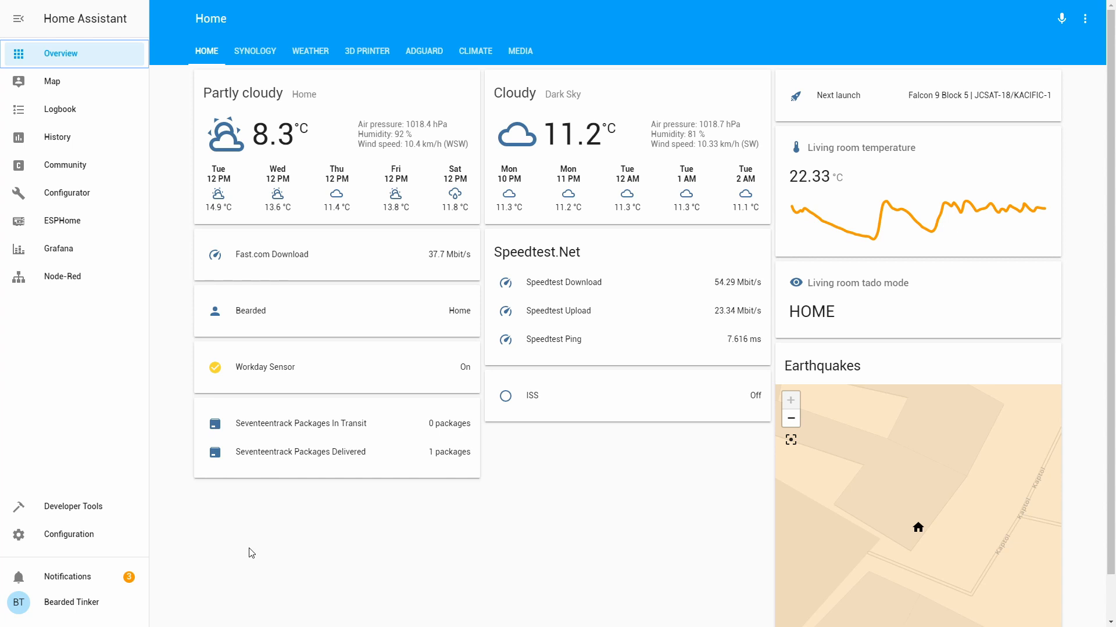
mouse_move(106, 534)
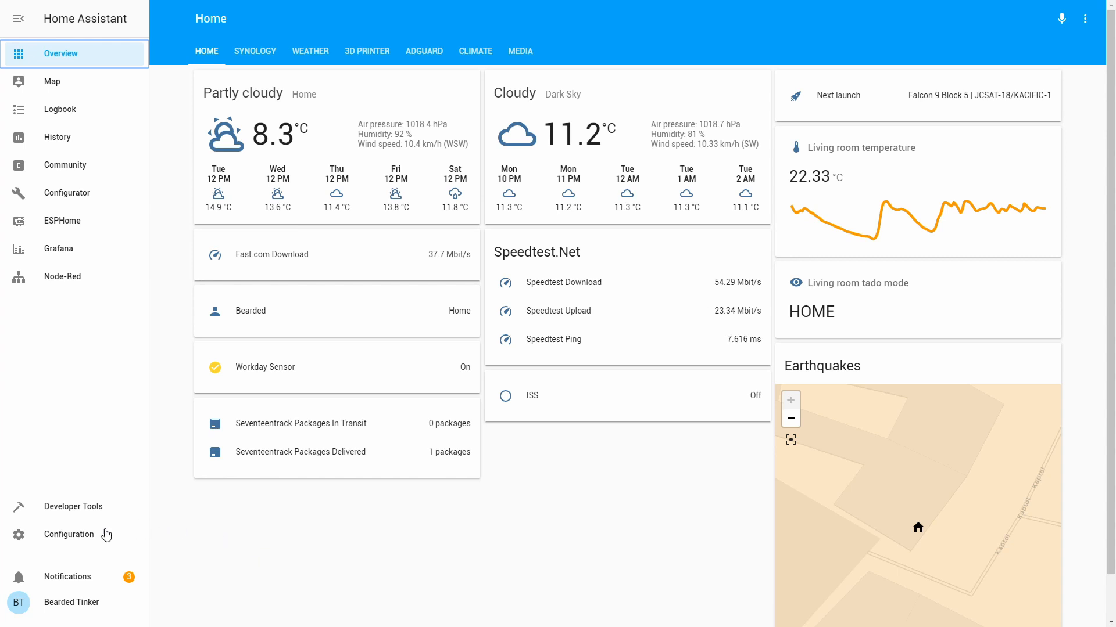
Add the WWLLN integration at latitude 45.81444, longitude 15.97798 with radius 25
left_click(69, 535)
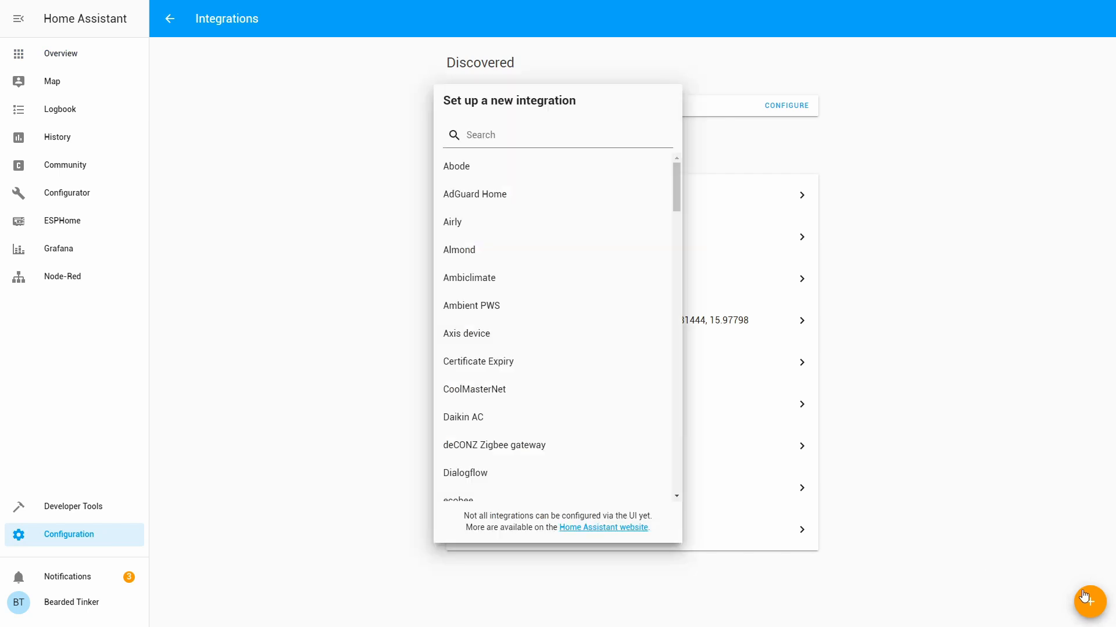
scroll("down", 3)
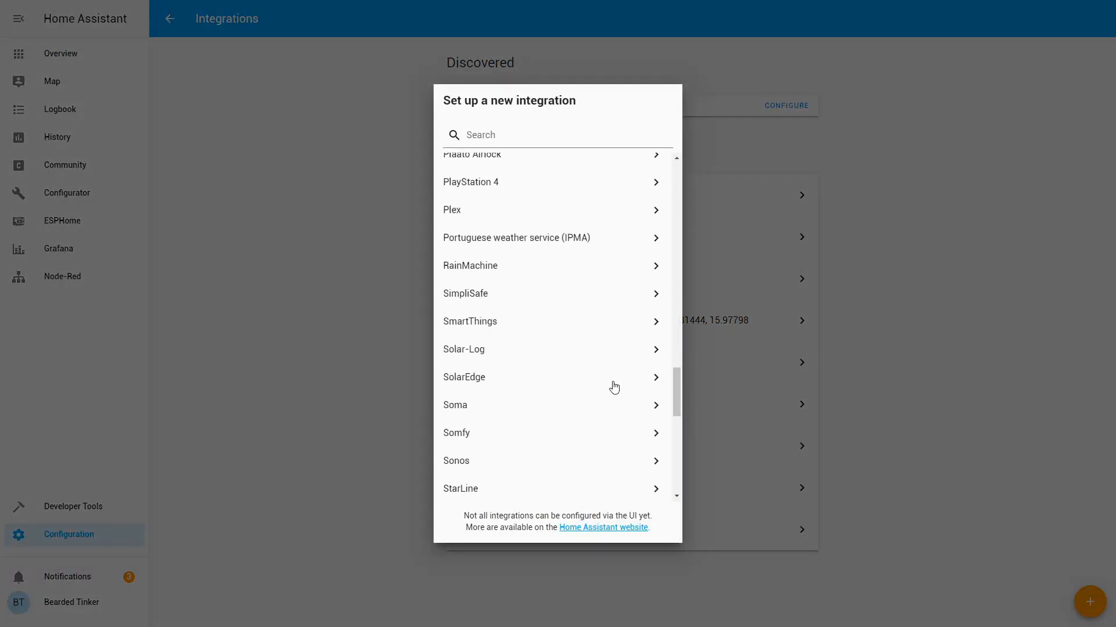
scroll("down", 3)
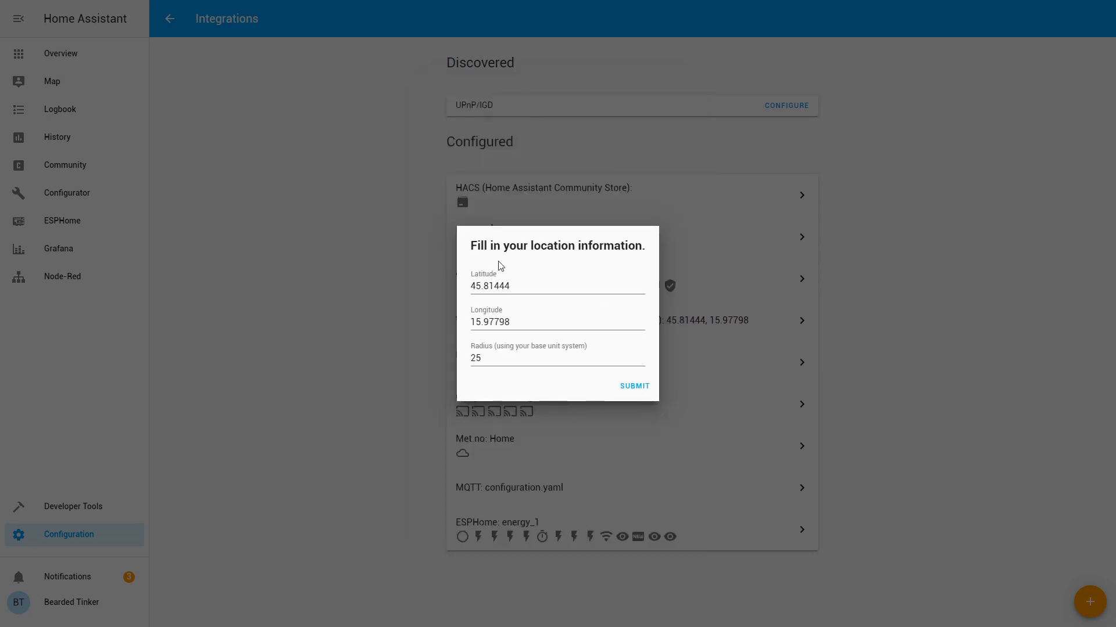
mouse_move(458, 307)
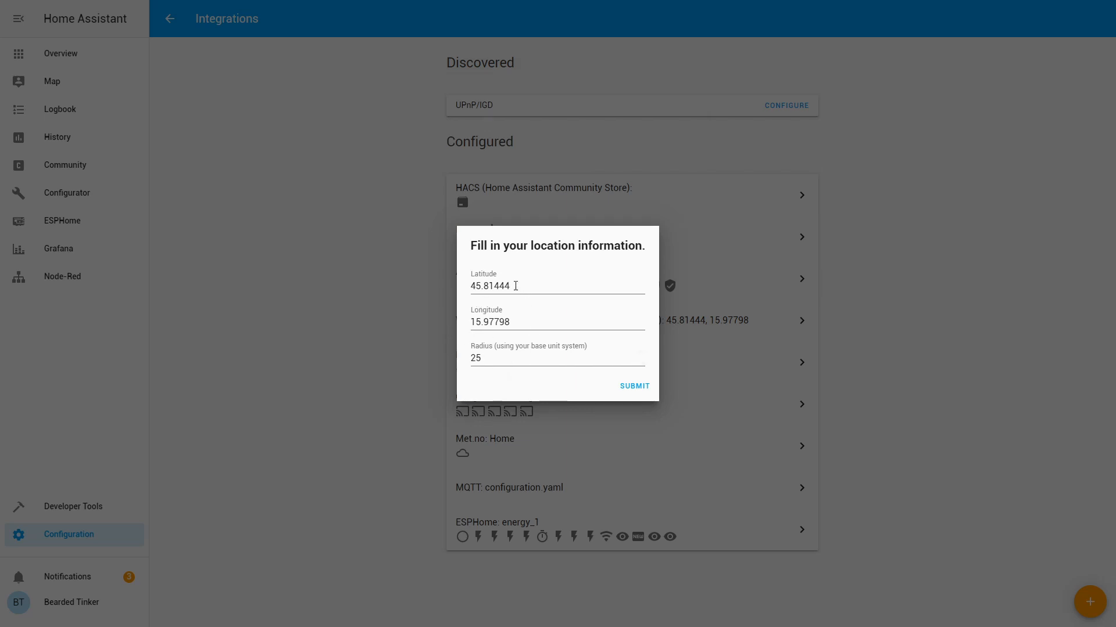
mouse_move(464, 374)
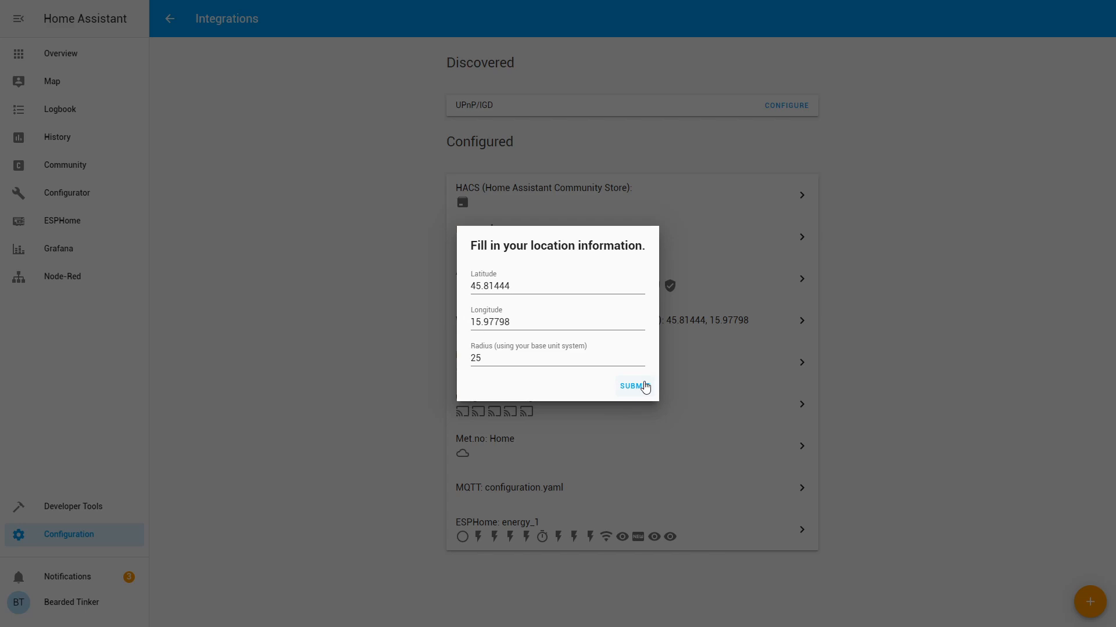
left_click(633, 386)
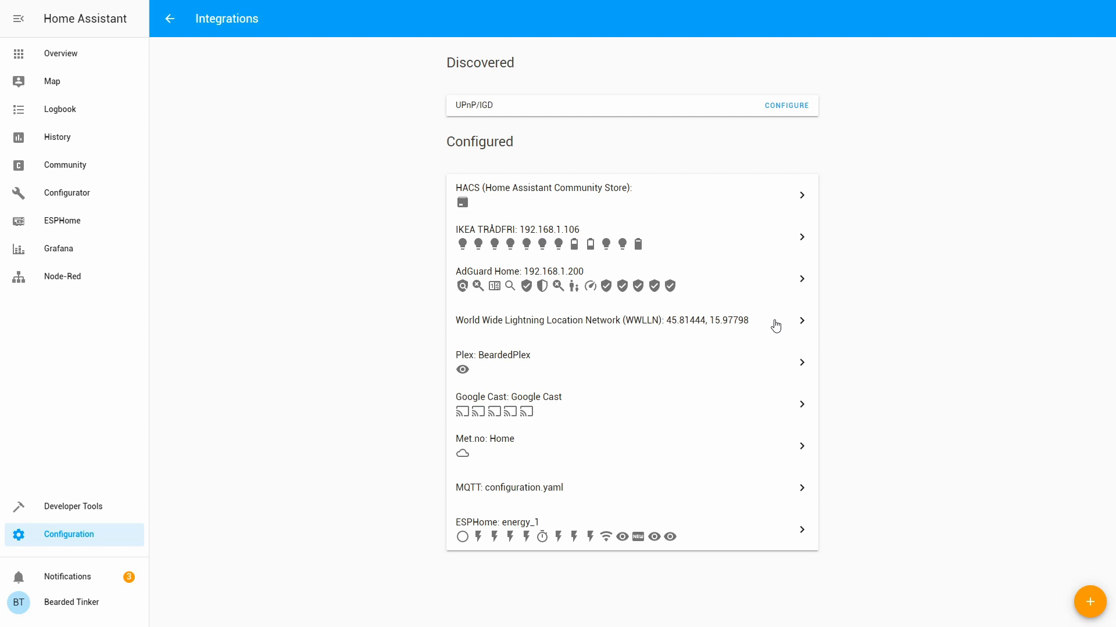
Return to the Home overview dashboard
left_click(60, 52)
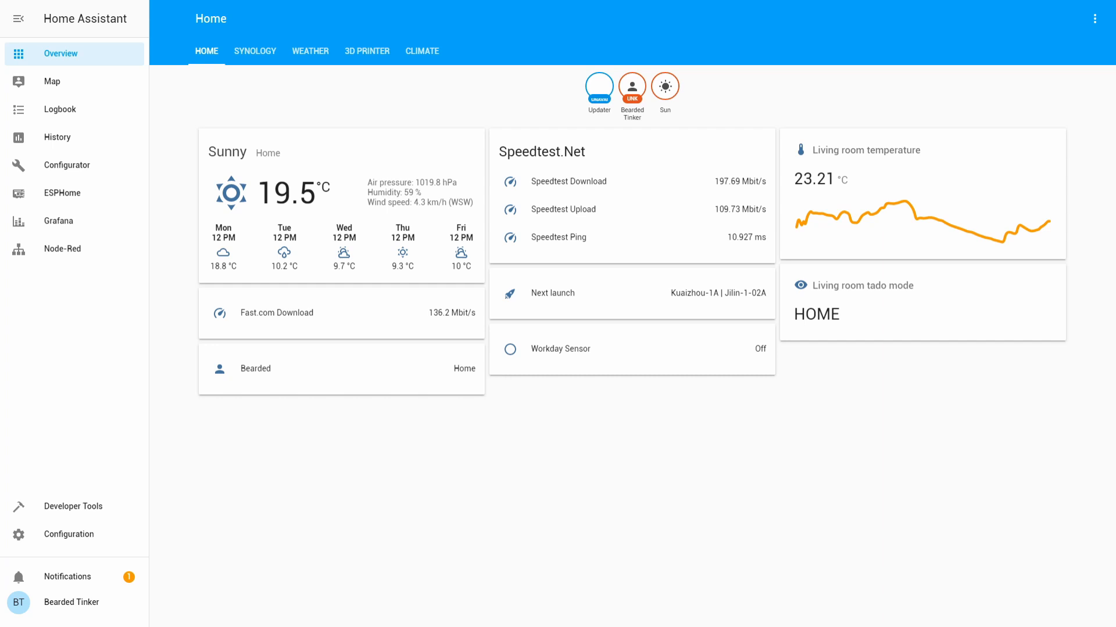
Start a wwlln: section with radius: 100 at the end of configuration.yaml
left_click(69, 164)
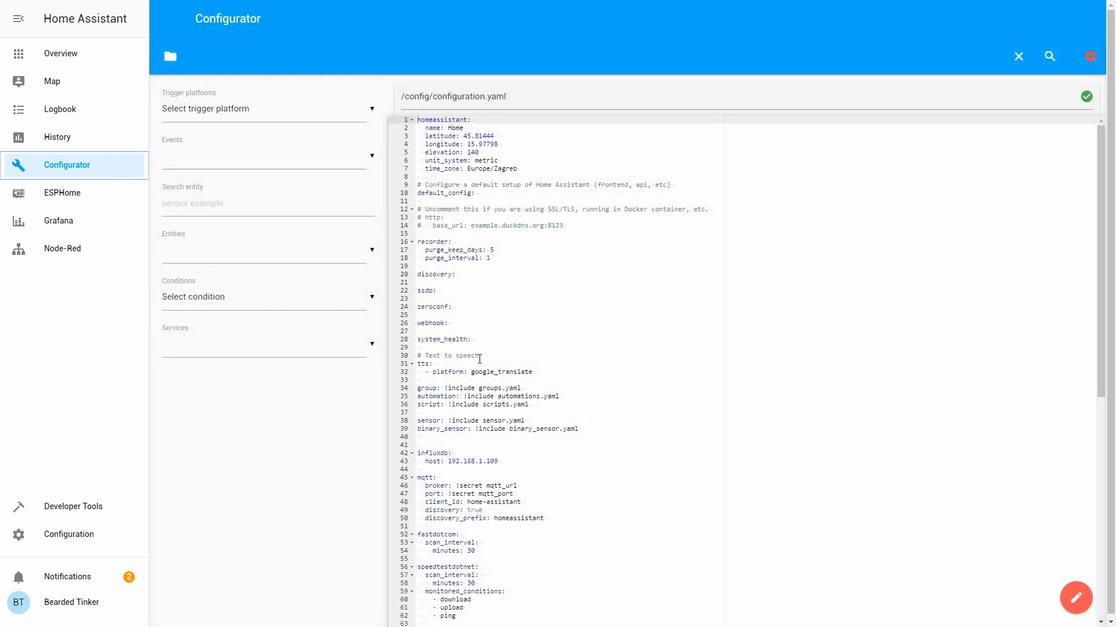
scroll("down", 3)
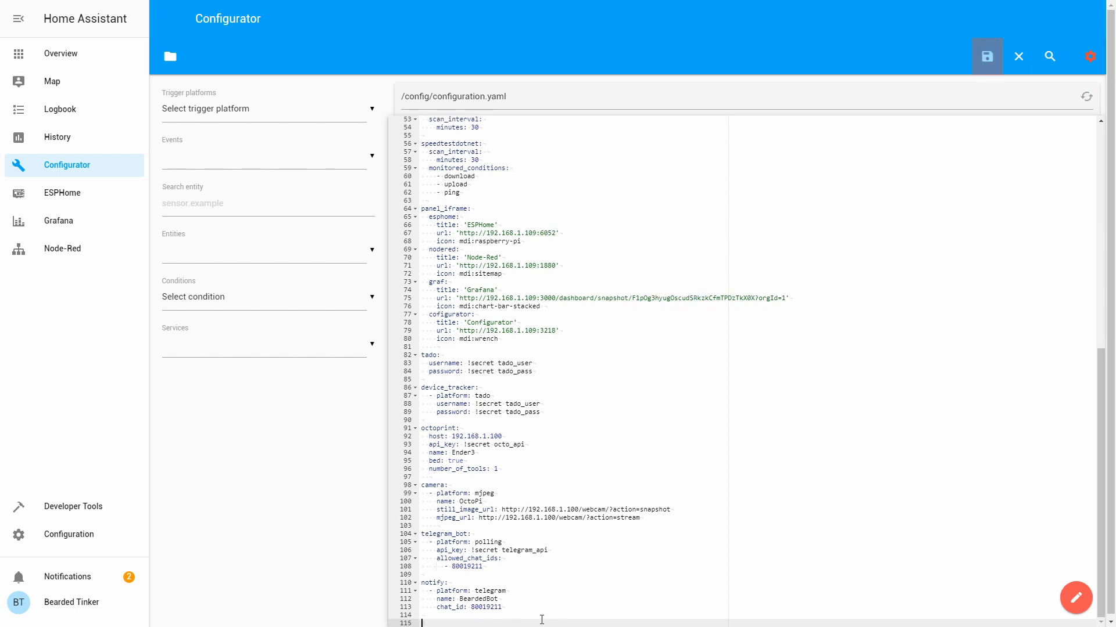
left_click(987, 56)
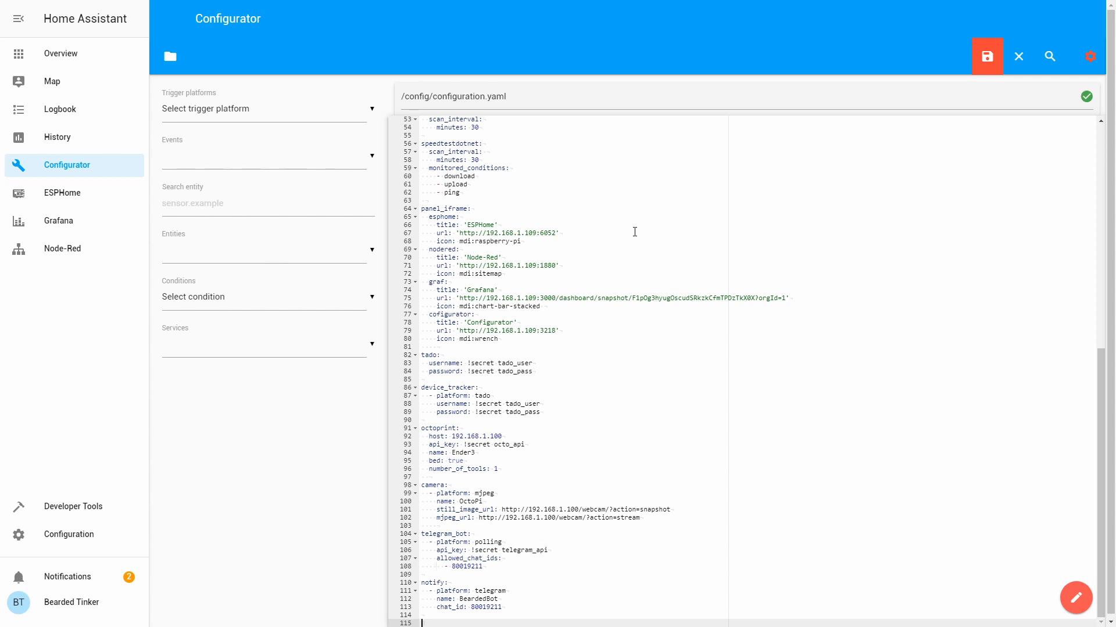
type("w")
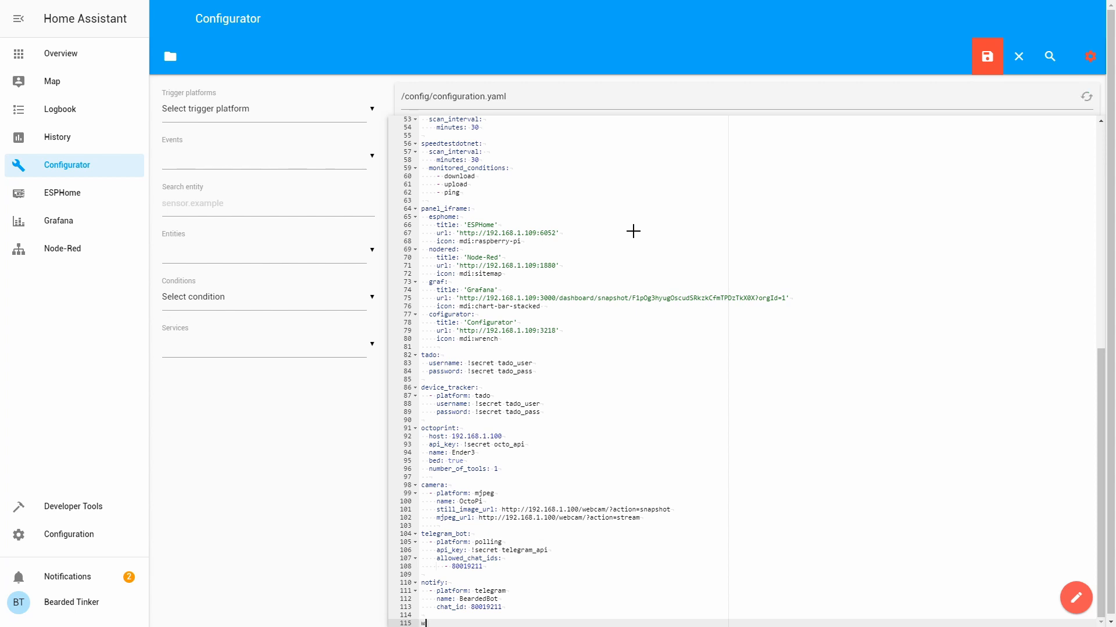
type("w11")
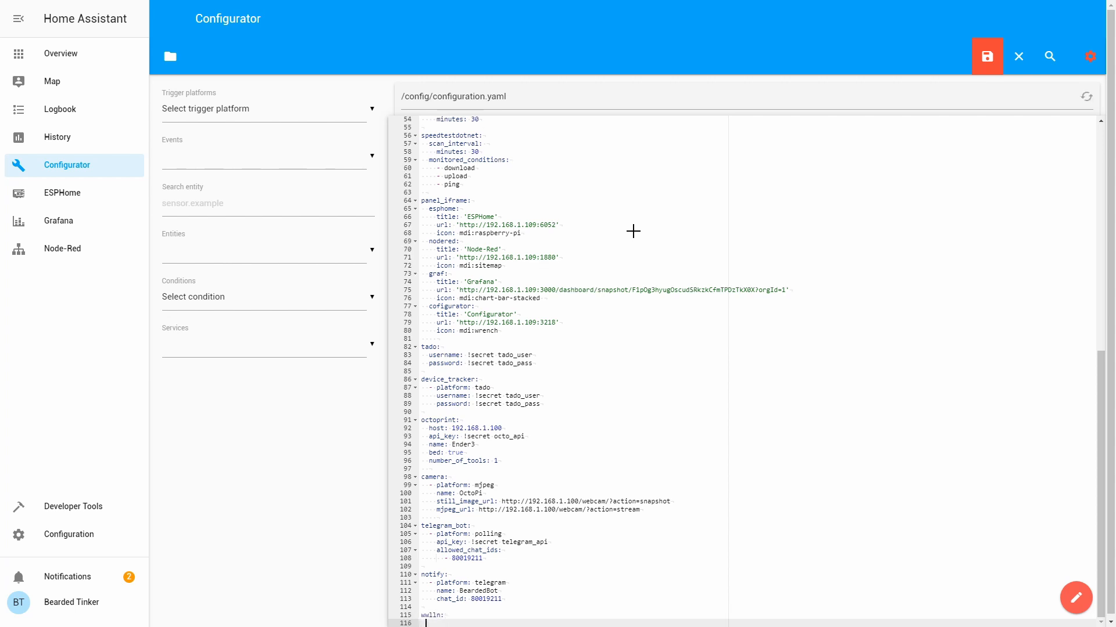
left_click(986, 56)
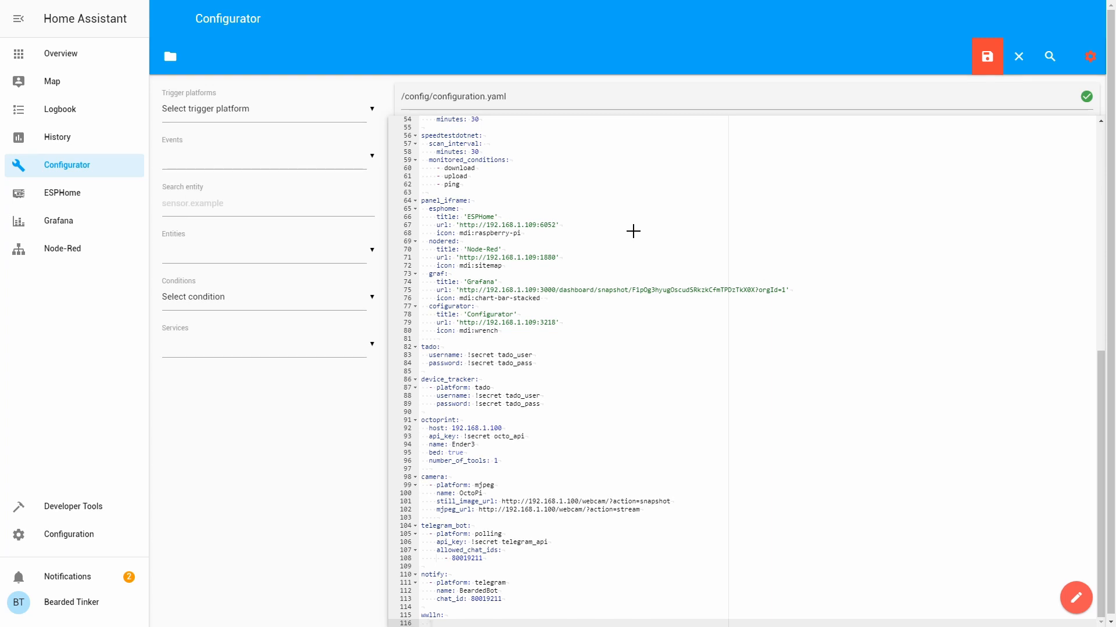
type("ra")
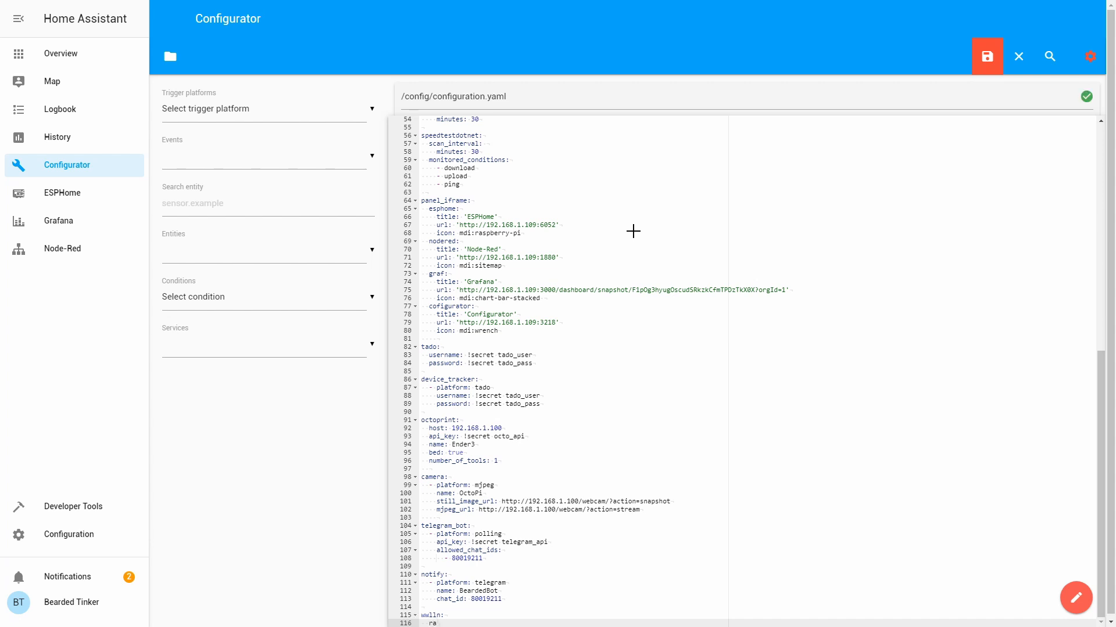
type("radius:")
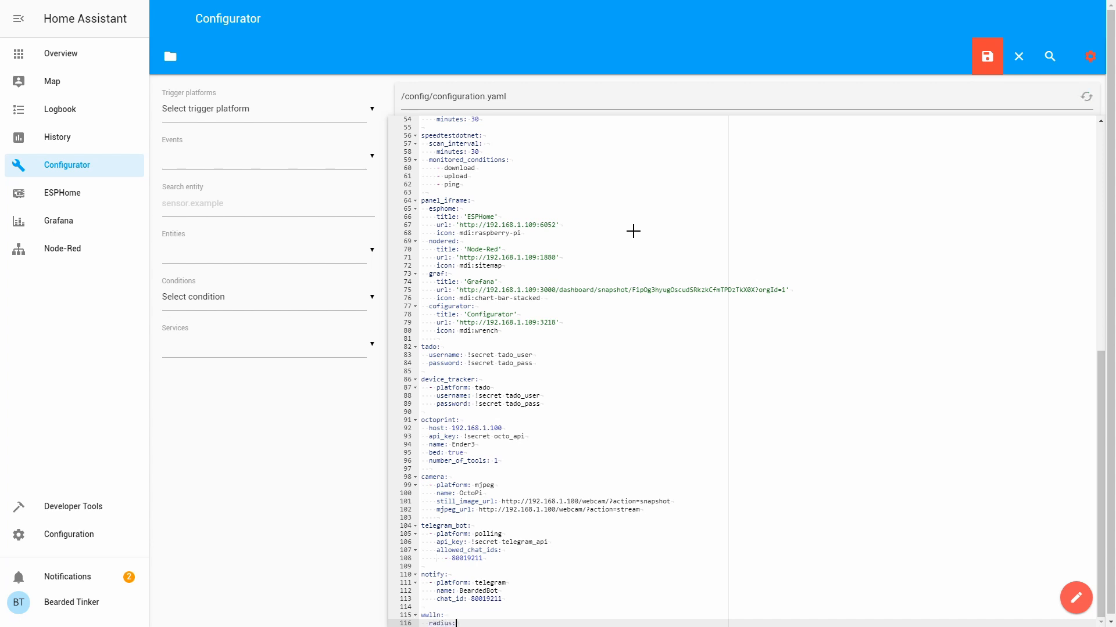
left_click(986, 56)
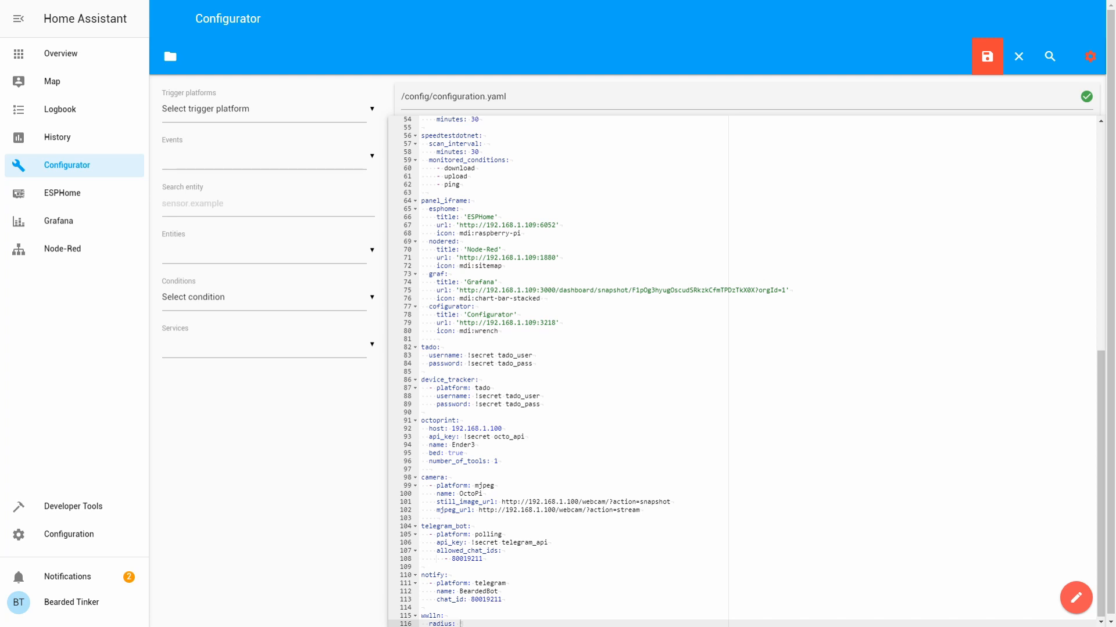
type("100")
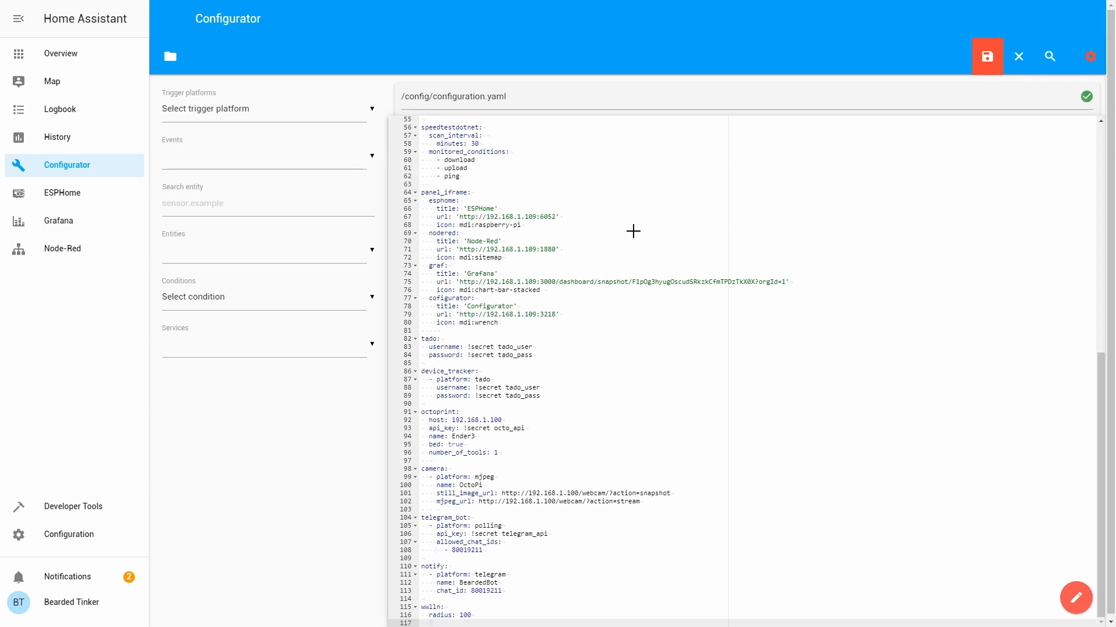
Add empty latitude: and longitude: keys under the wwlln section
type("1")
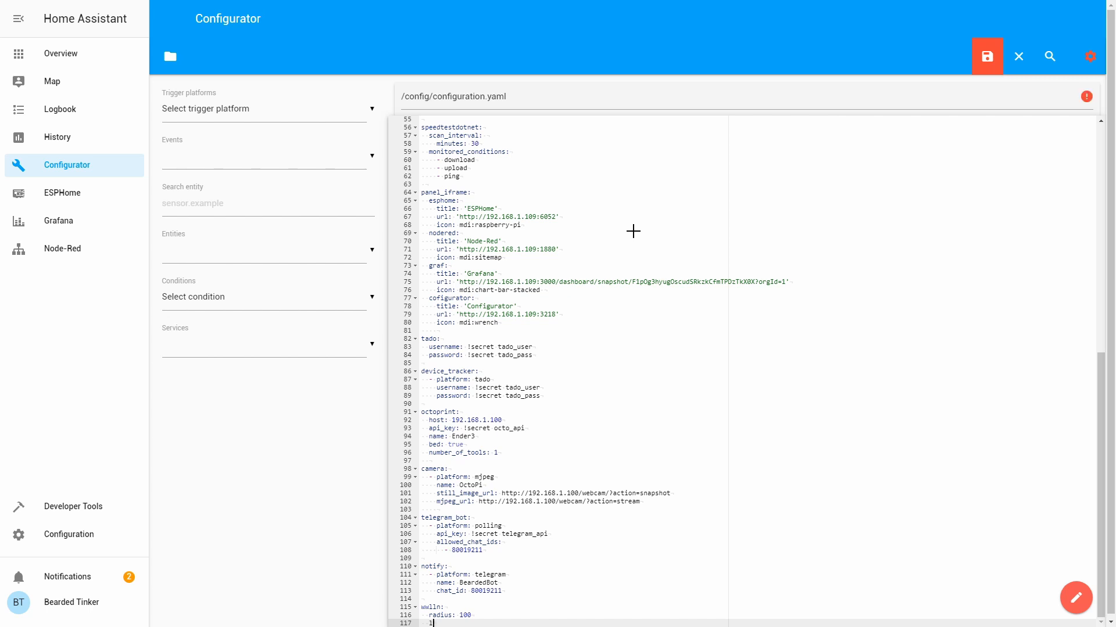
type("latitude:")
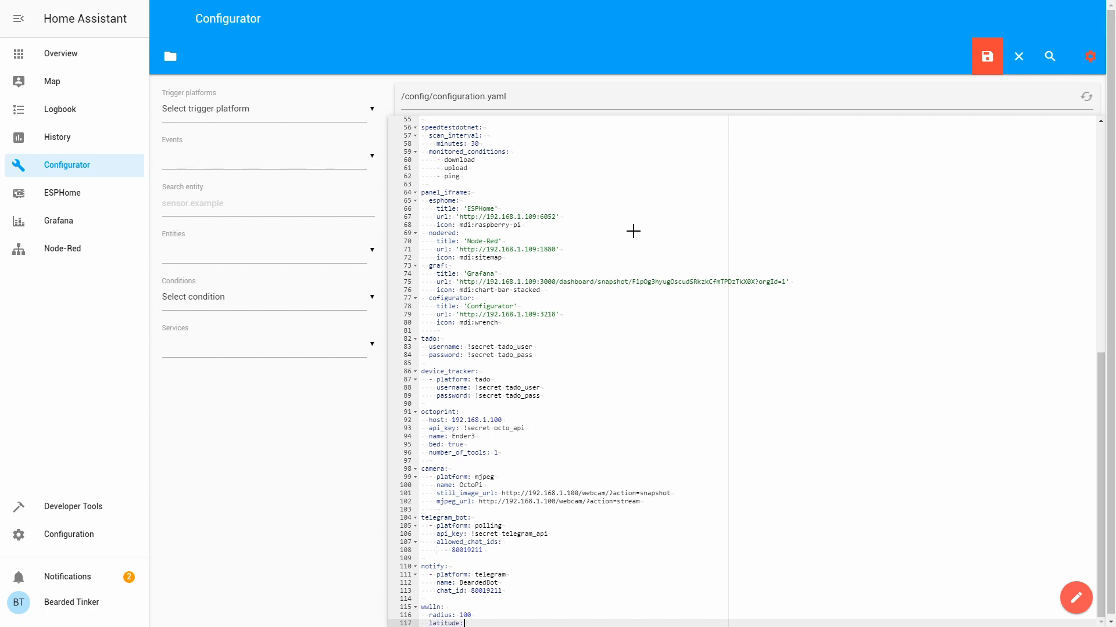
type("lon")
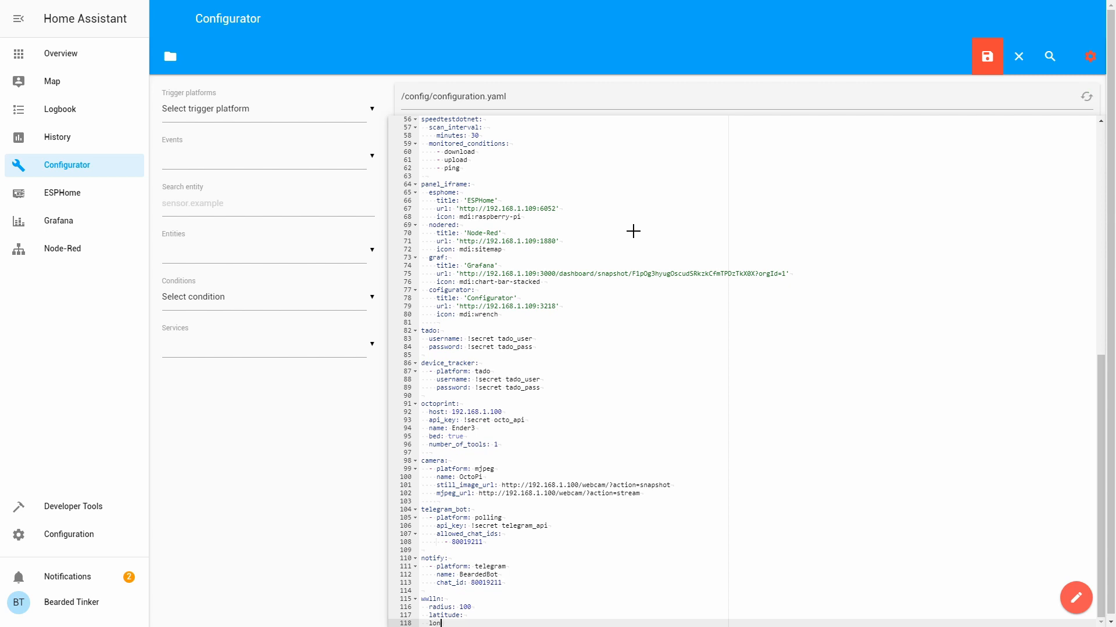
type("longitude:")
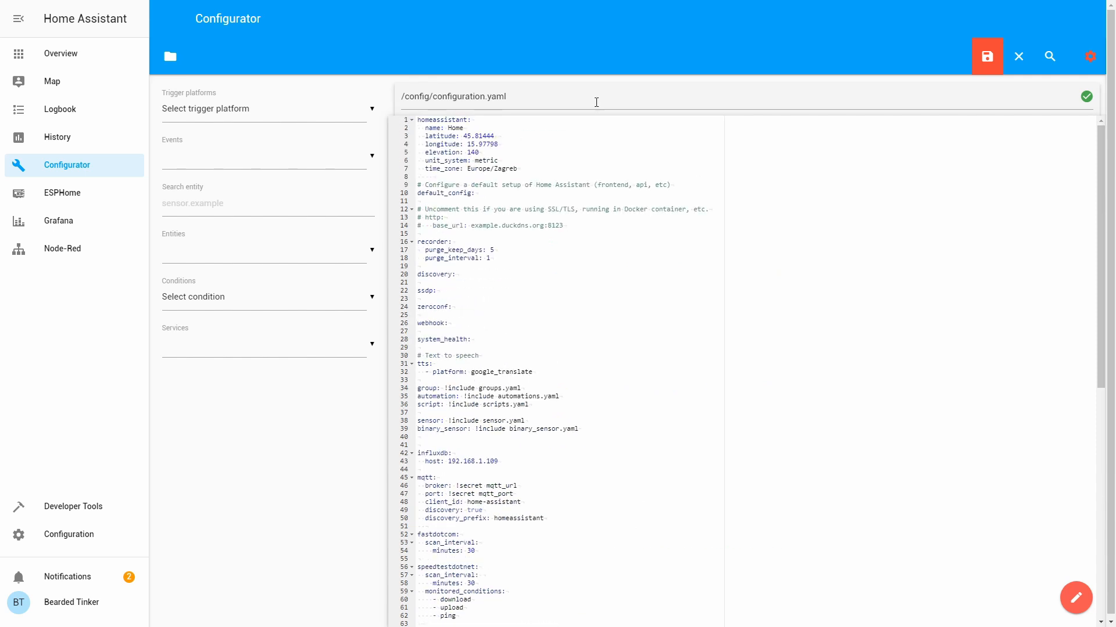
double_click(480, 136)
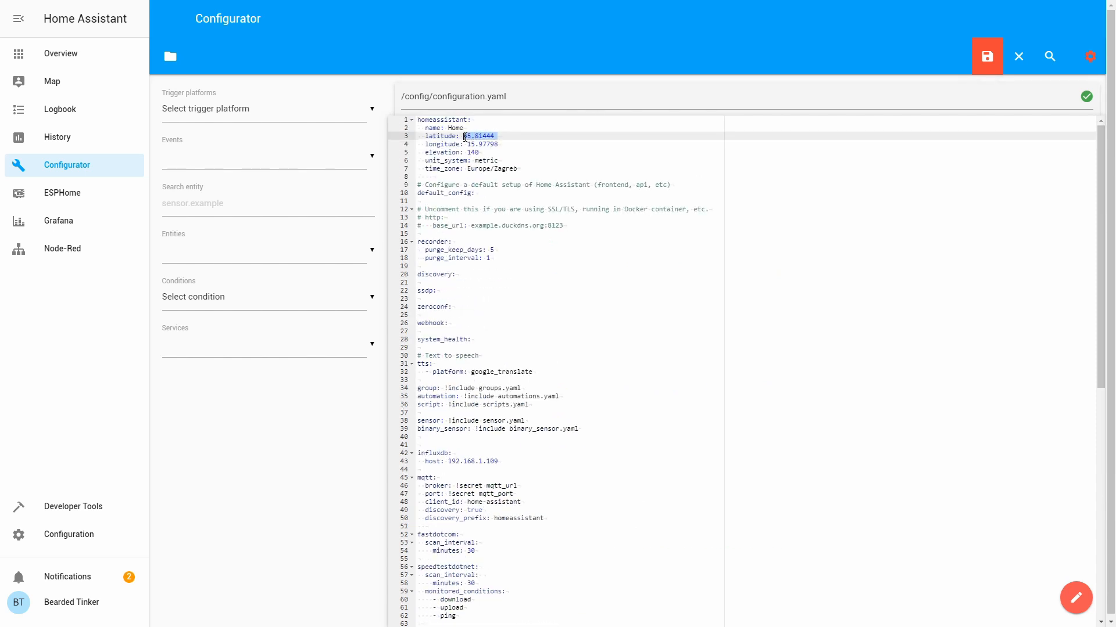
scroll("down", 3)
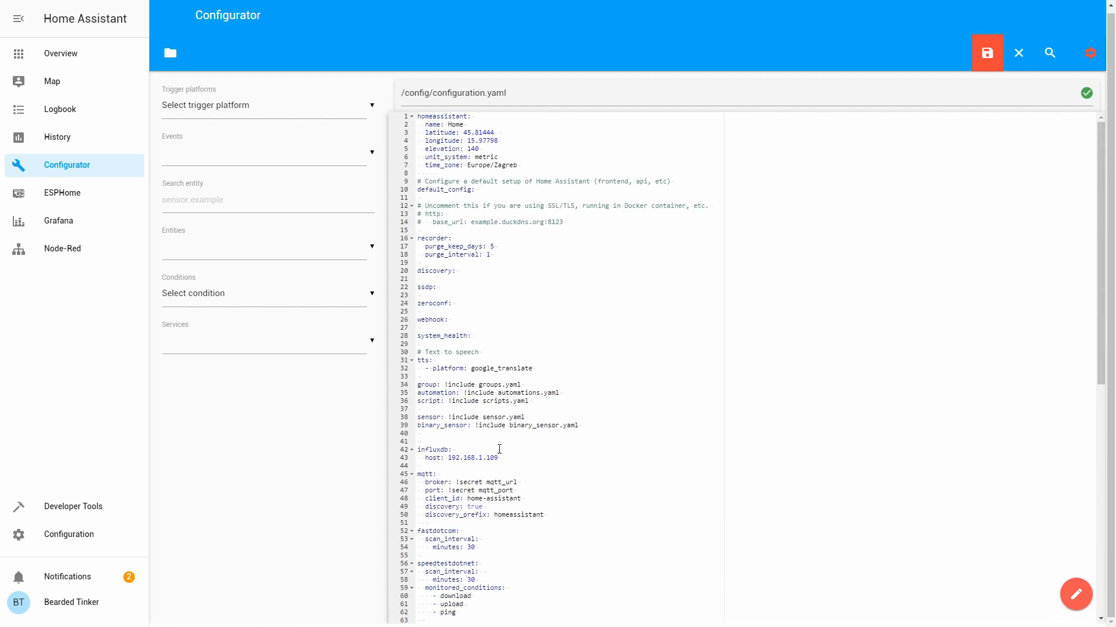
double_click(473, 140)
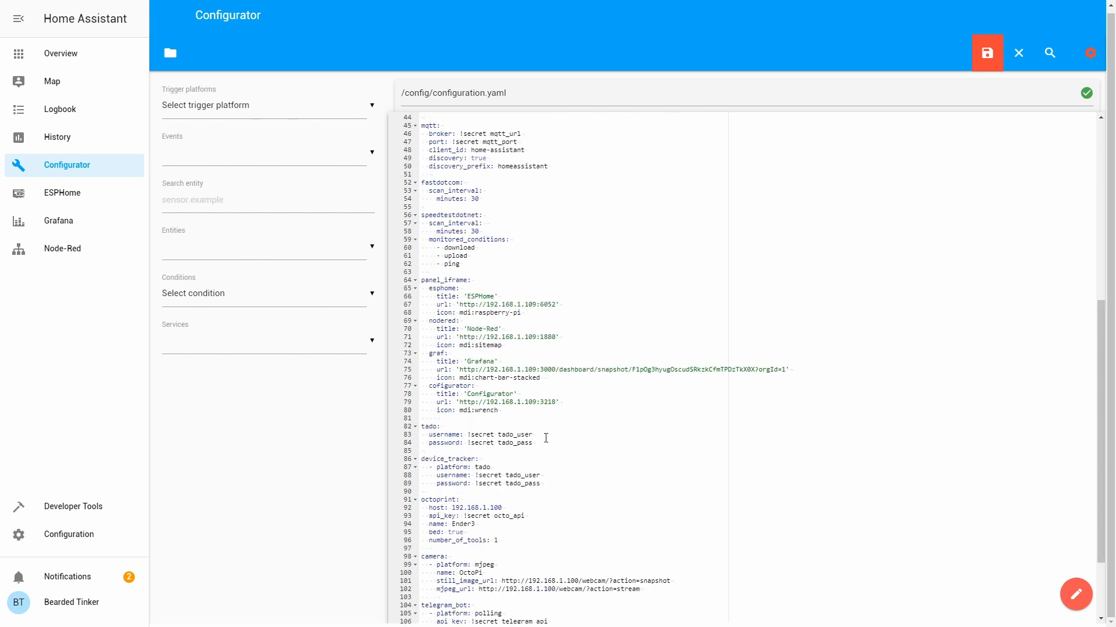
scroll("down", 3)
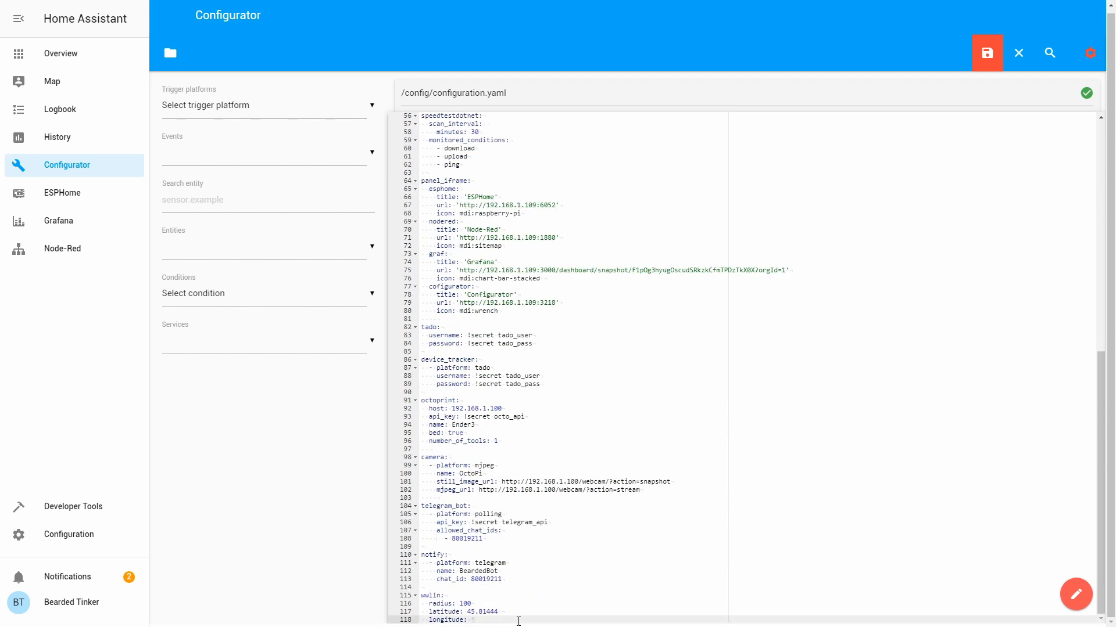
type("15.97798")
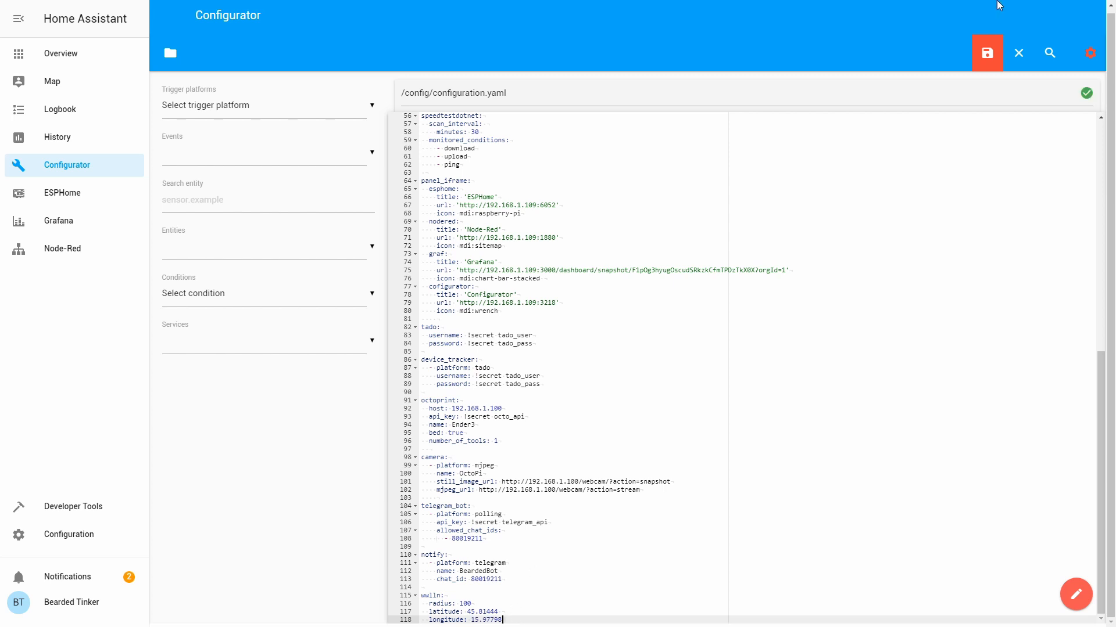
left_click(987, 52)
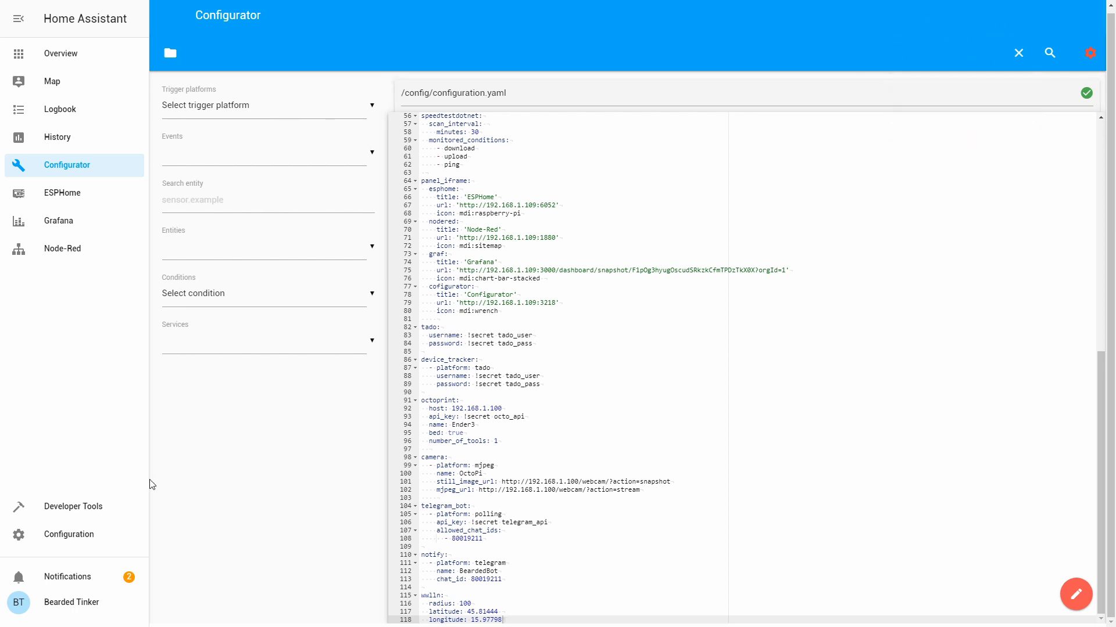
Validate the configuration in Server Control and restart Home Assistant
left_click(68, 535)
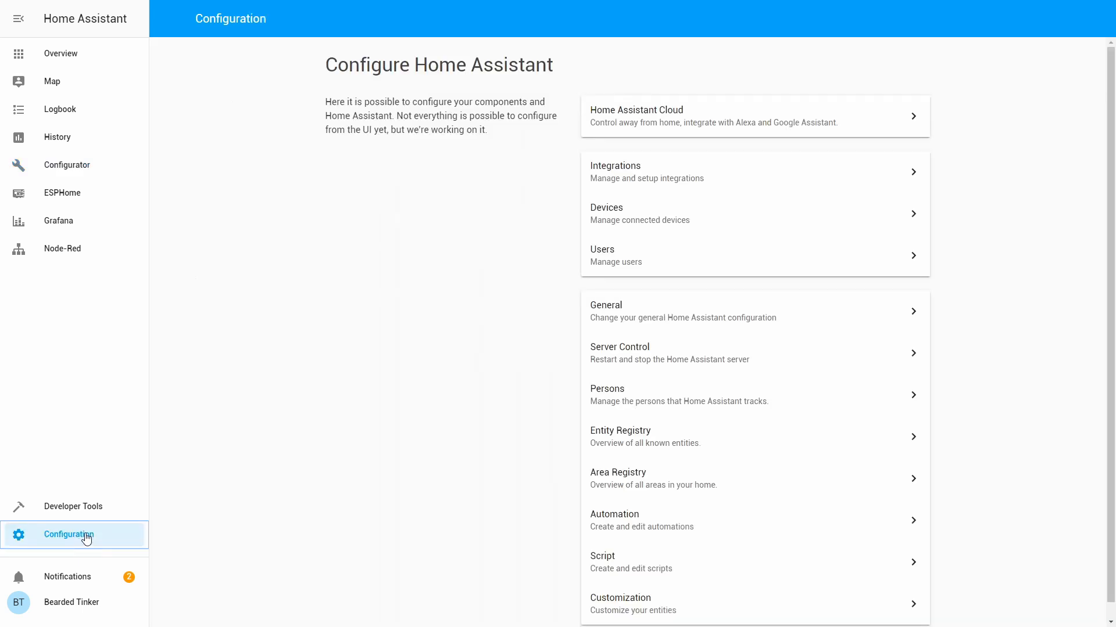
left_click(619, 353)
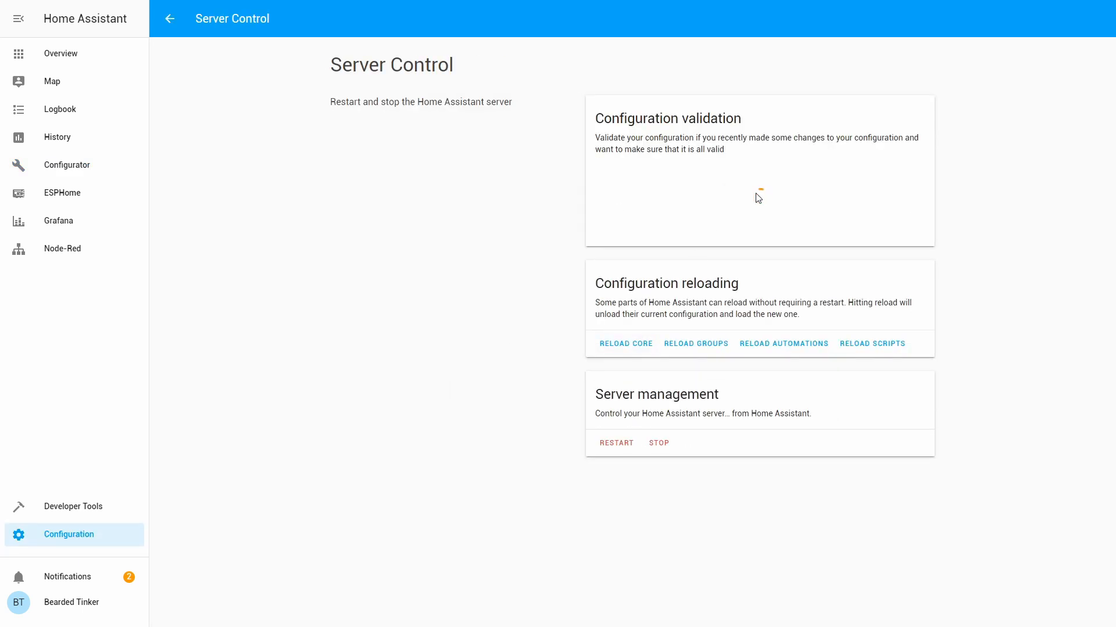
left_click(759, 197)
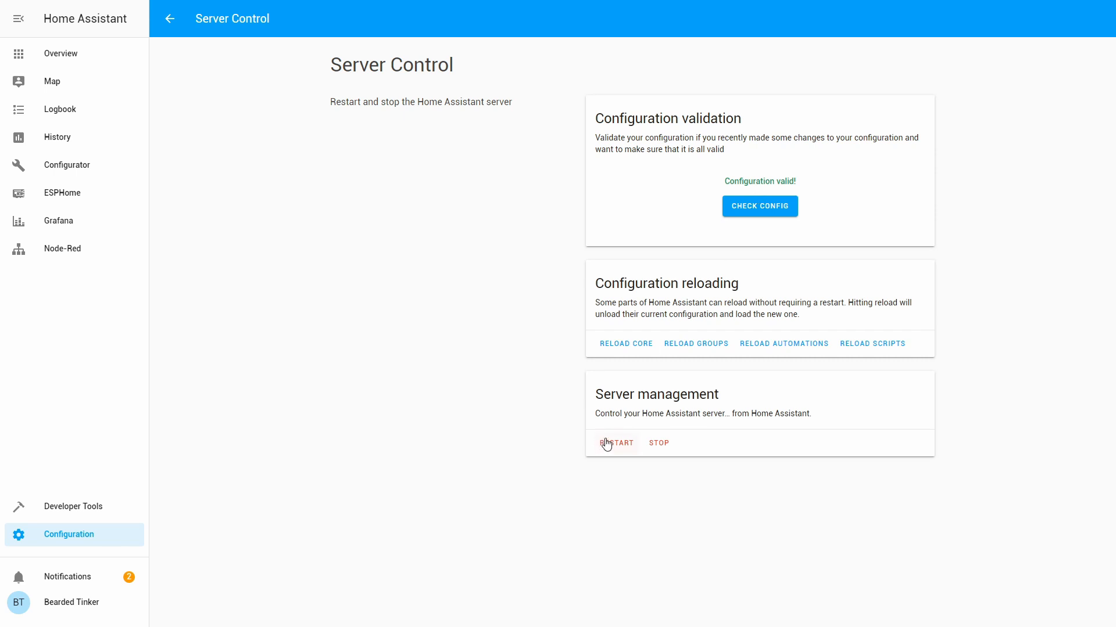
left_click(616, 442)
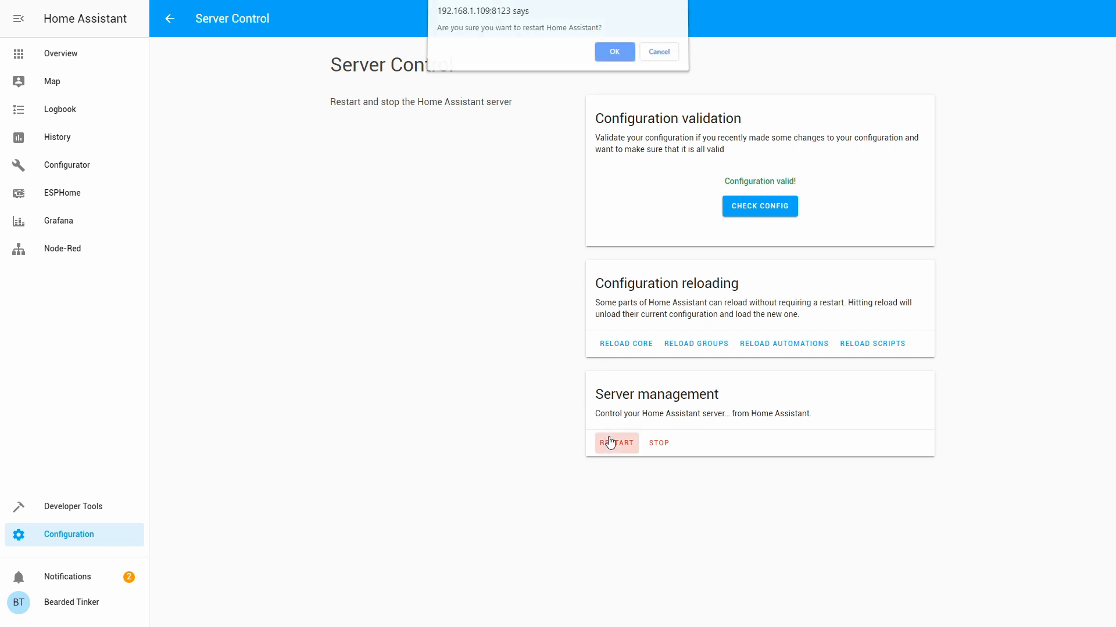
left_click(613, 51)
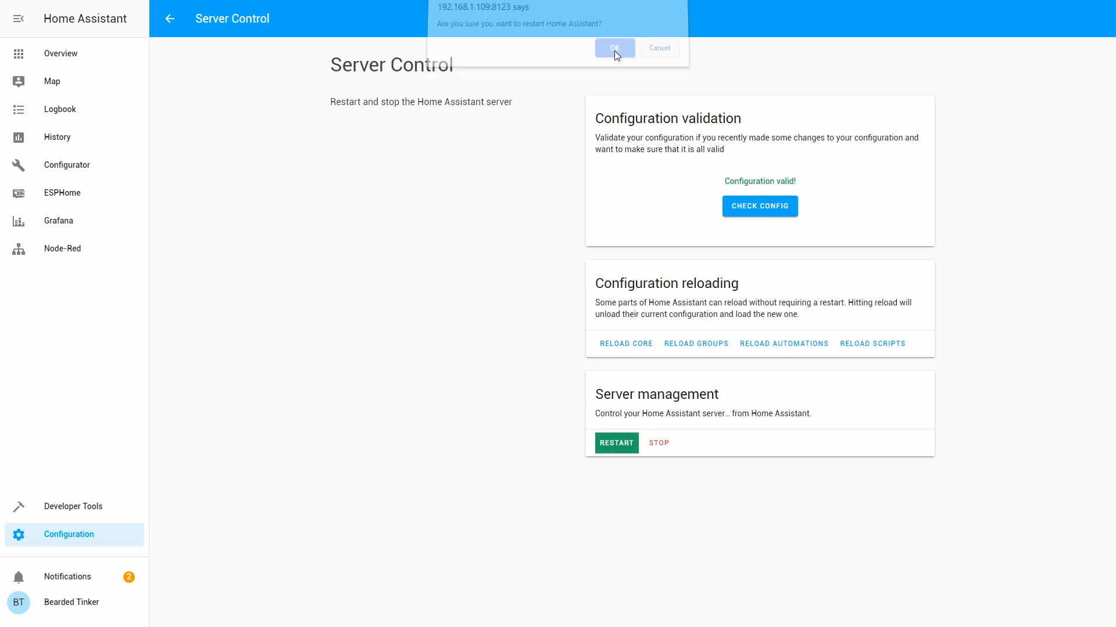
left_click(613, 48)
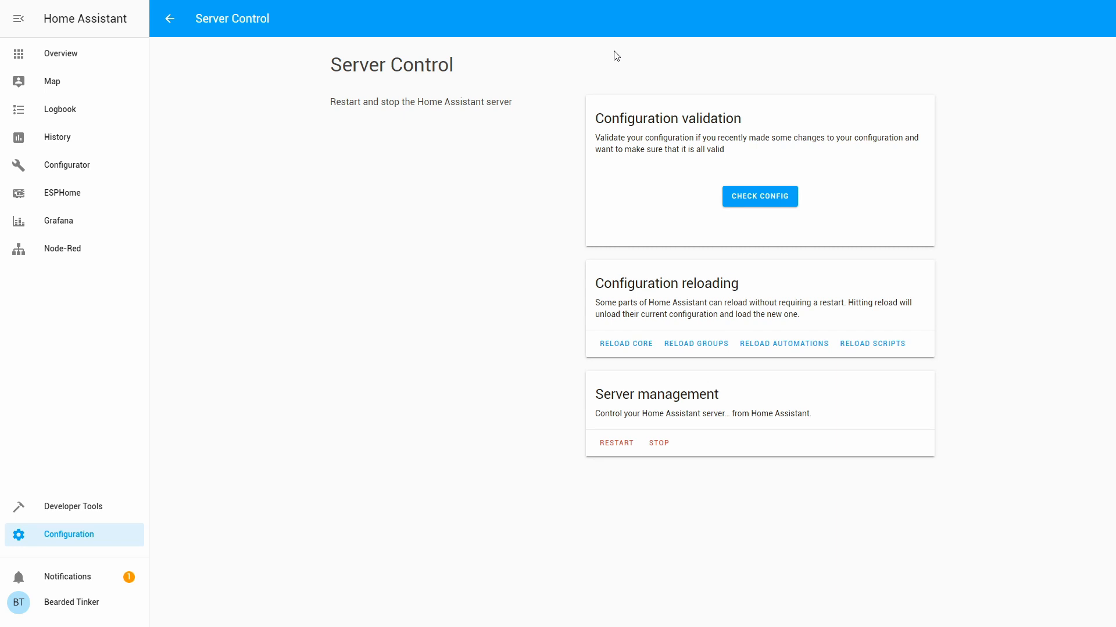
mouse_move(59, 474)
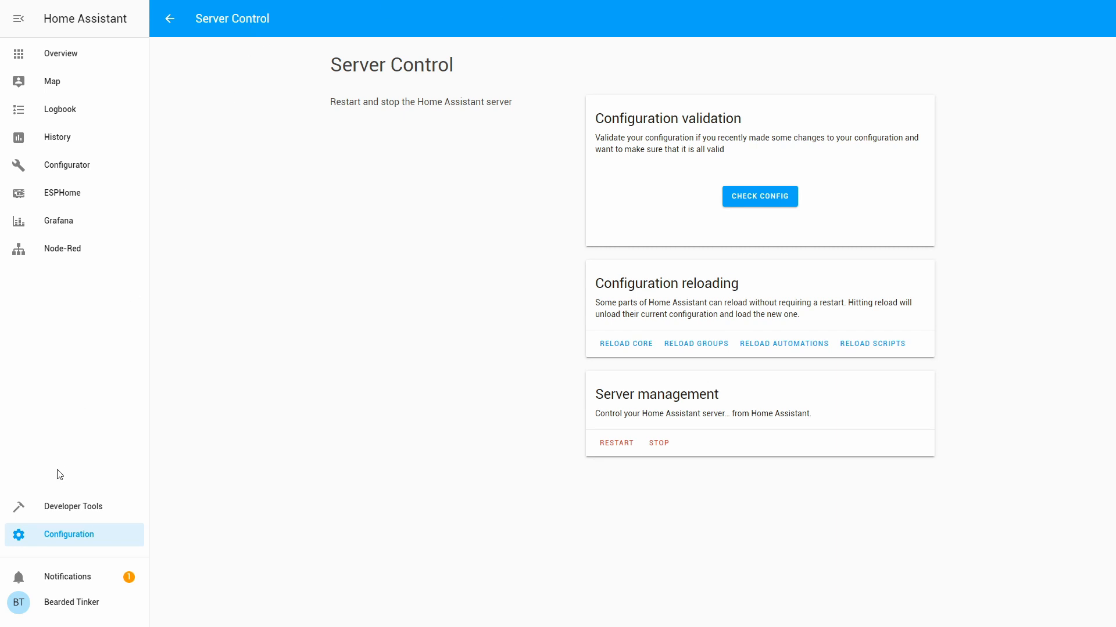
Review the server log in Developer Tools, then view the Map with the Zagreb home marker
left_click(73, 505)
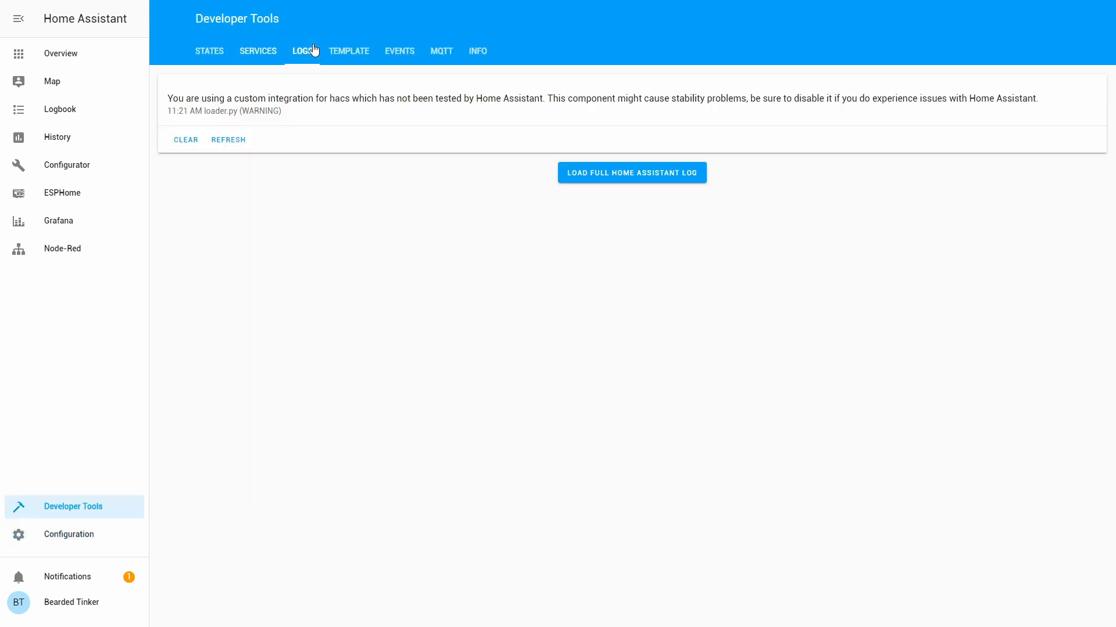
mouse_move(270, 146)
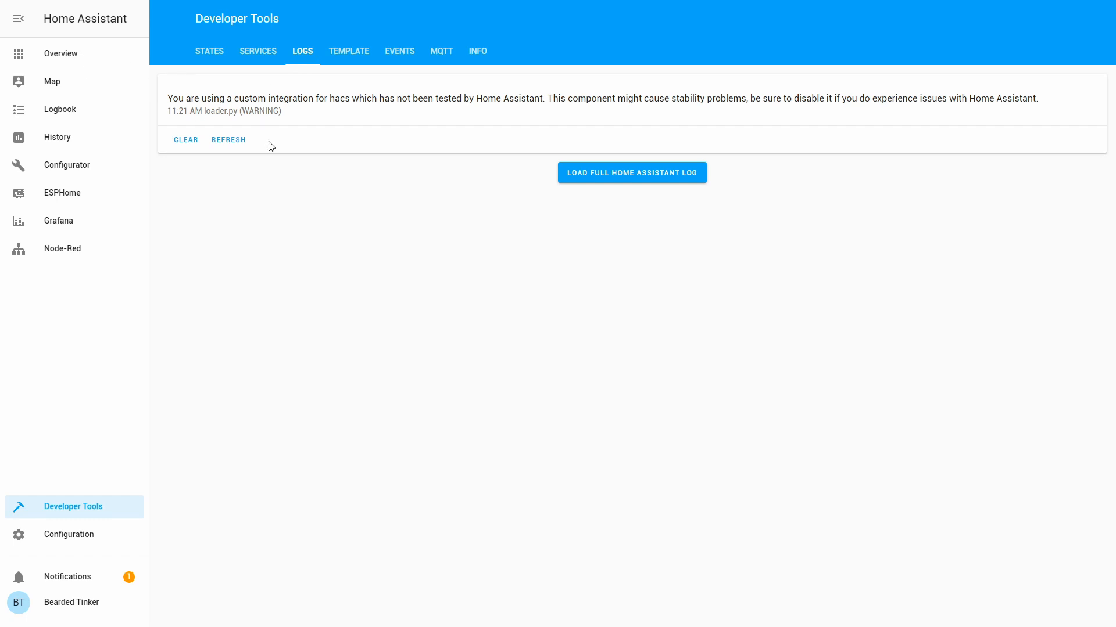
mouse_move(461, 50)
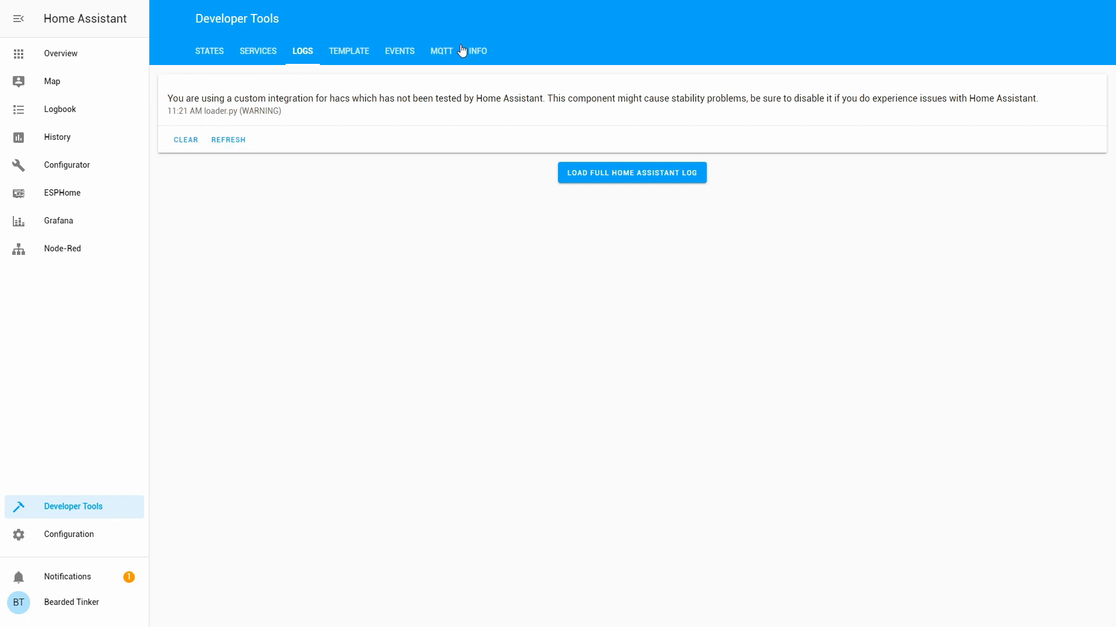
left_click(52, 80)
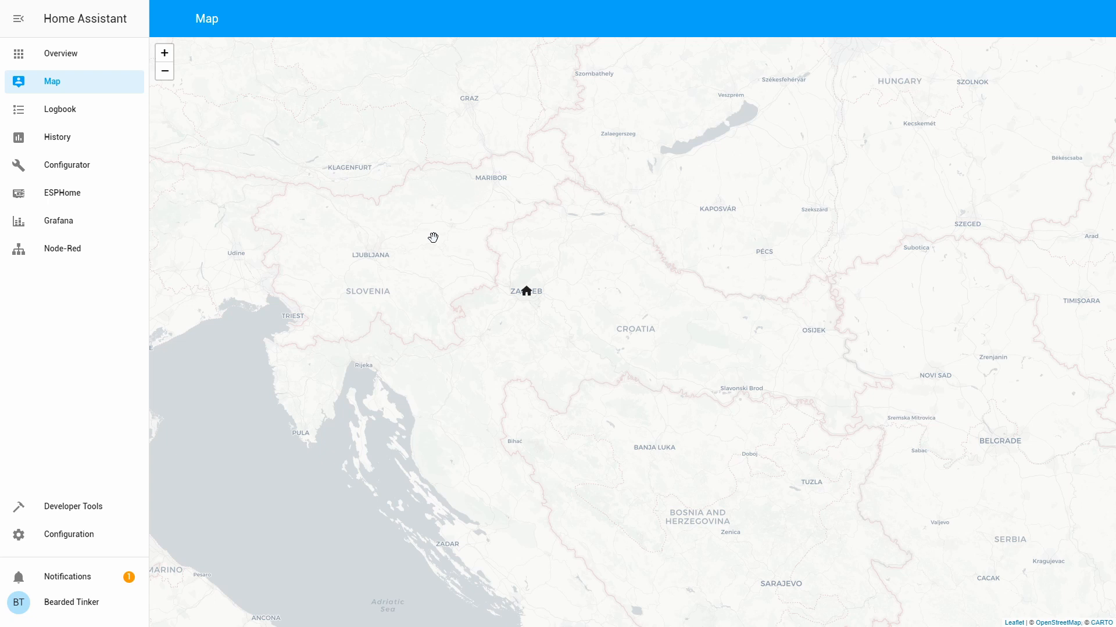
mouse_move(130, 576)
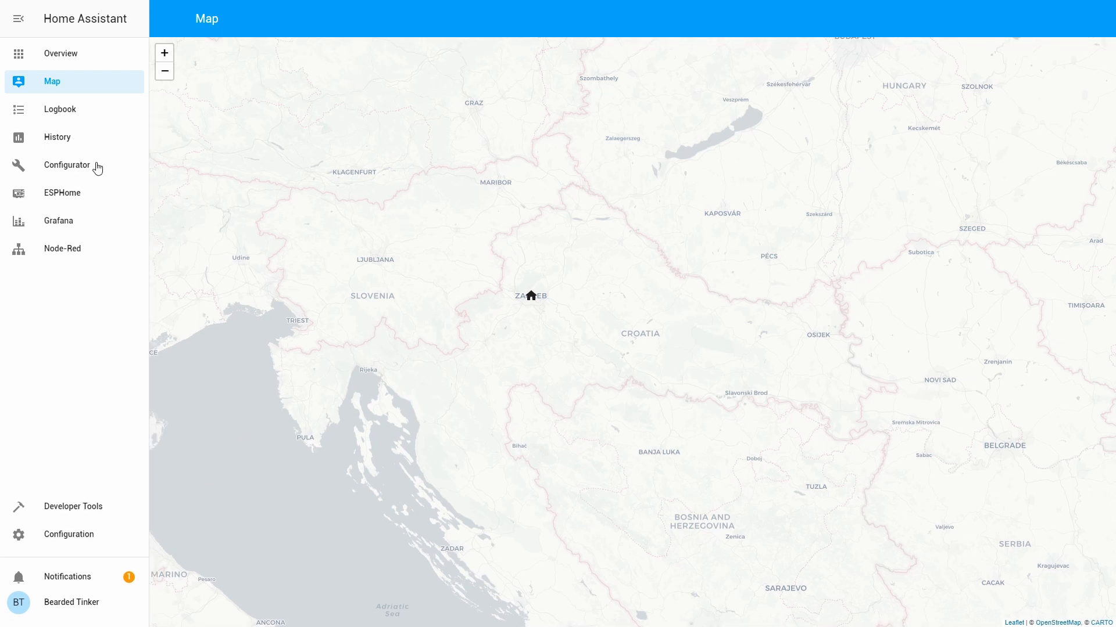
Change the wwlln location to latitude -6.21462, longitude 106.84513 and save configuration.yaml
left_click(66, 165)
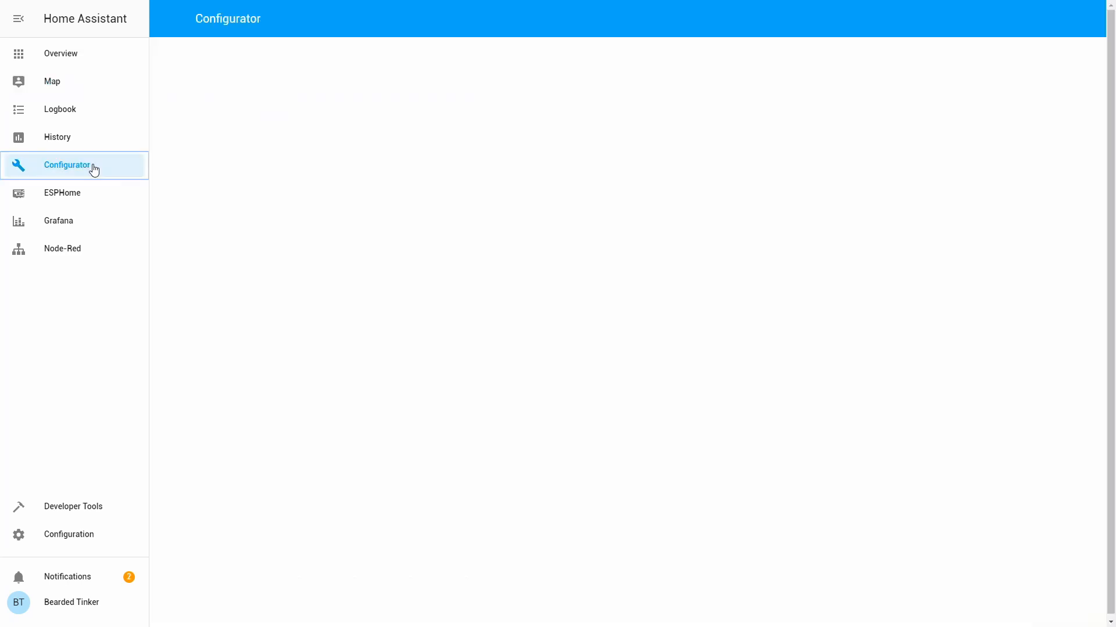
left_click(67, 165)
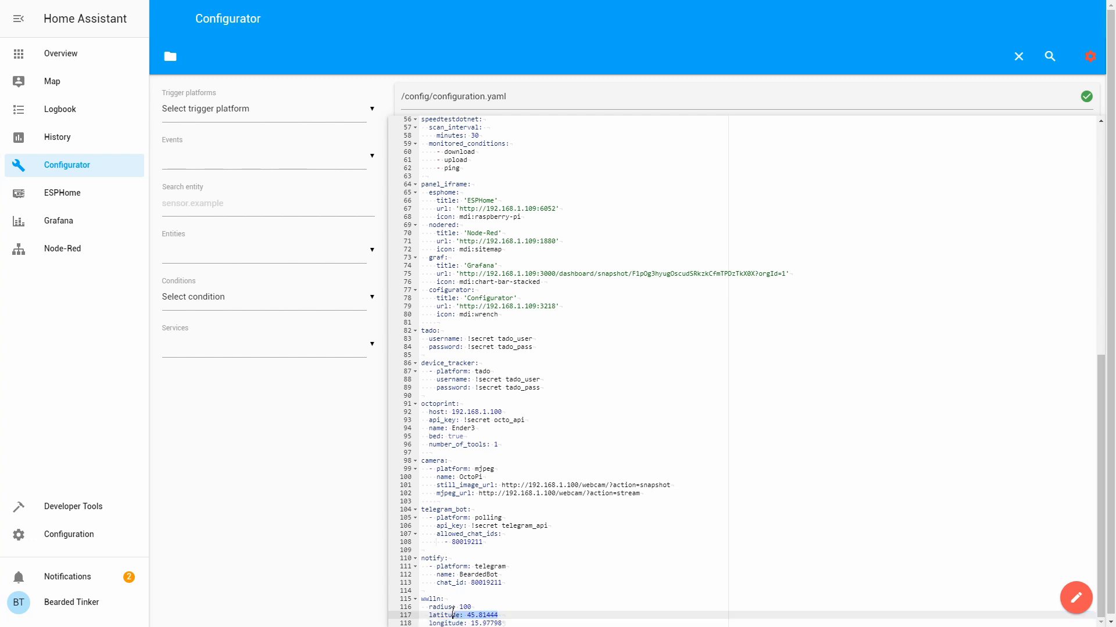
double_click(479, 615)
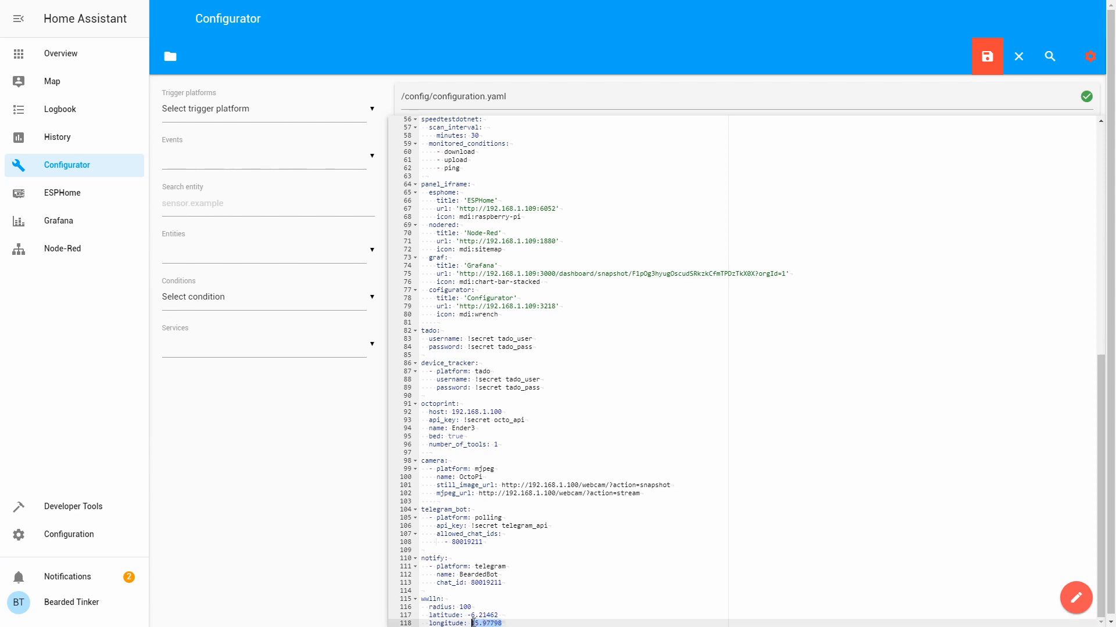
mouse_move(583, 545)
type("106.84513")
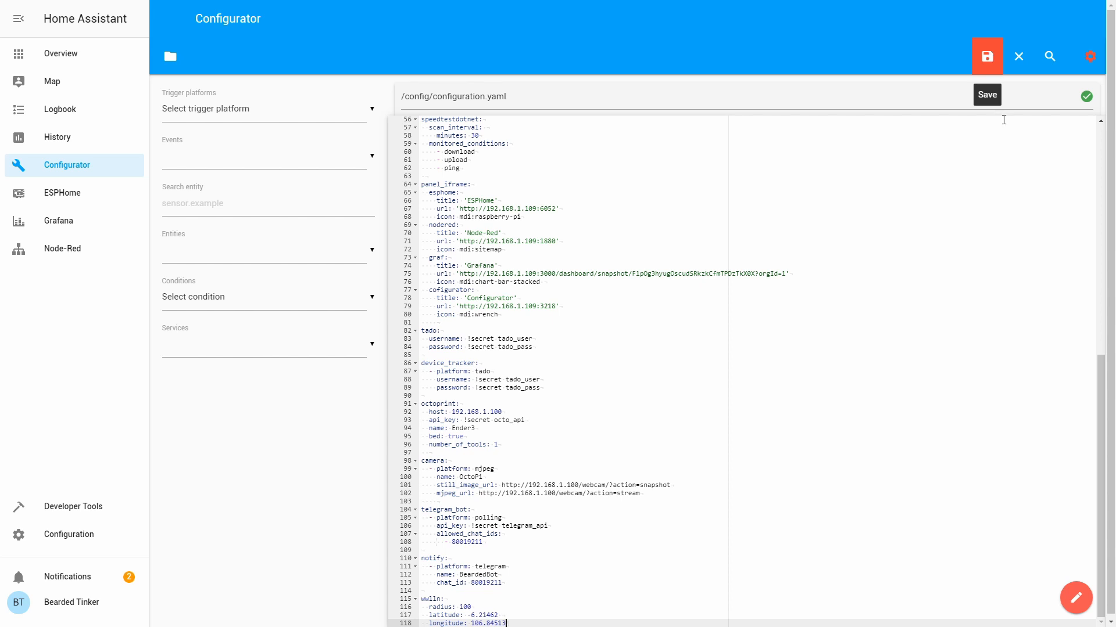
left_click(986, 56)
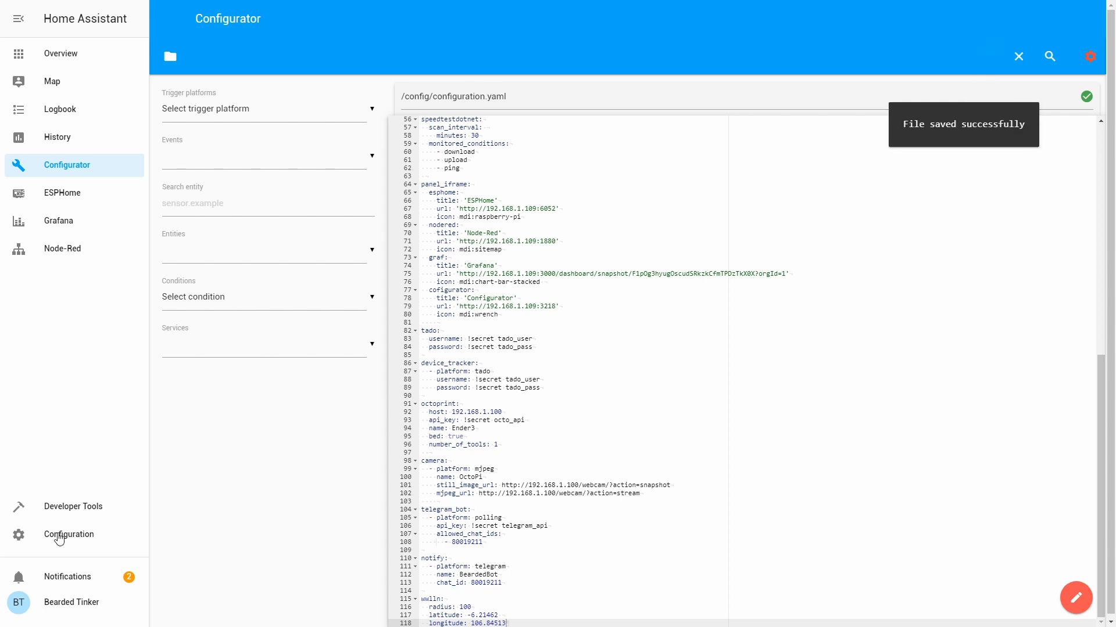
Validate the configuration, restart the server, and view the Jakarta lightning strikes on the Map
left_click(69, 535)
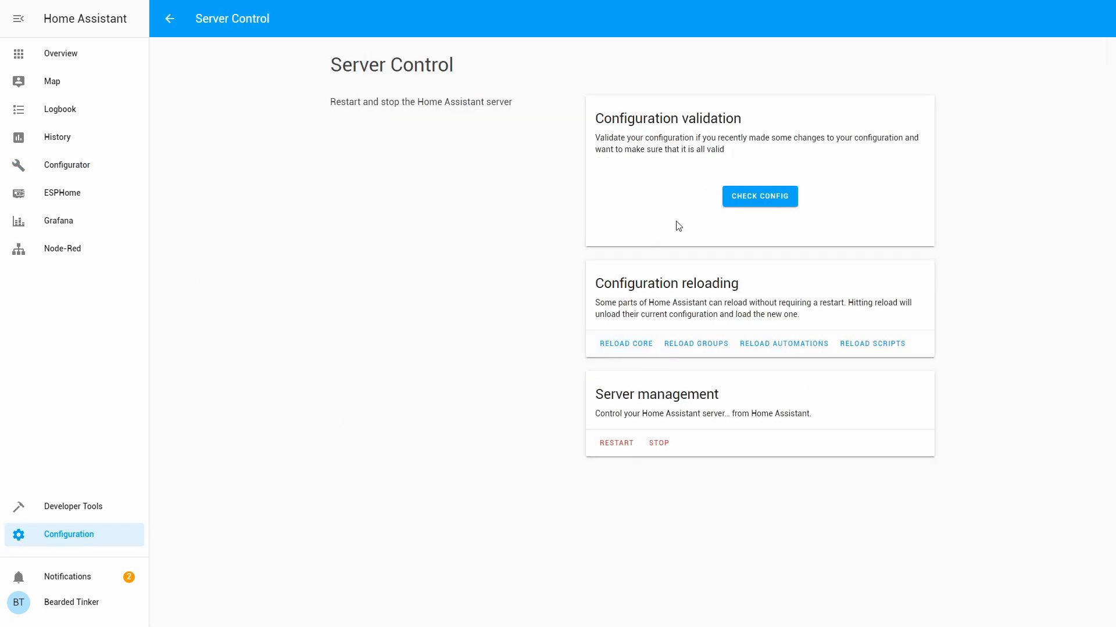
left_click(759, 197)
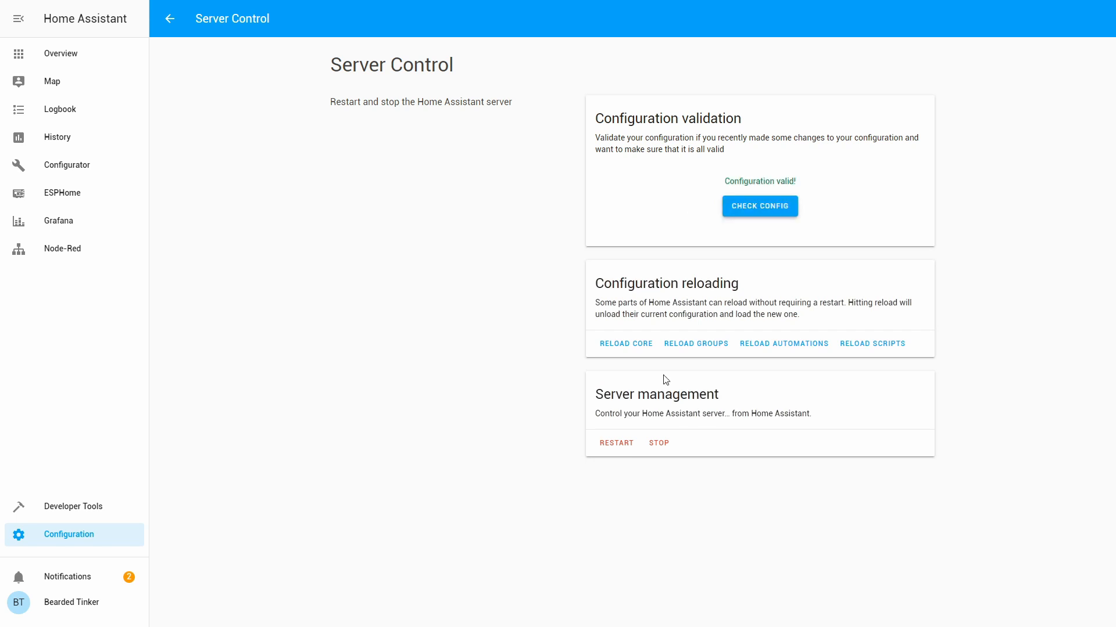
left_click(616, 443)
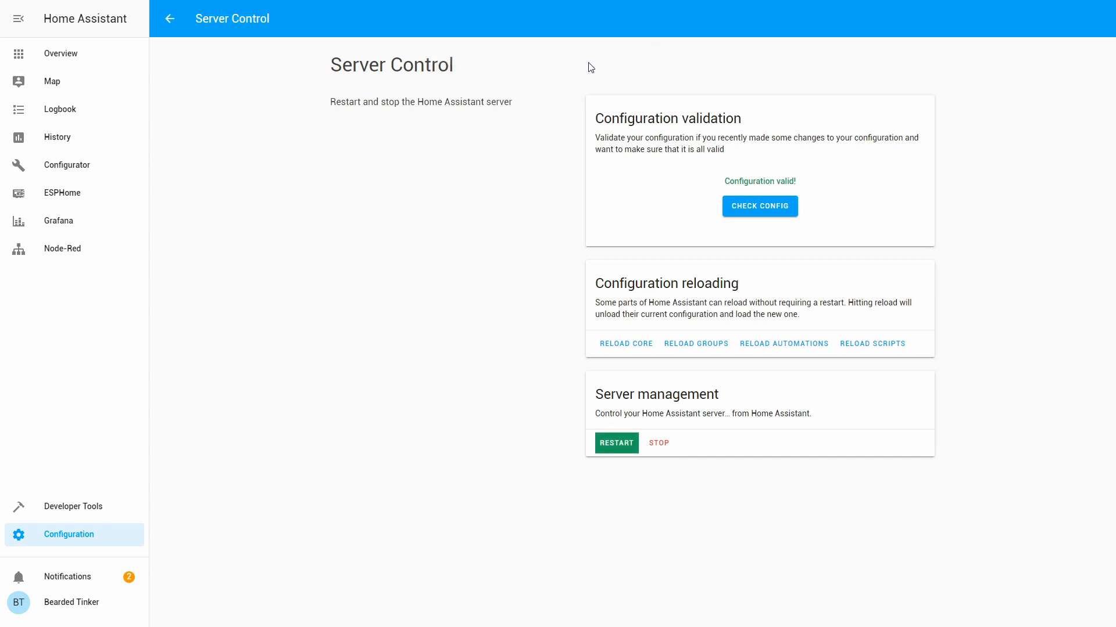
left_click(616, 442)
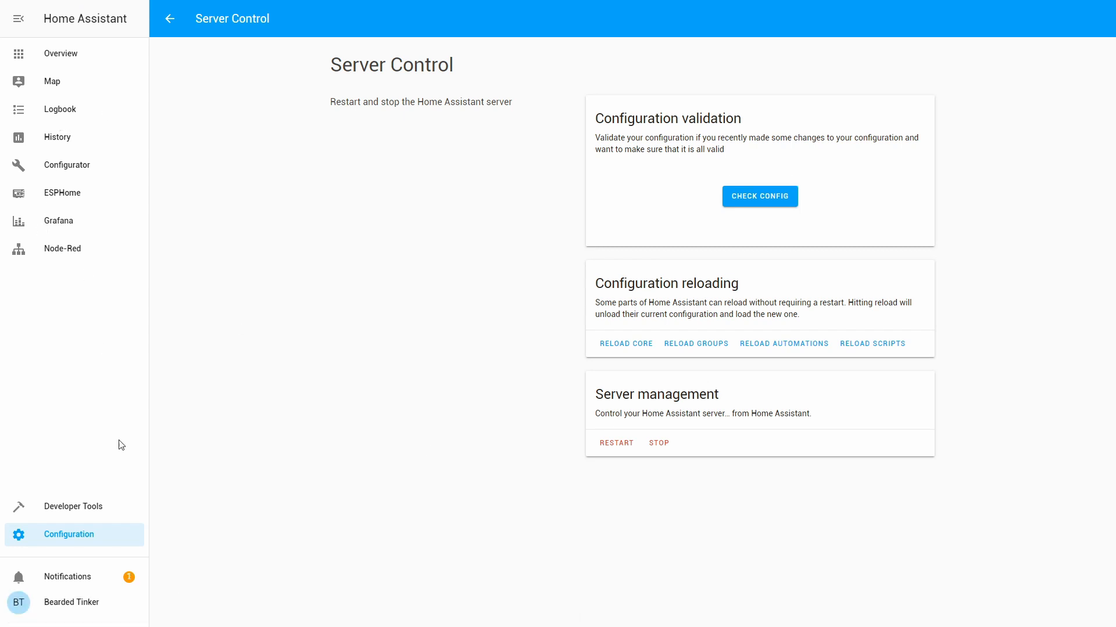
left_click(51, 80)
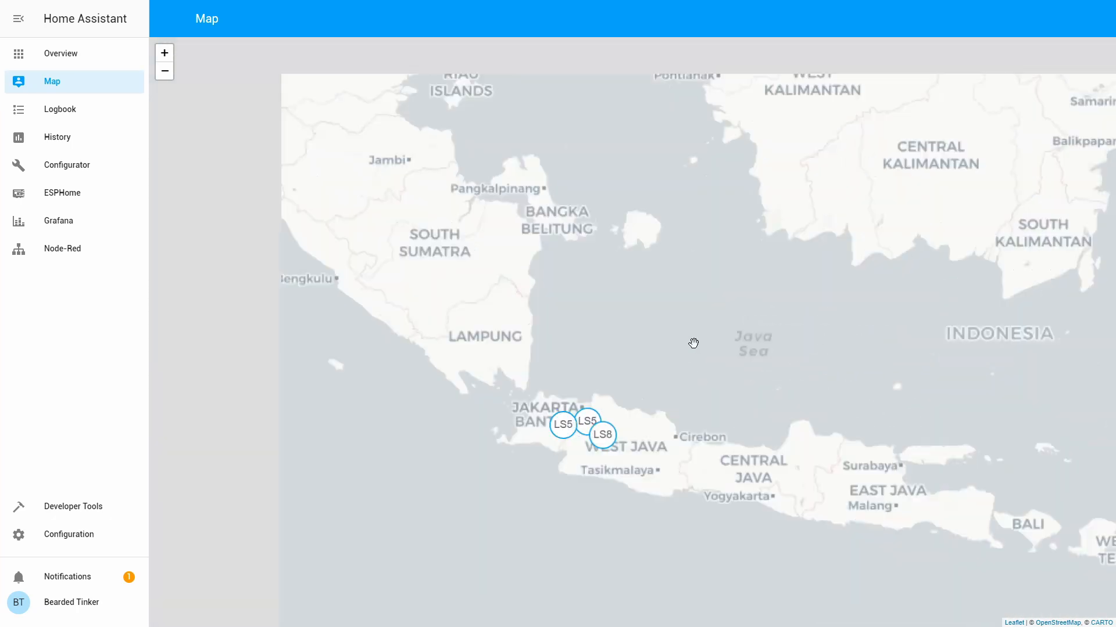
Inspect the LS5 and LS8 strike details (23.6 km and 63.4 km), then return to the Home dashboard
left_click(563, 425)
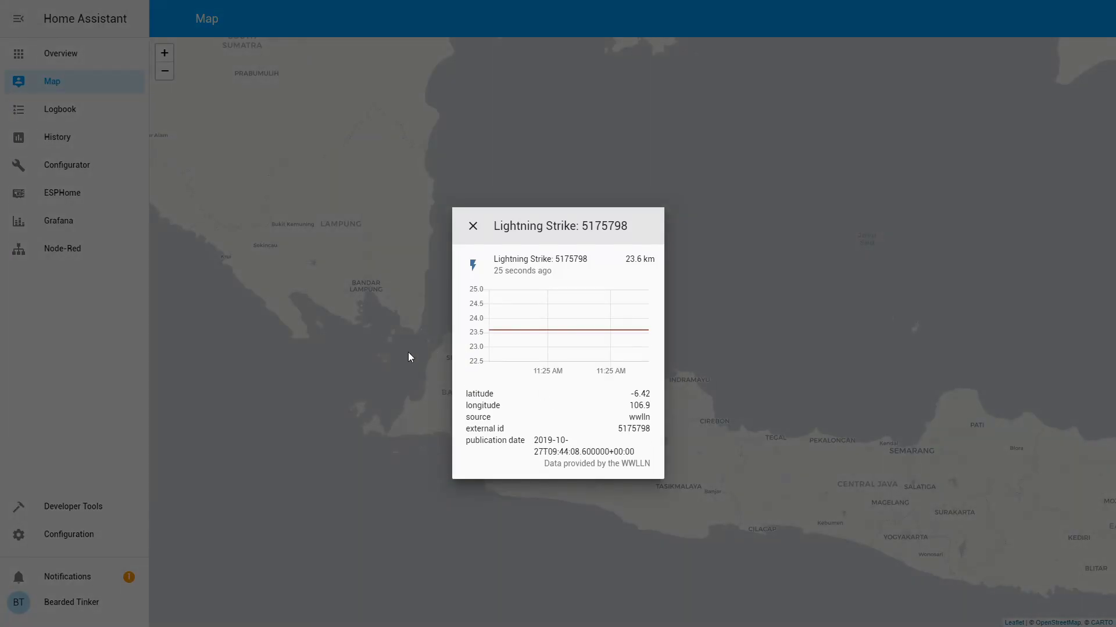
left_click(473, 226)
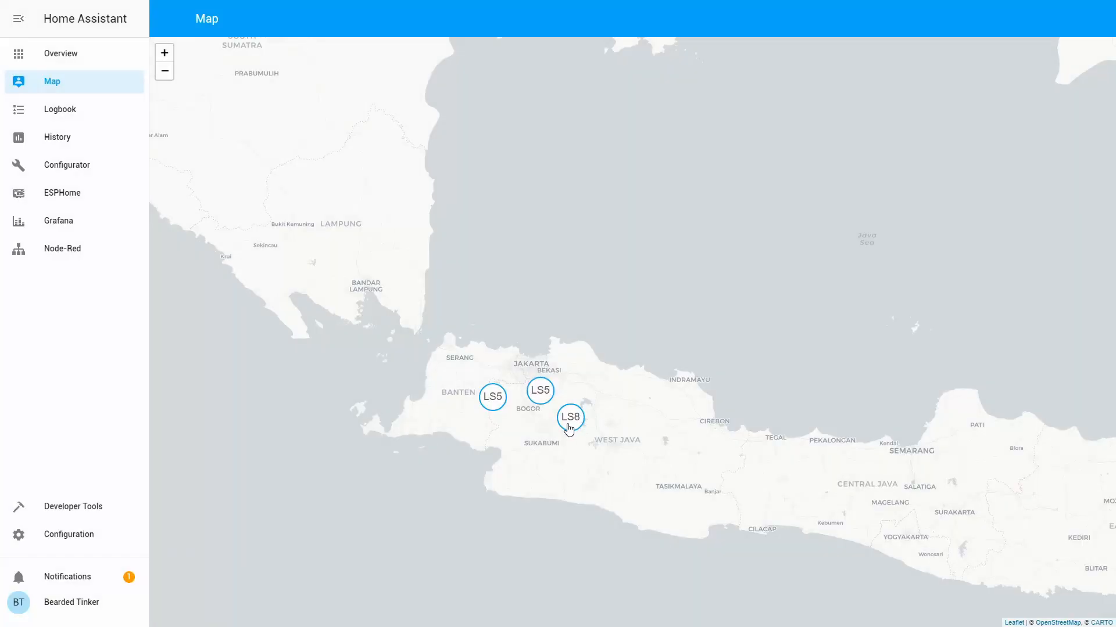
left_click(569, 418)
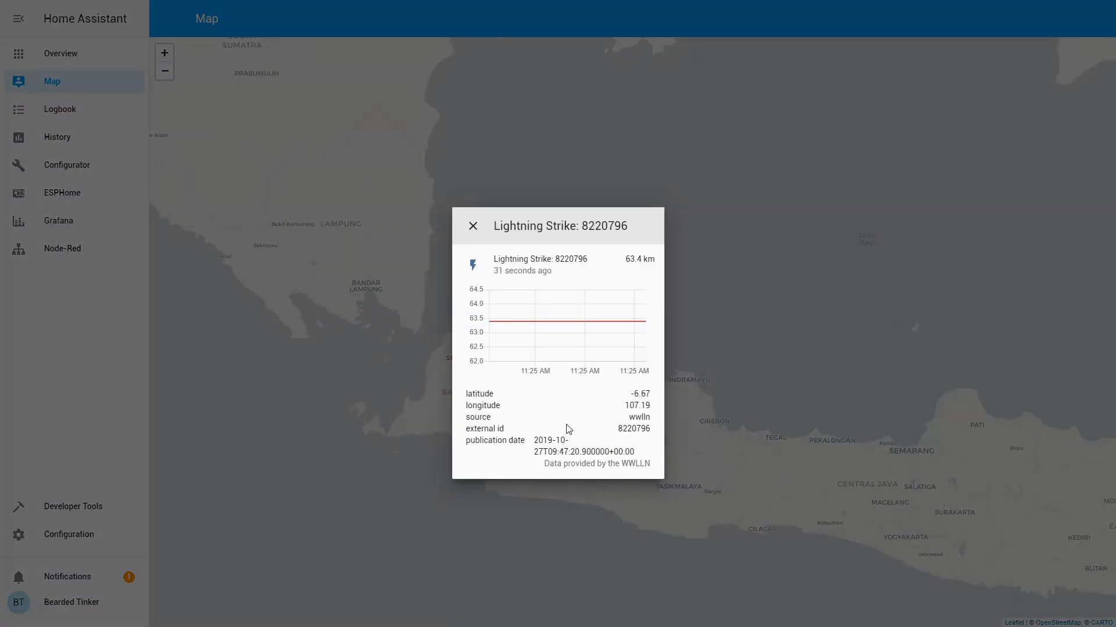
left_click(473, 226)
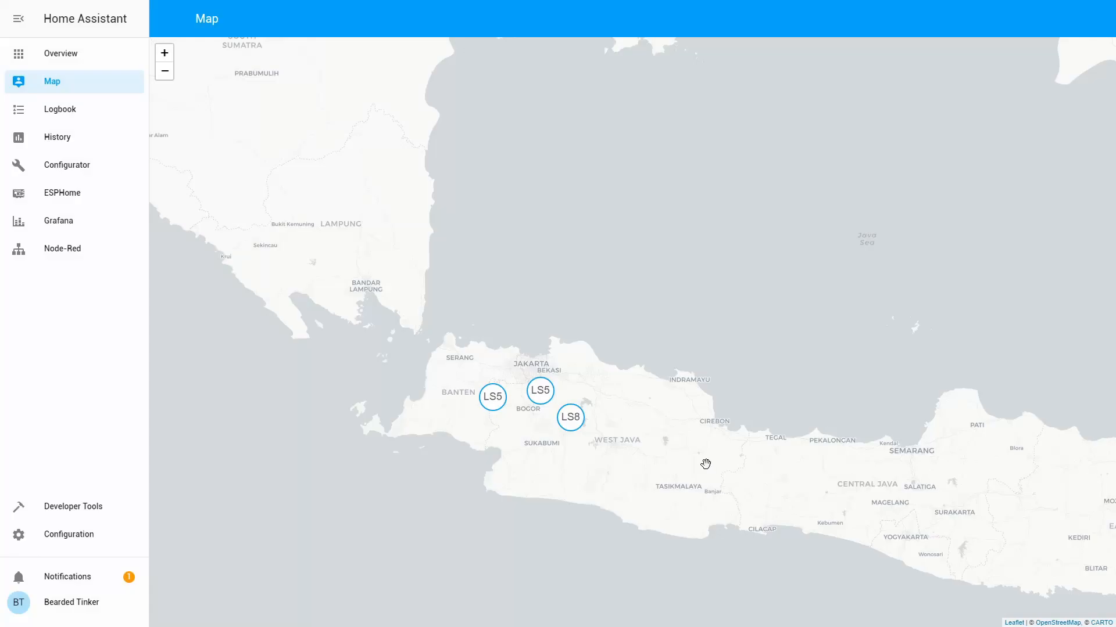
left_click_drag(704, 463, 737, 410)
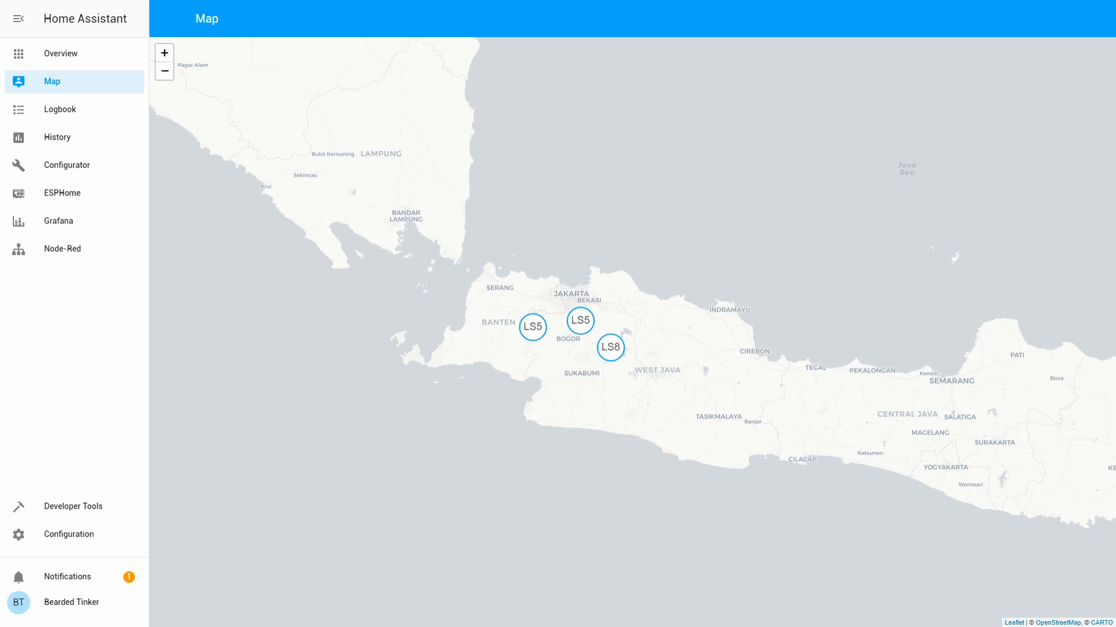
left_click(60, 53)
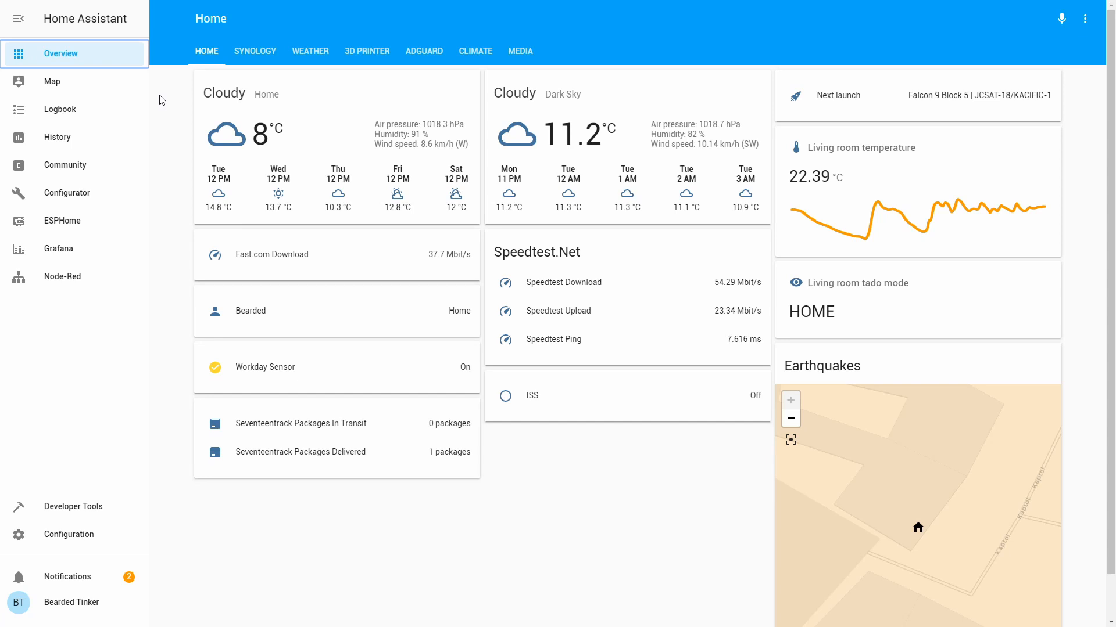
mouse_move(3, 67)
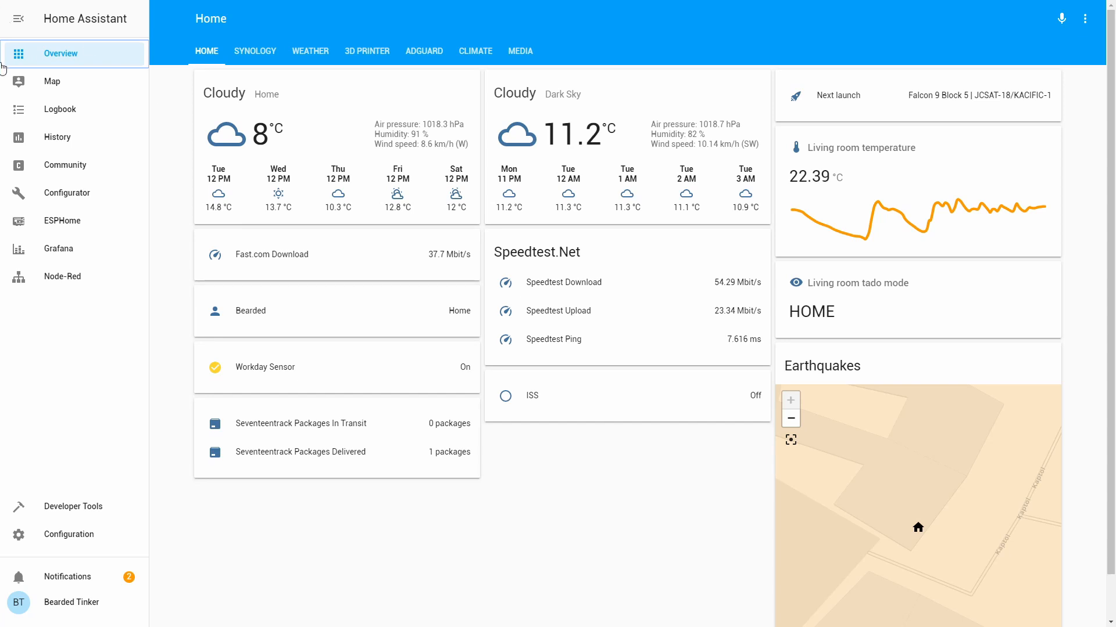
mouse_move(186, 141)
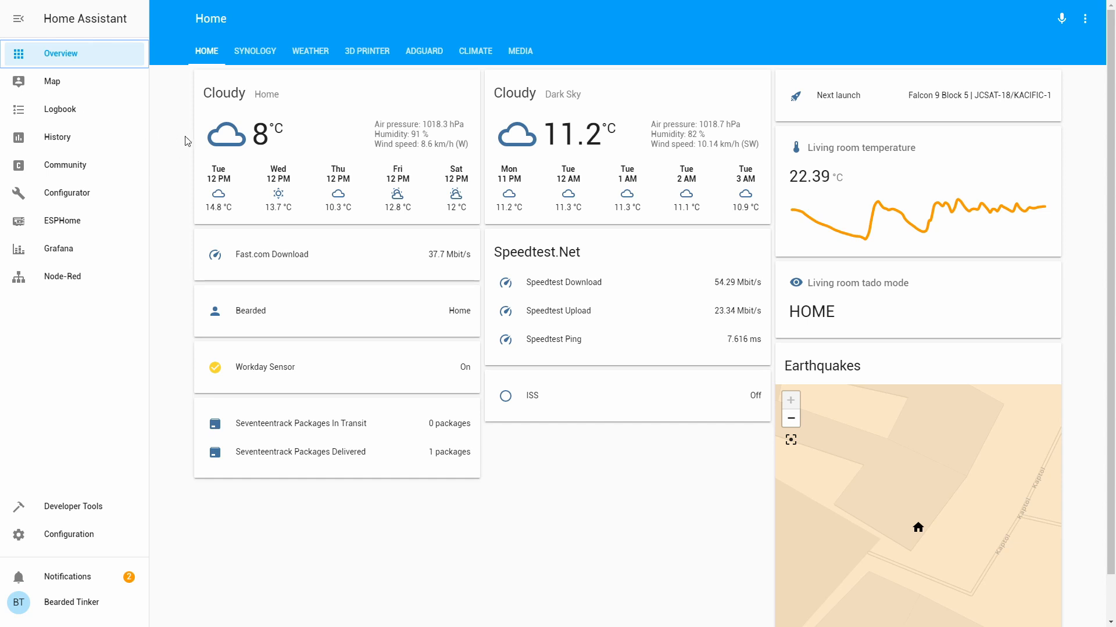
mouse_move(191, 138)
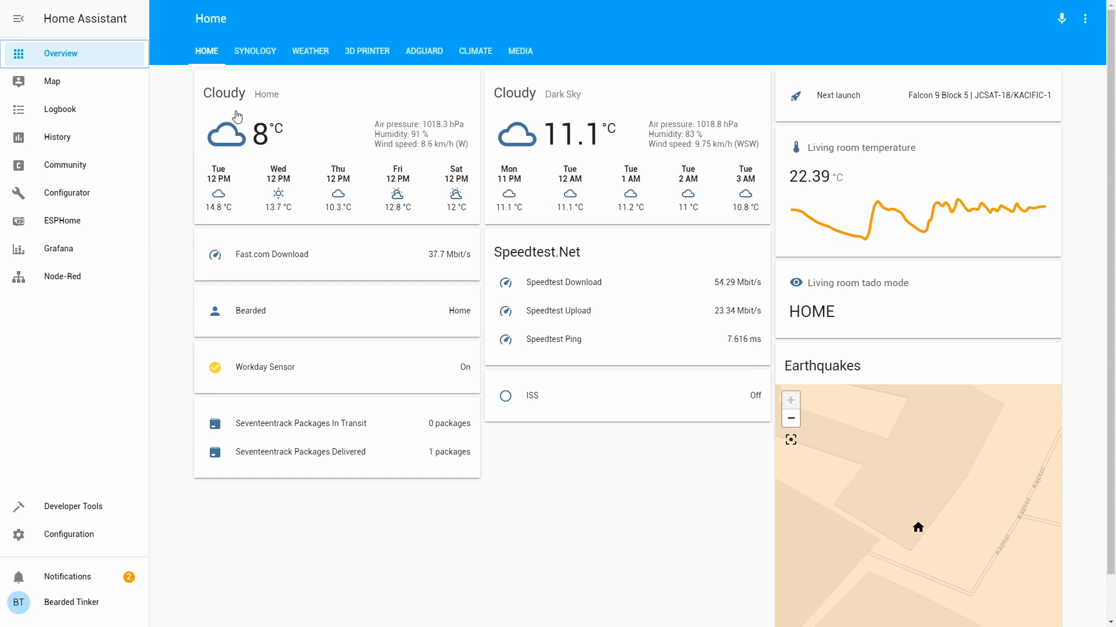
mouse_move(189, 129)
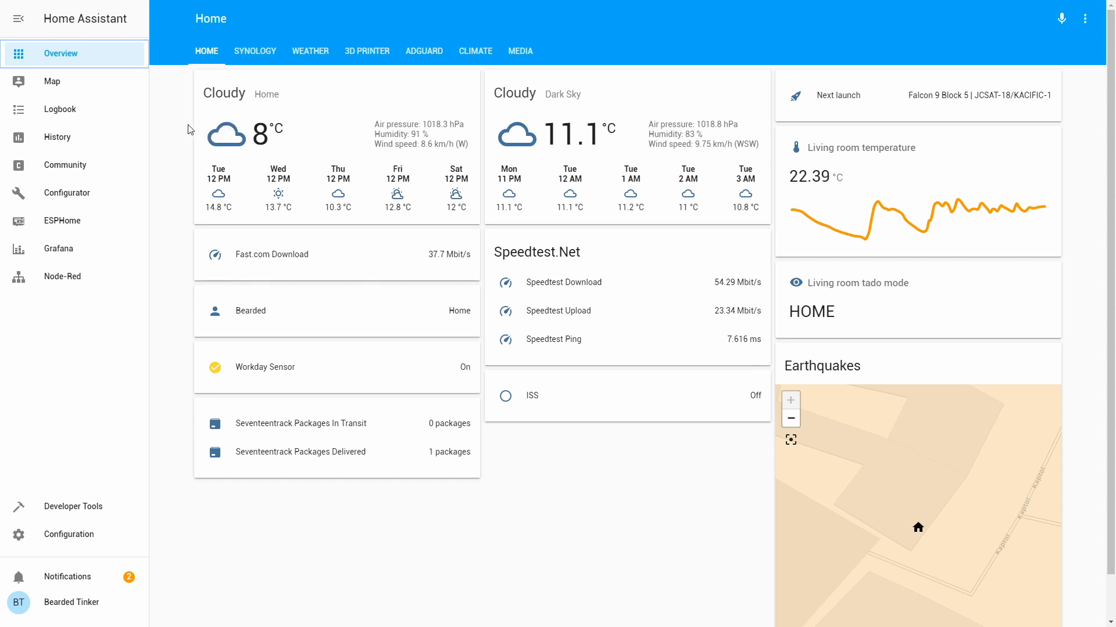
mouse_move(76, 91)
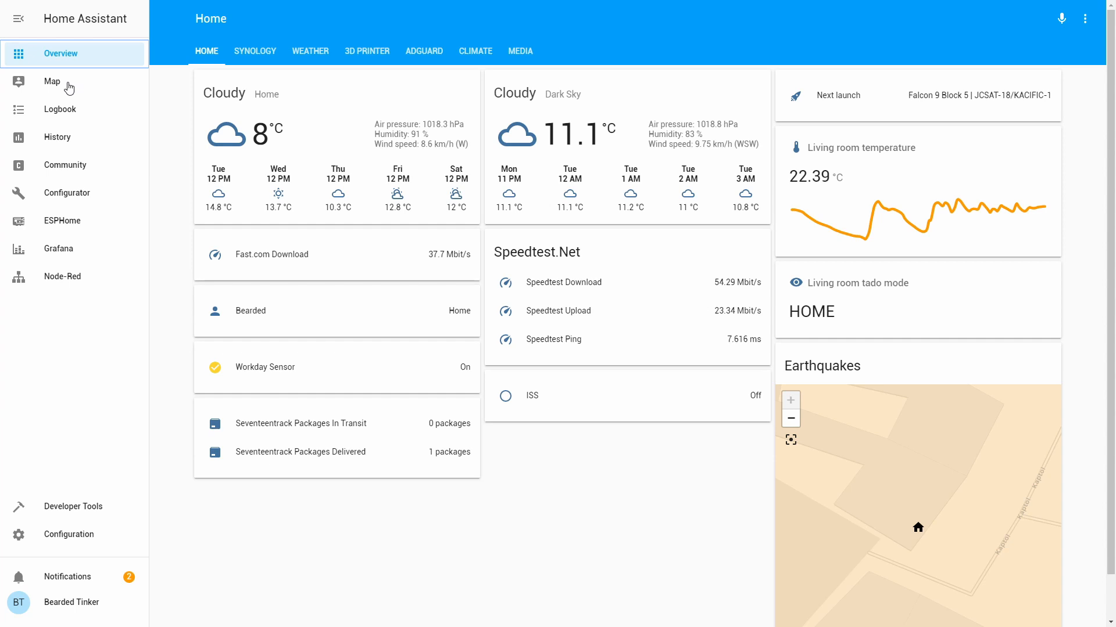
Show the Map with lightning strikes clustered over the southern United States
left_click(52, 81)
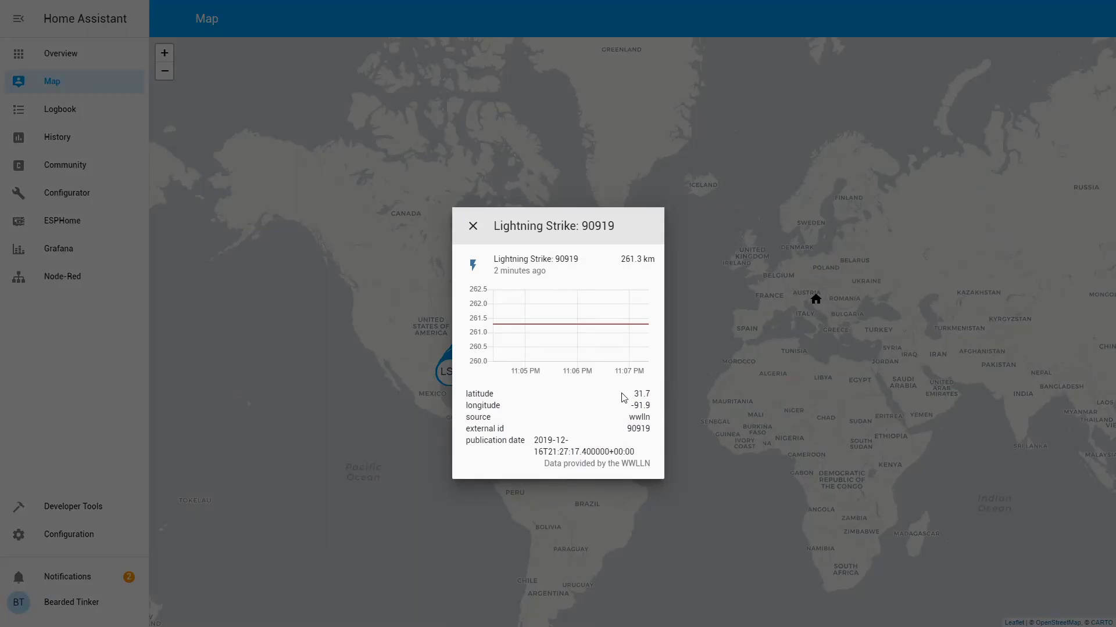
mouse_move(642, 398)
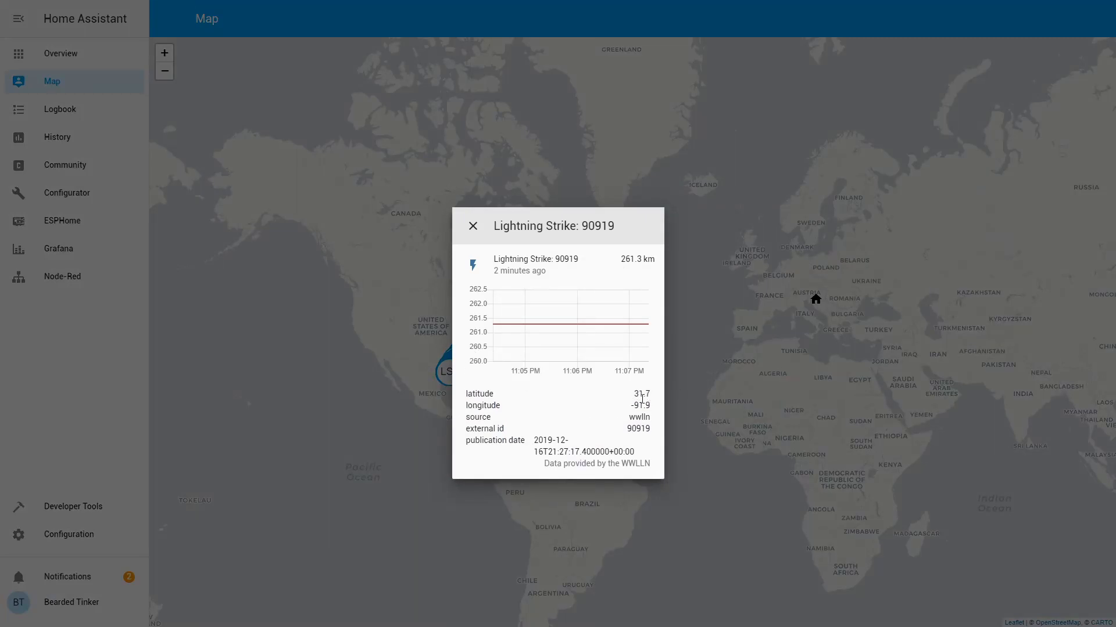
mouse_move(633, 396)
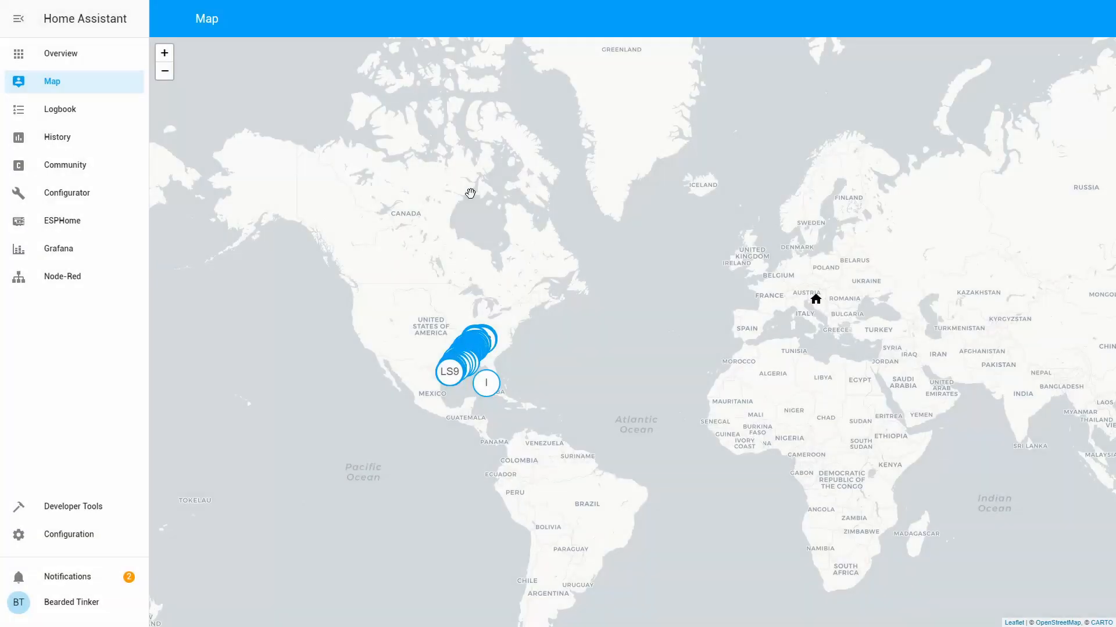
mouse_move(439, 265)
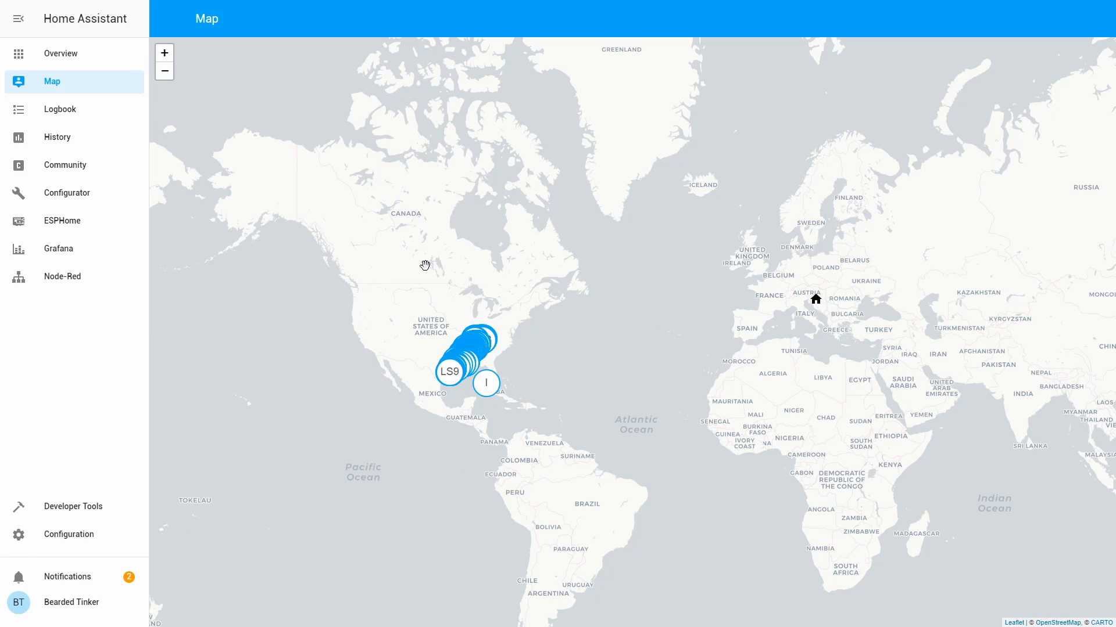
mouse_move(359, 293)
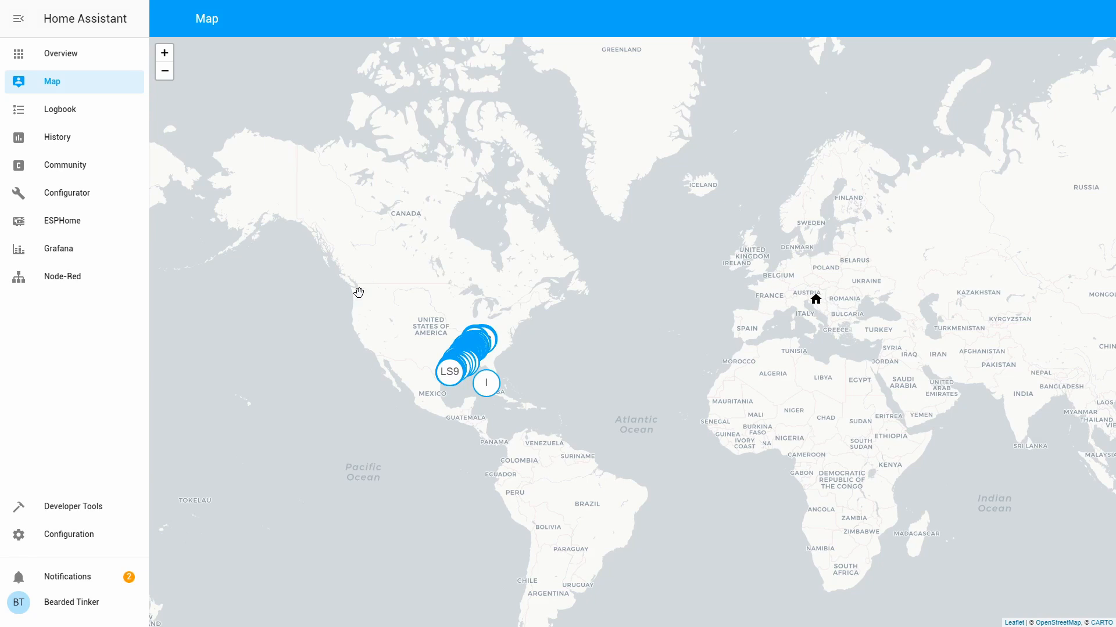
mouse_move(90, 543)
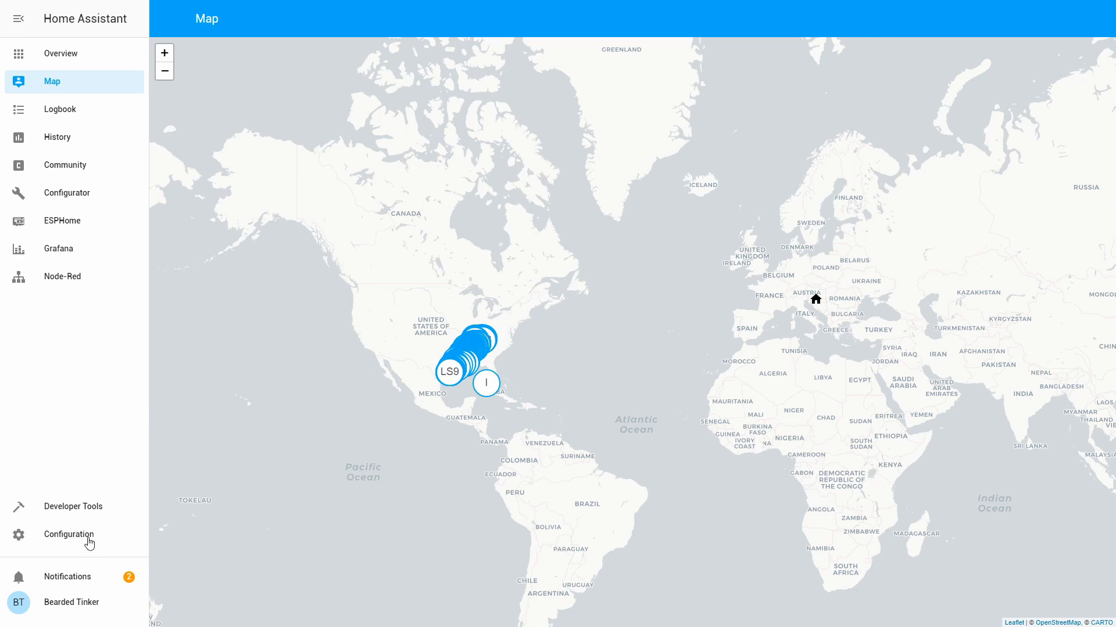
From Integrations, add a new integration and choose Zone
left_click(69, 534)
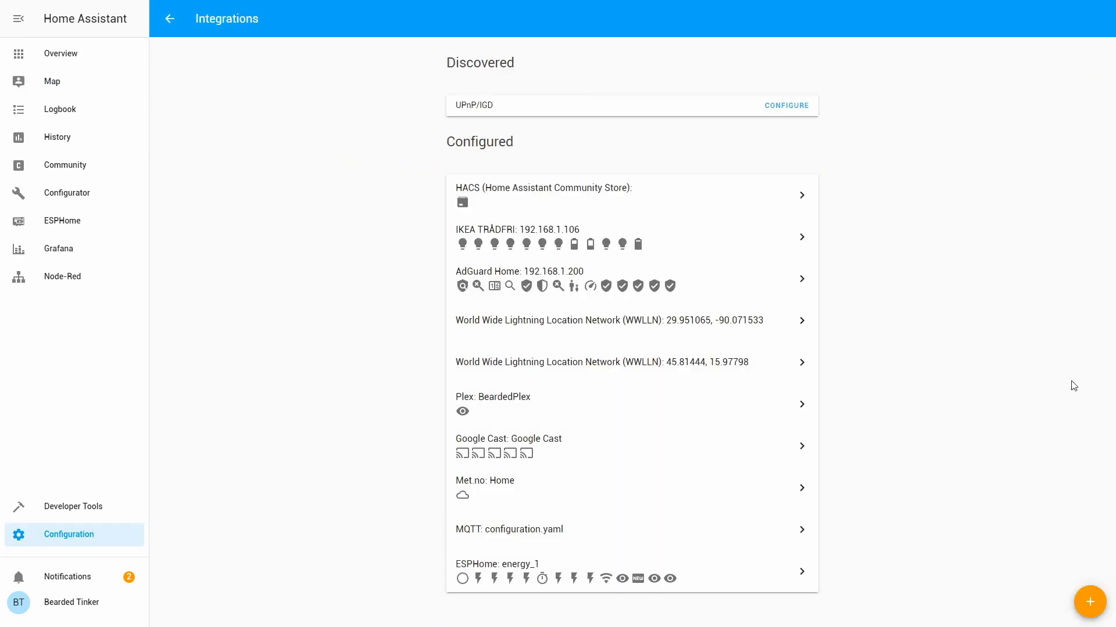
left_click(1090, 602)
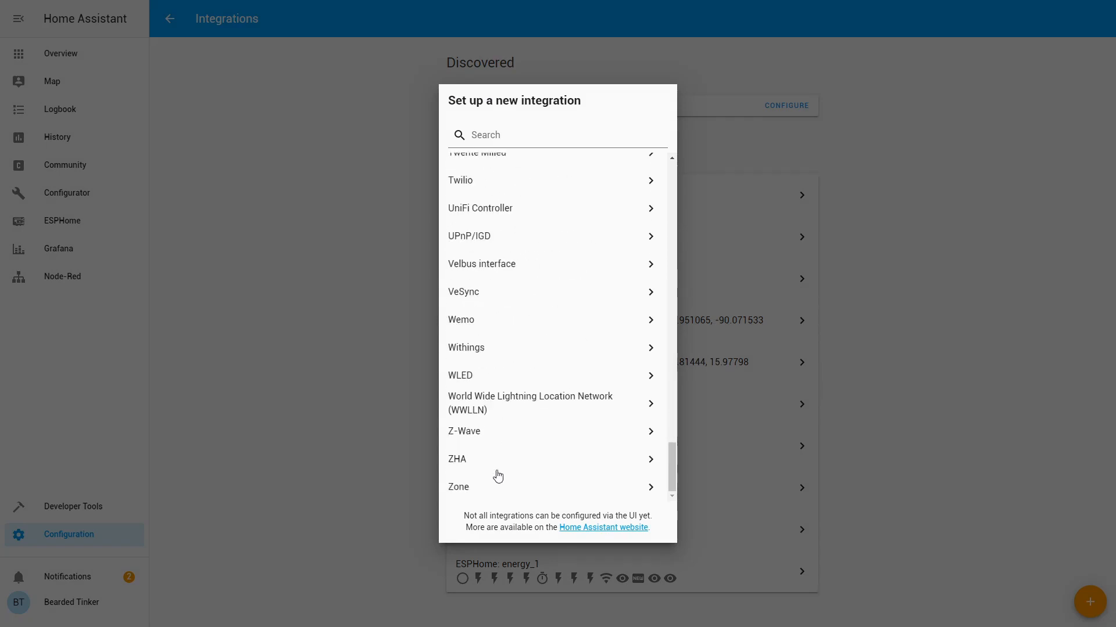
left_click(458, 487)
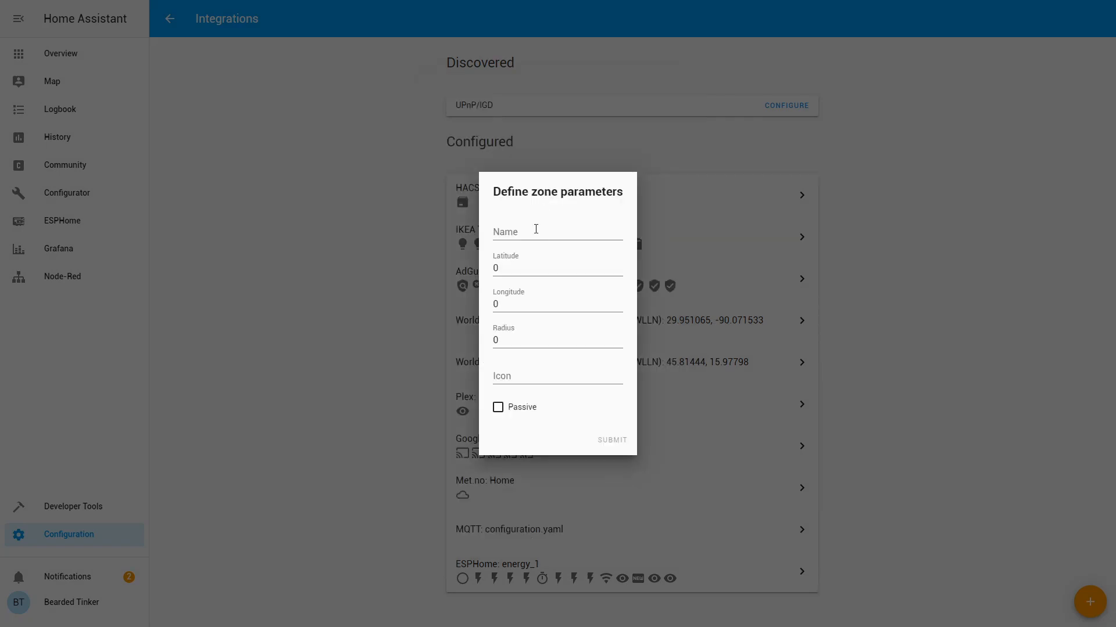
Name the zone Lightning and place it at latitude 31.1, longitude -91.9
left_click(557, 231)
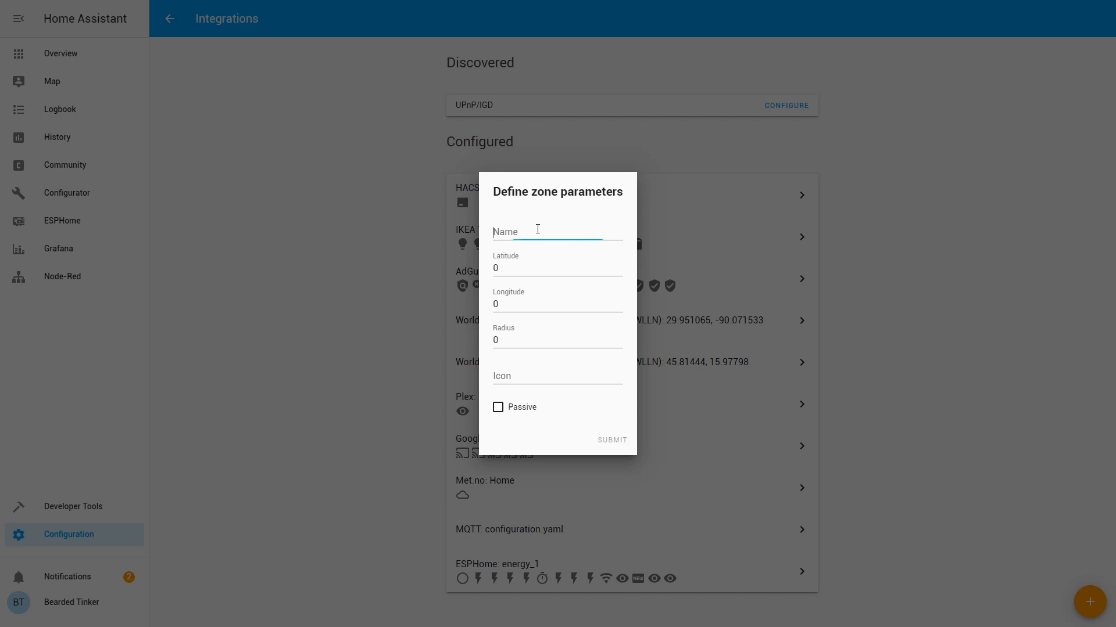
type("Lightning zone")
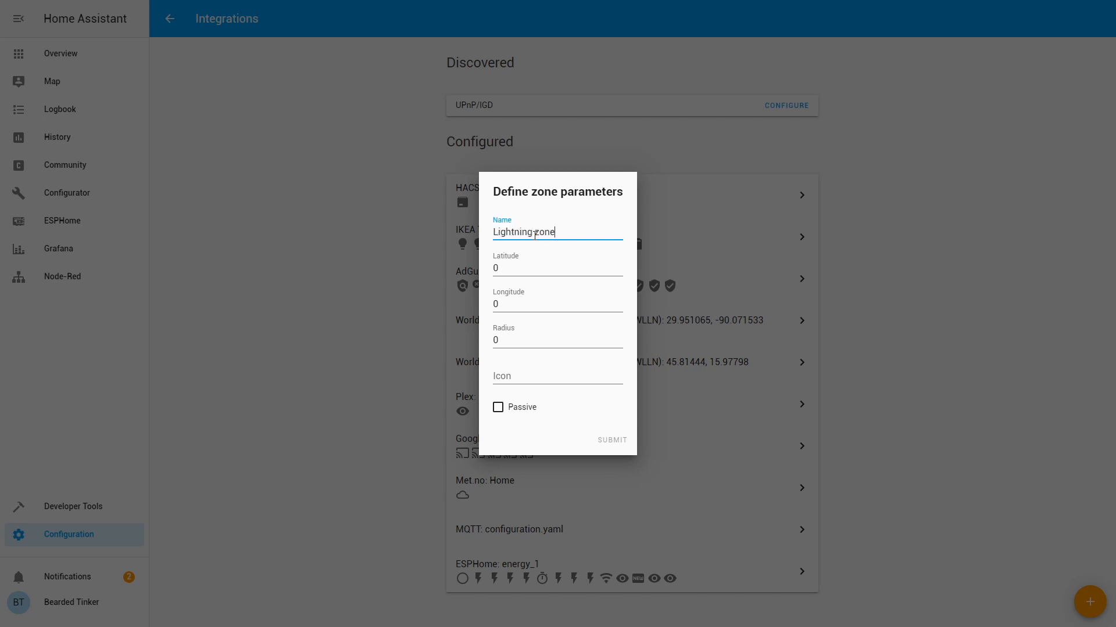
left_click(556, 268)
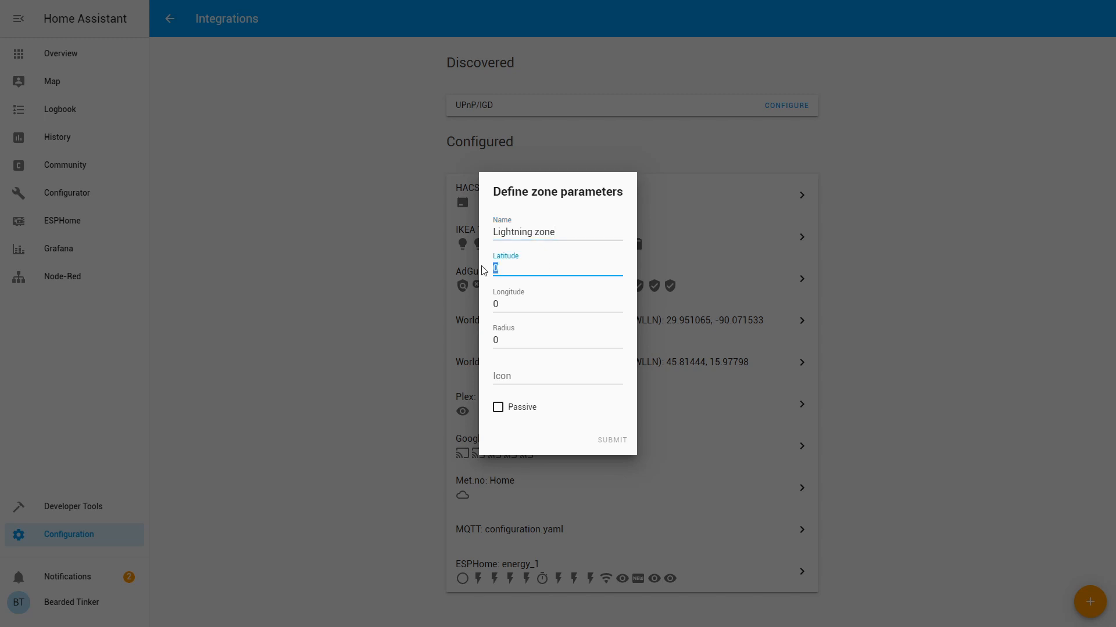
type("31.1")
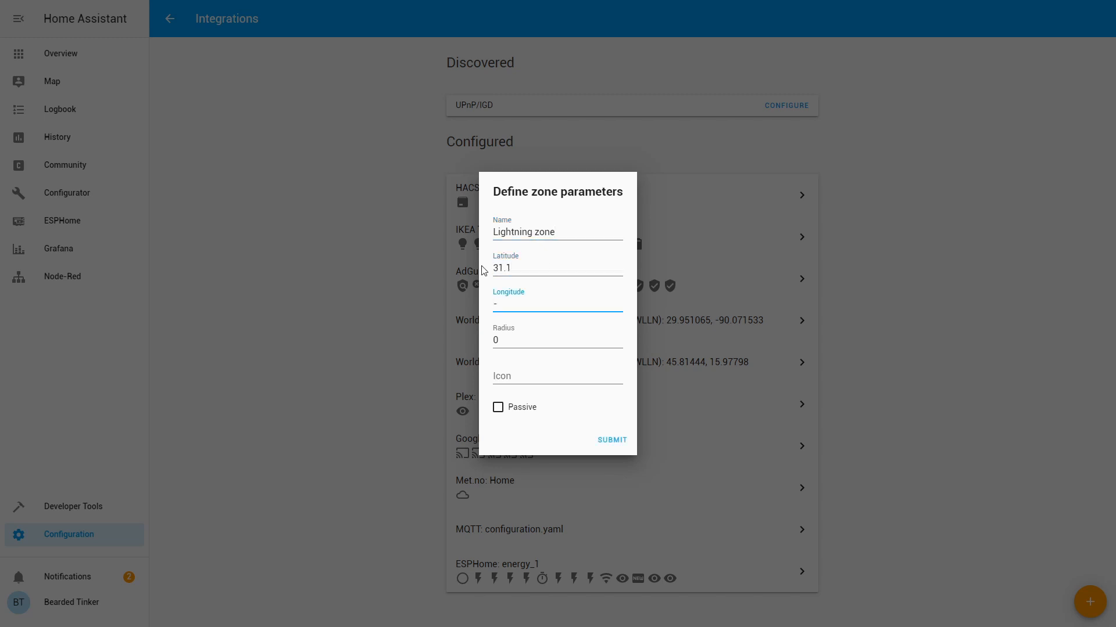
type("91.9")
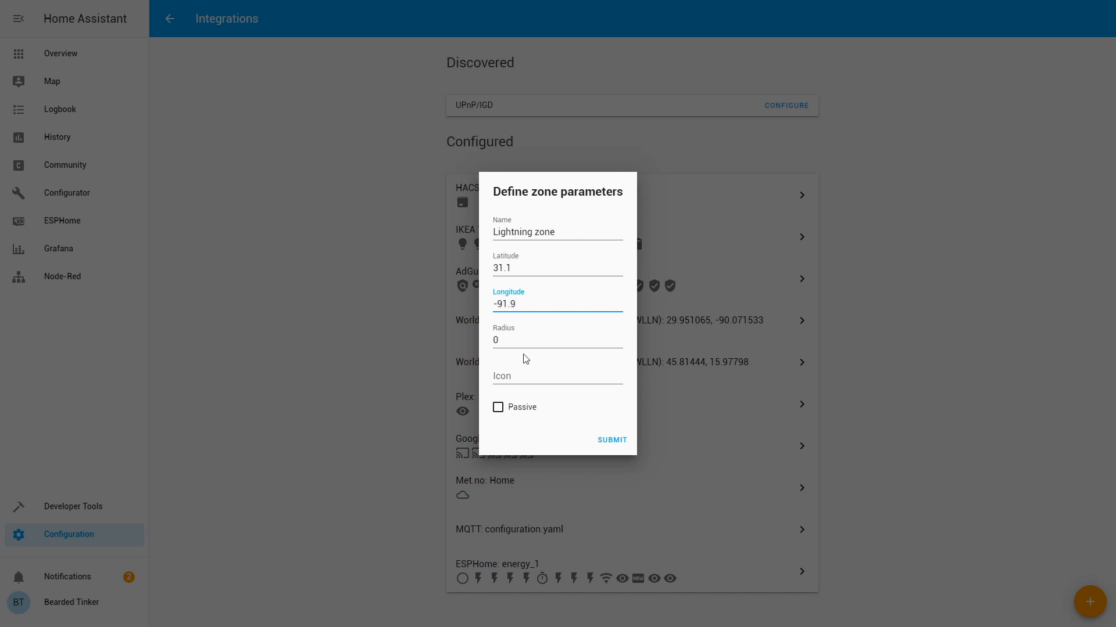
Set radius 1000000 and icon mdi:weather-lightning
left_click(556, 341)
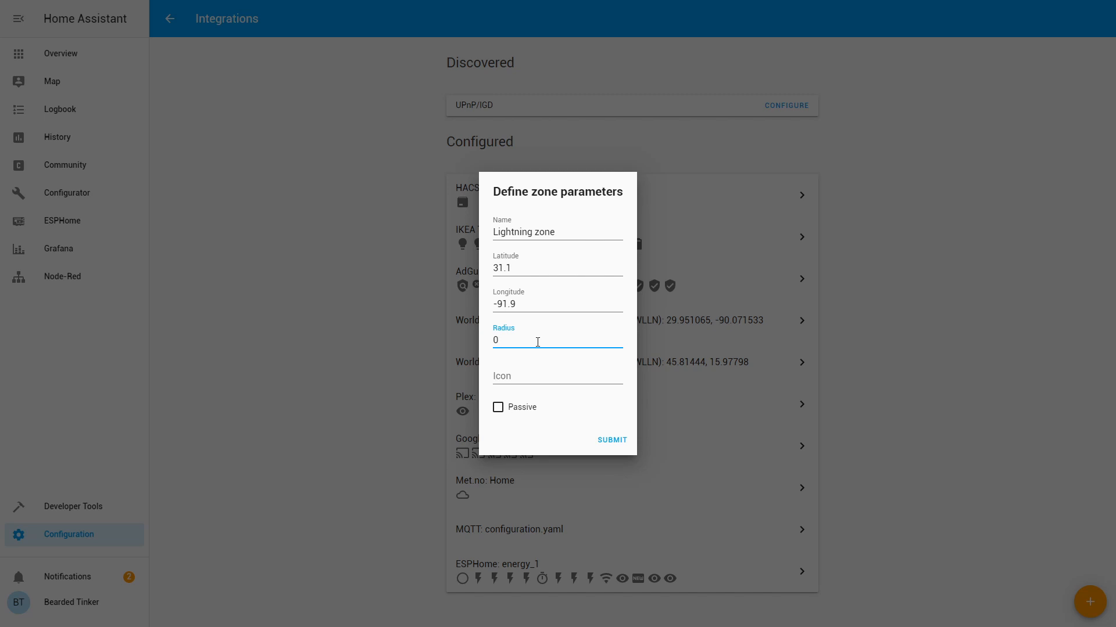
key("Backspace")
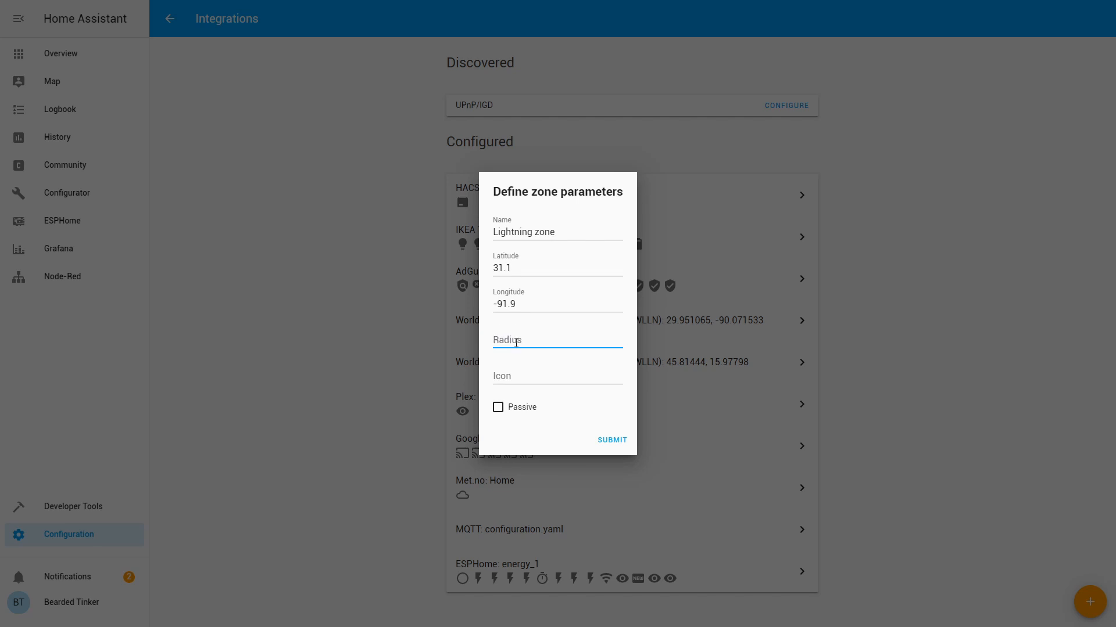
type("1")
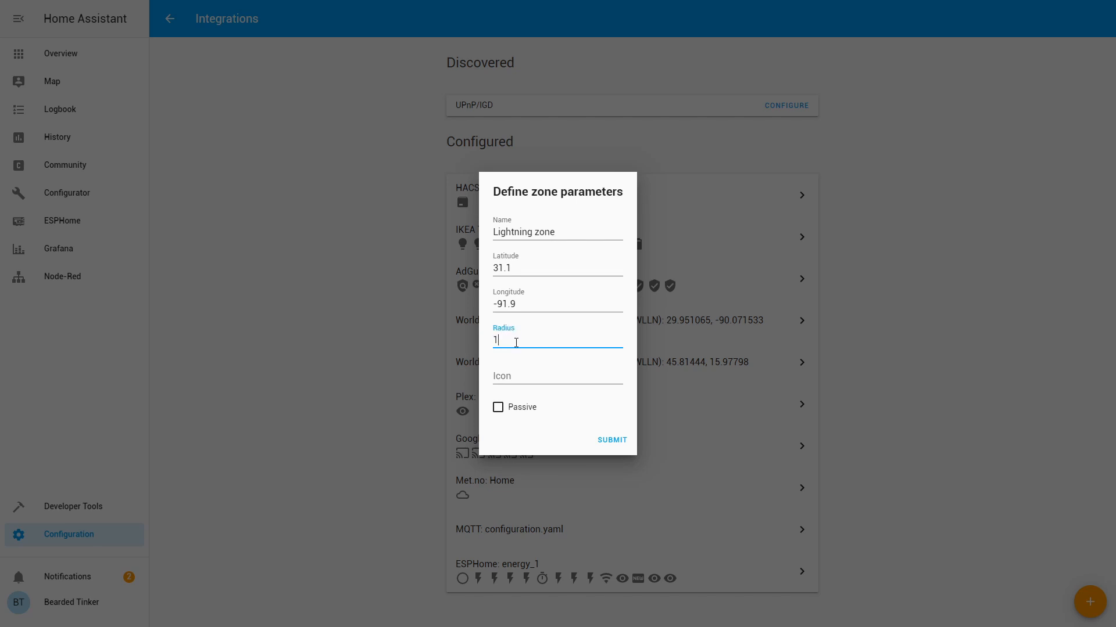
type("000000")
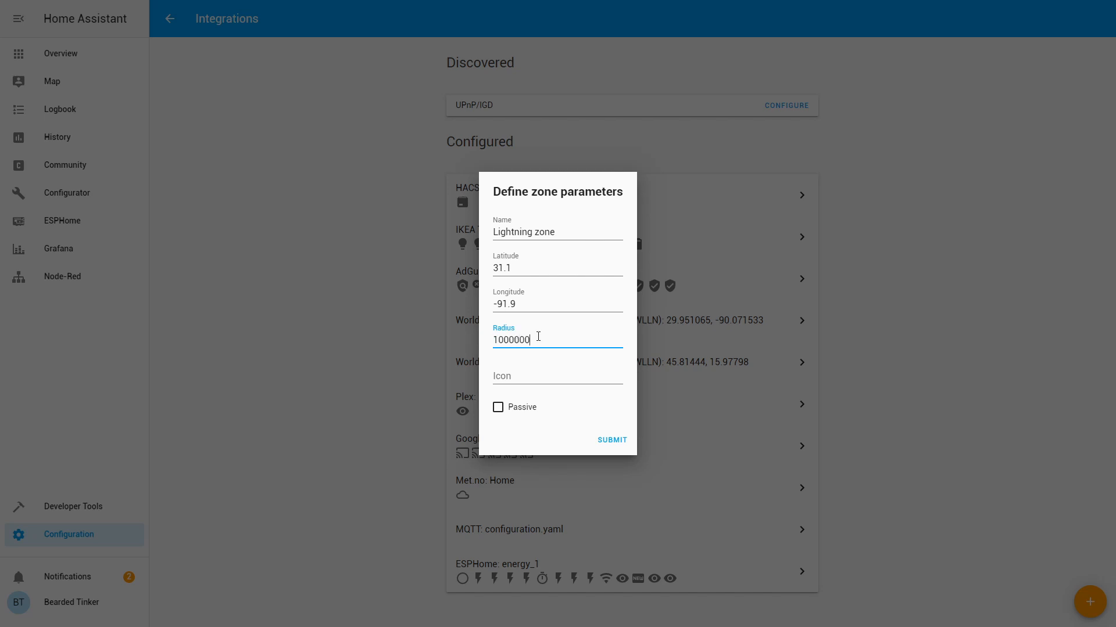
mouse_move(531, 391)
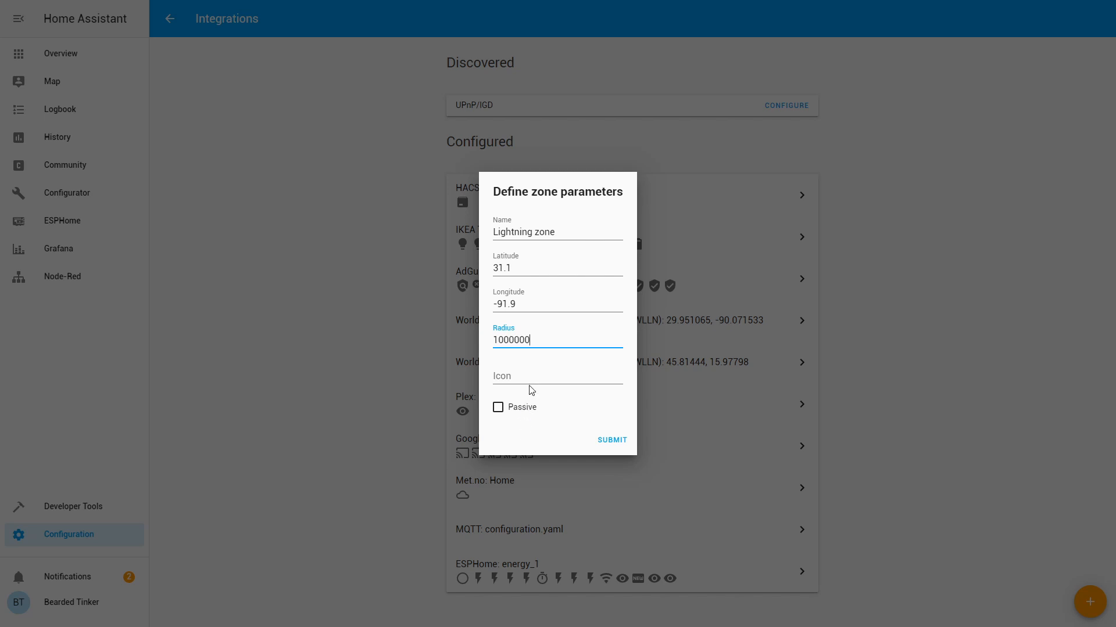
left_click(557, 376)
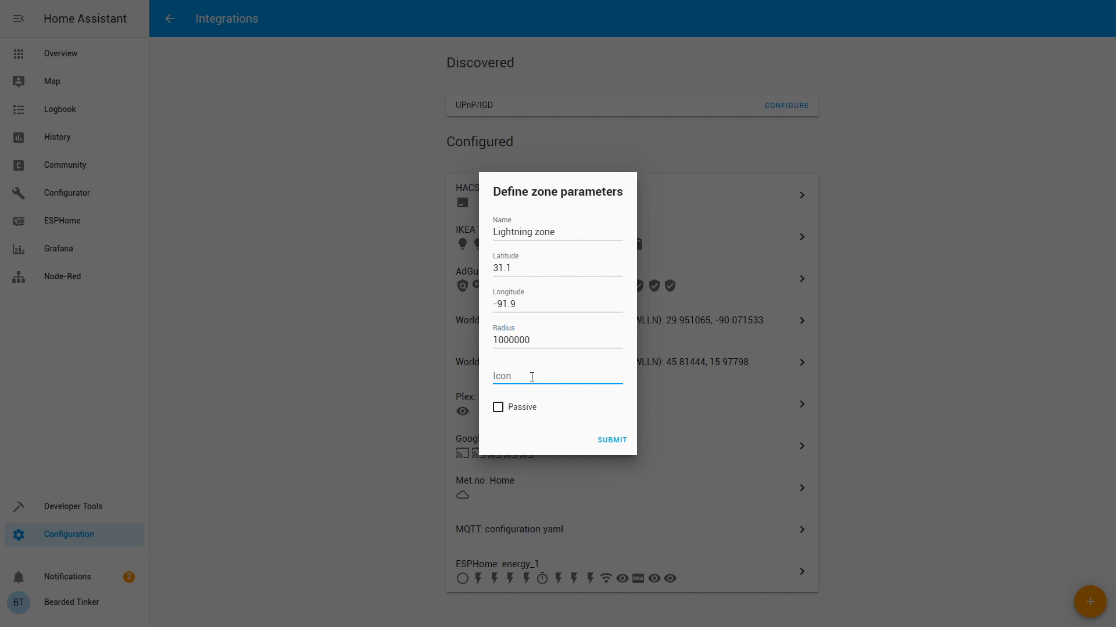
type("mdi:weather-")
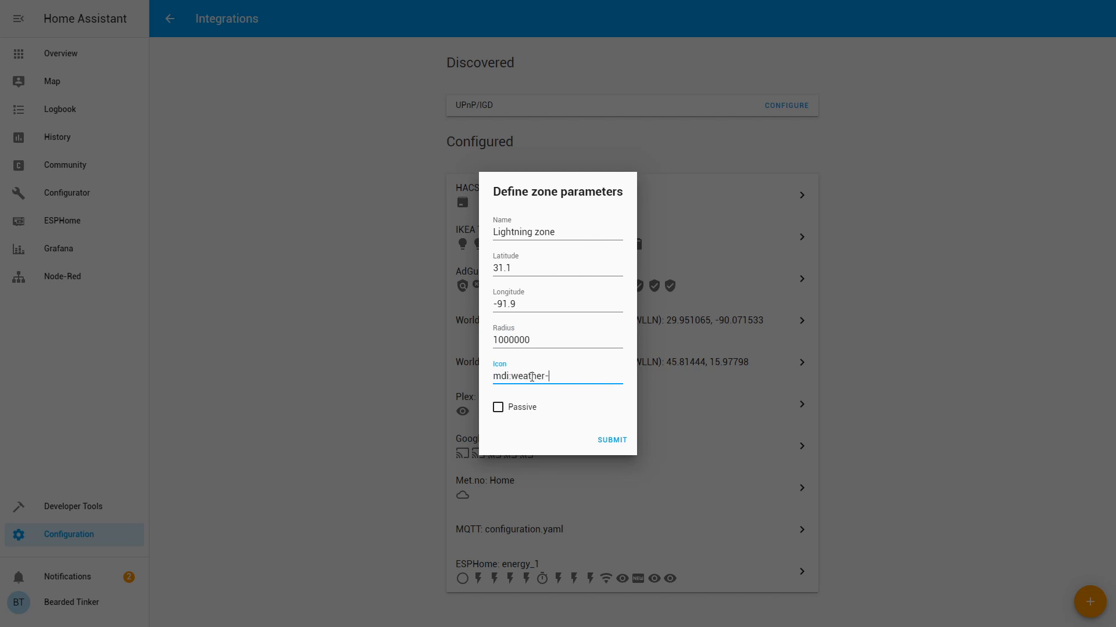
type("lightning")
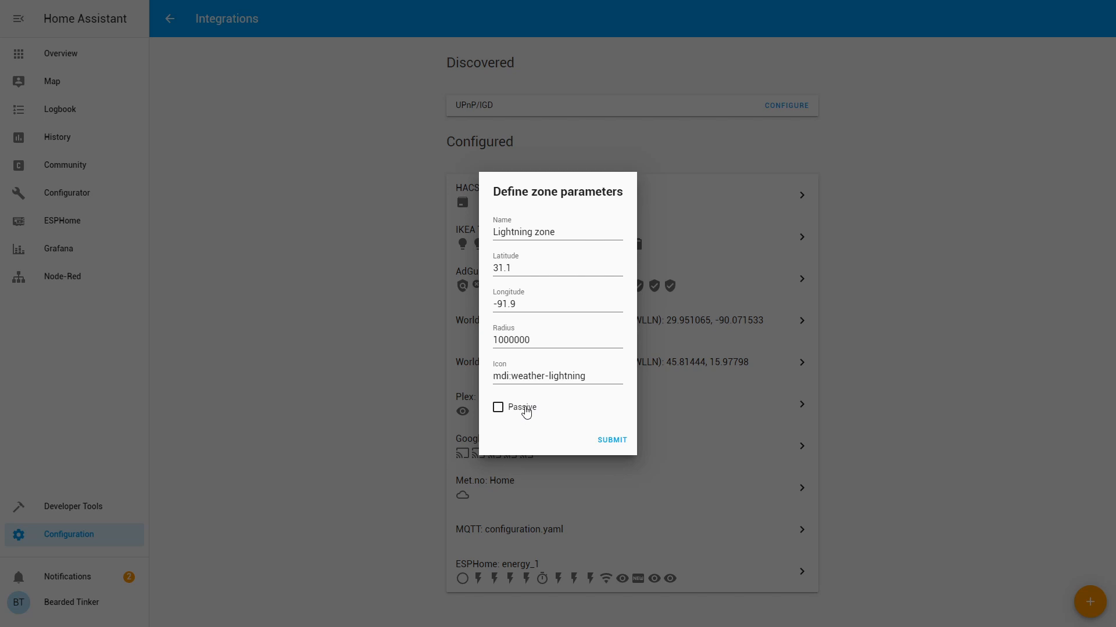
Mark the zone Passive and submit the new zone
left_click(498, 406)
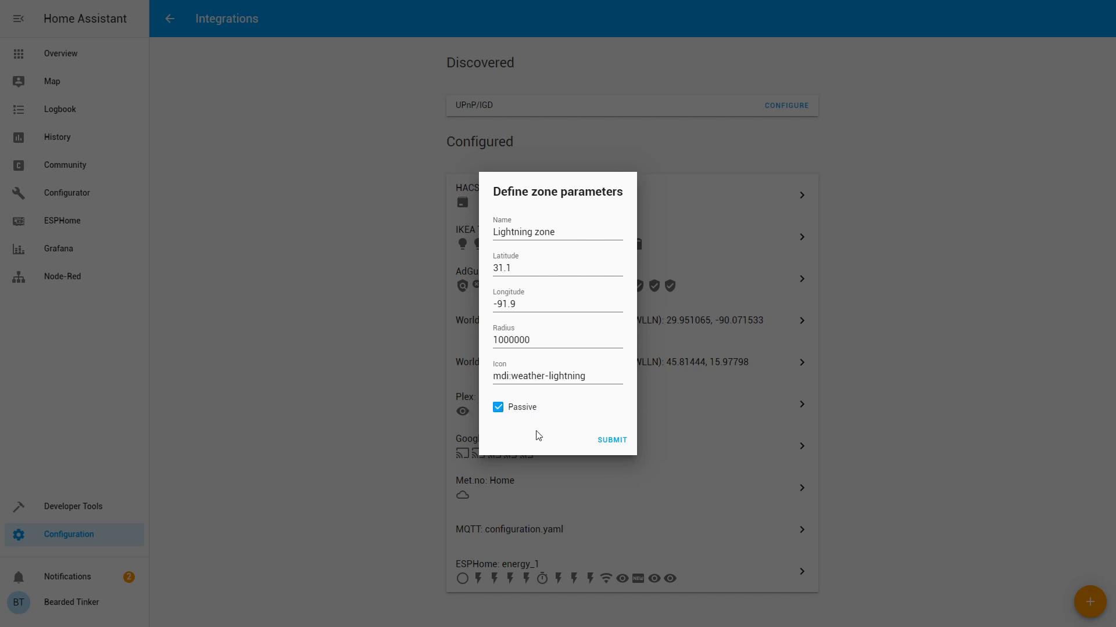
mouse_move(483, 416)
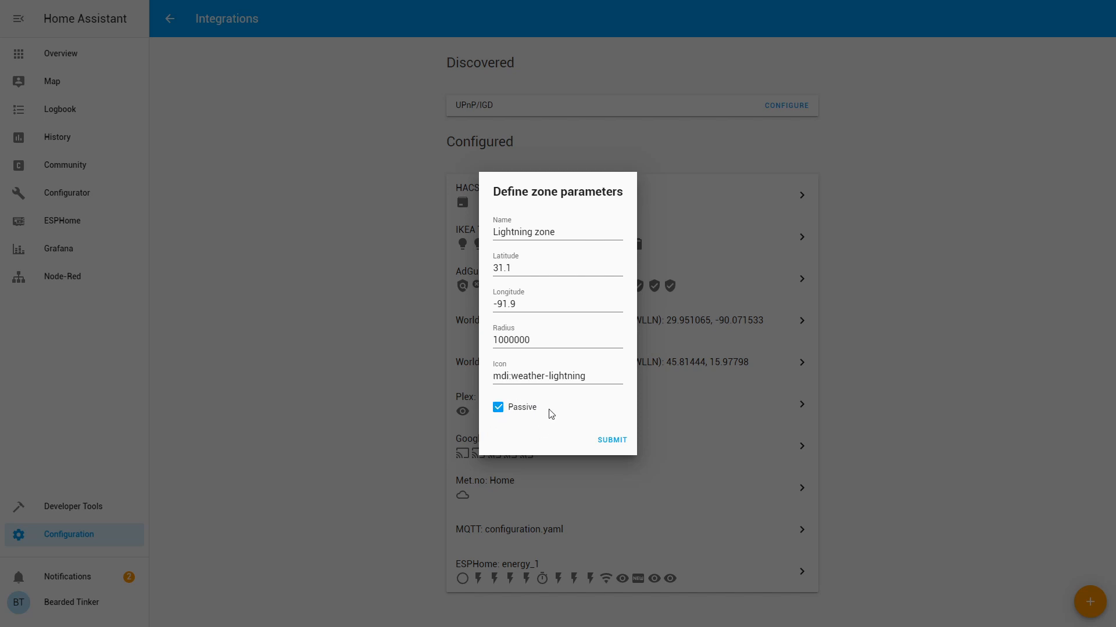
mouse_move(539, 398)
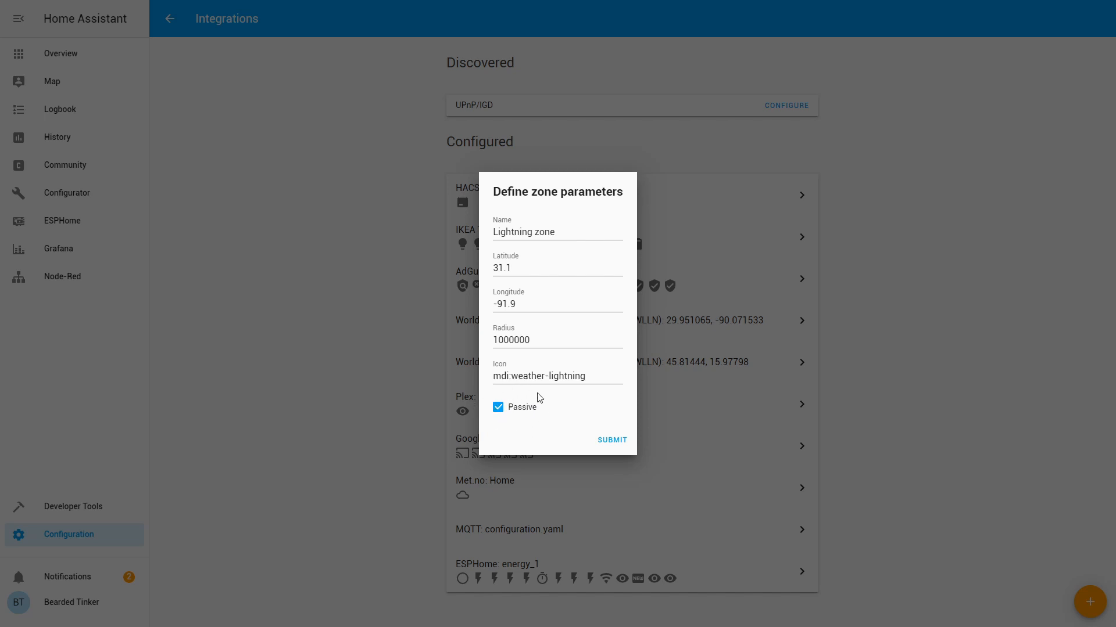
mouse_move(551, 412)
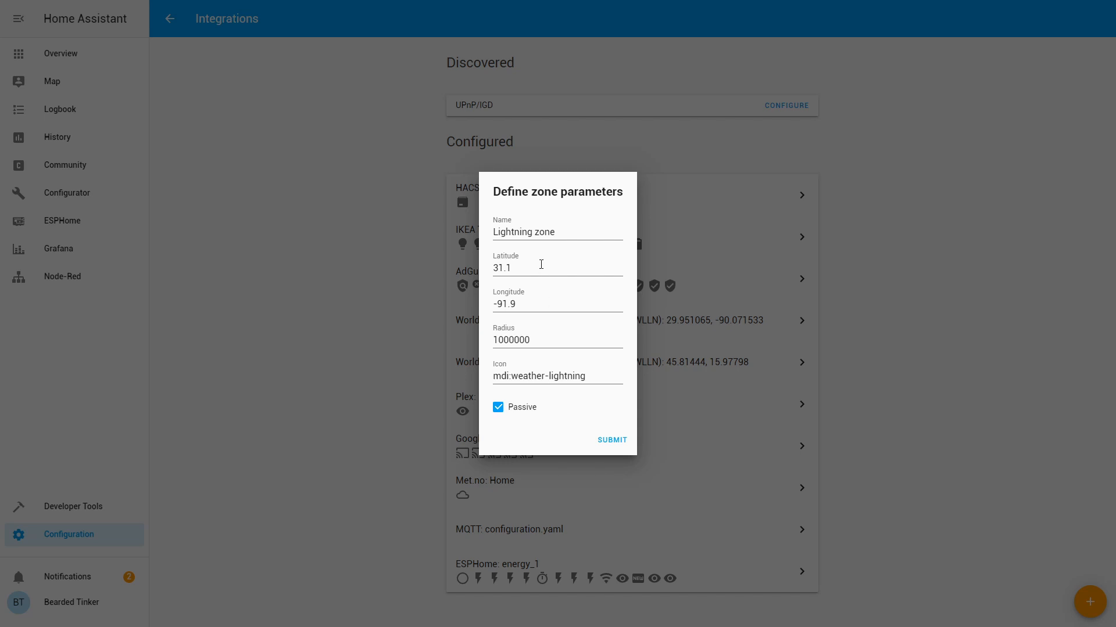
mouse_move(548, 305)
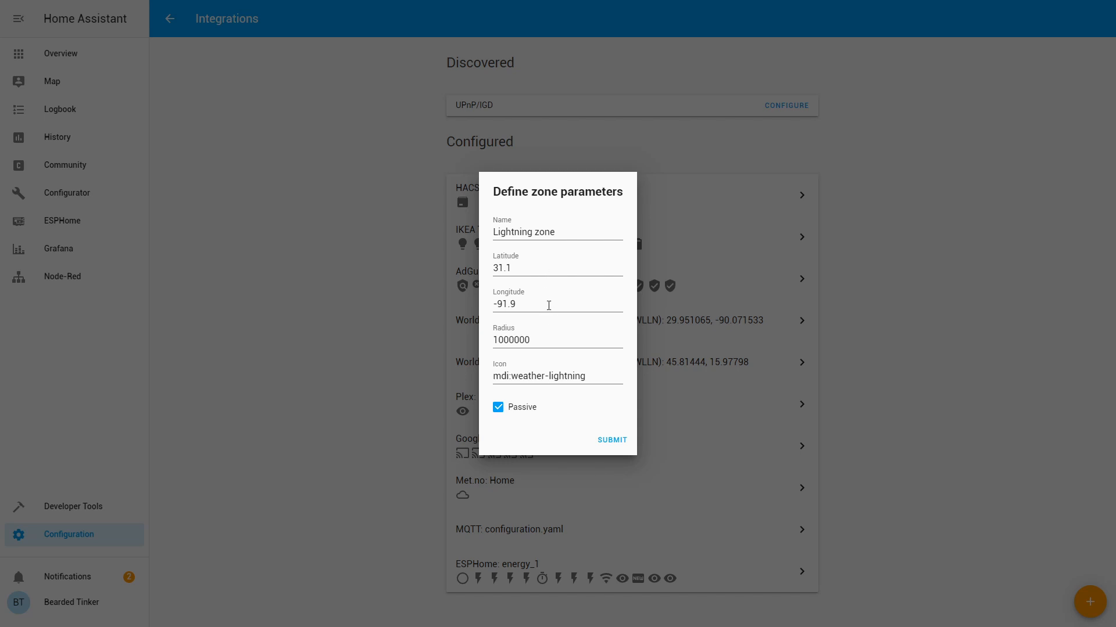
mouse_move(544, 295)
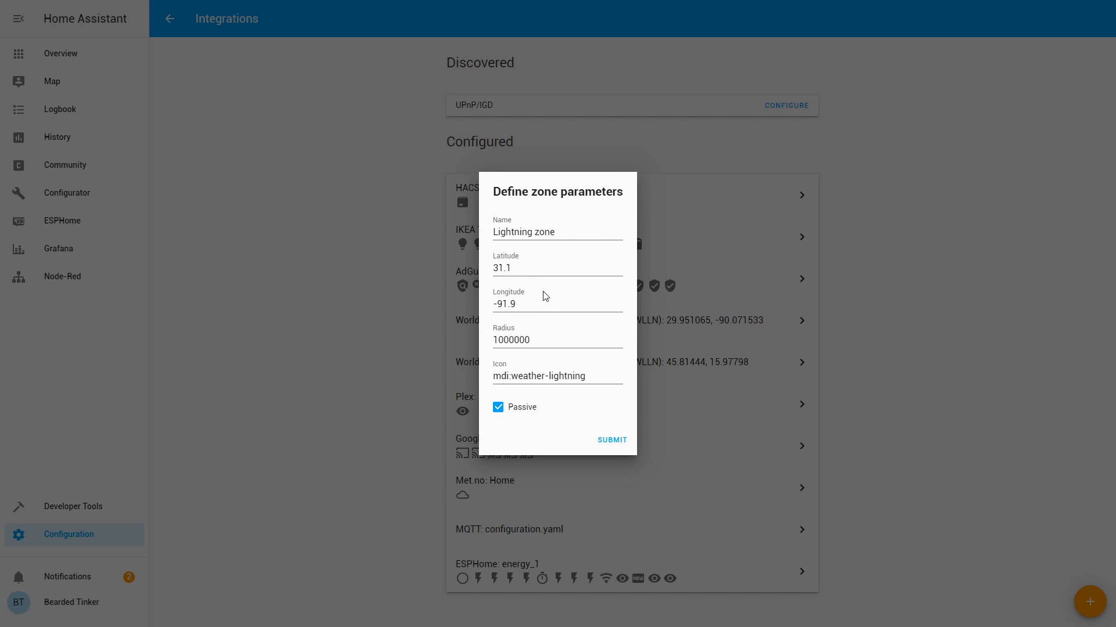
mouse_move(557, 358)
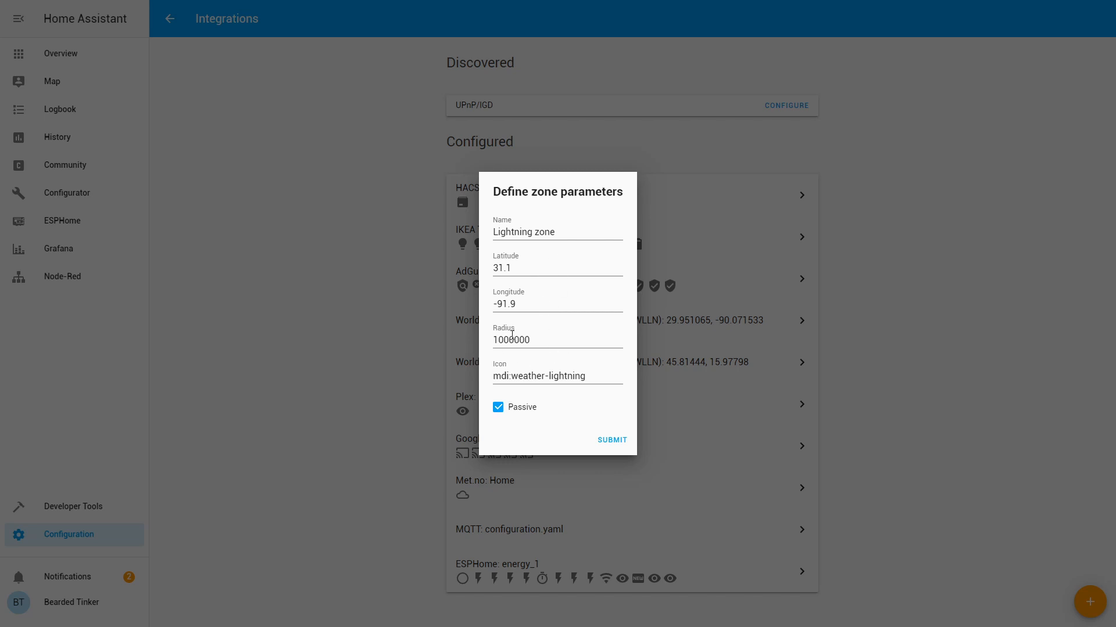
left_click(512, 340)
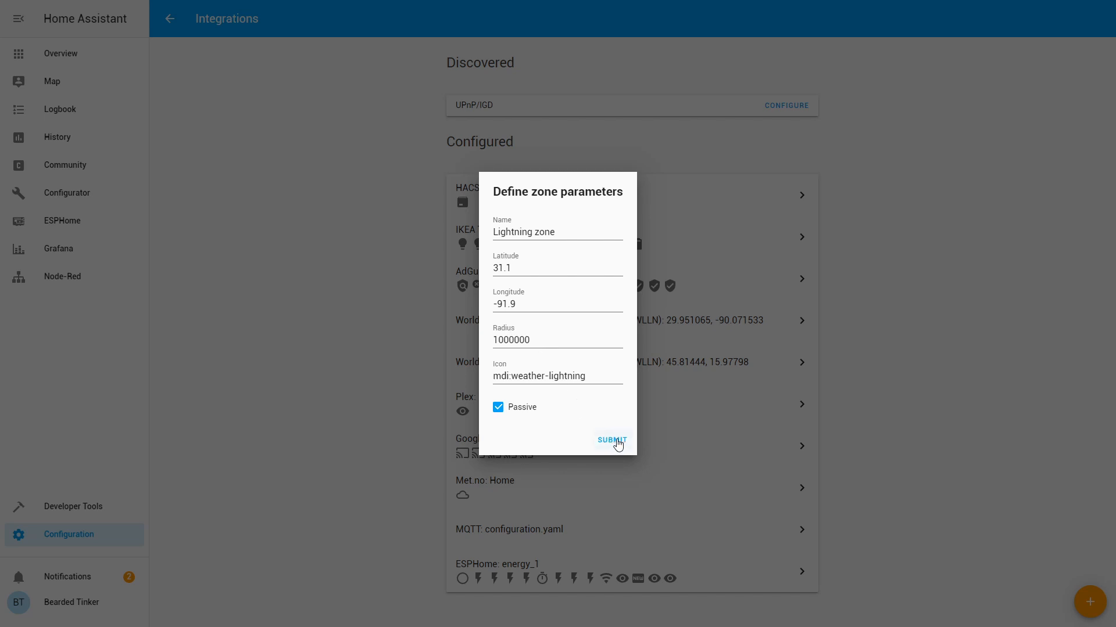
left_click(610, 439)
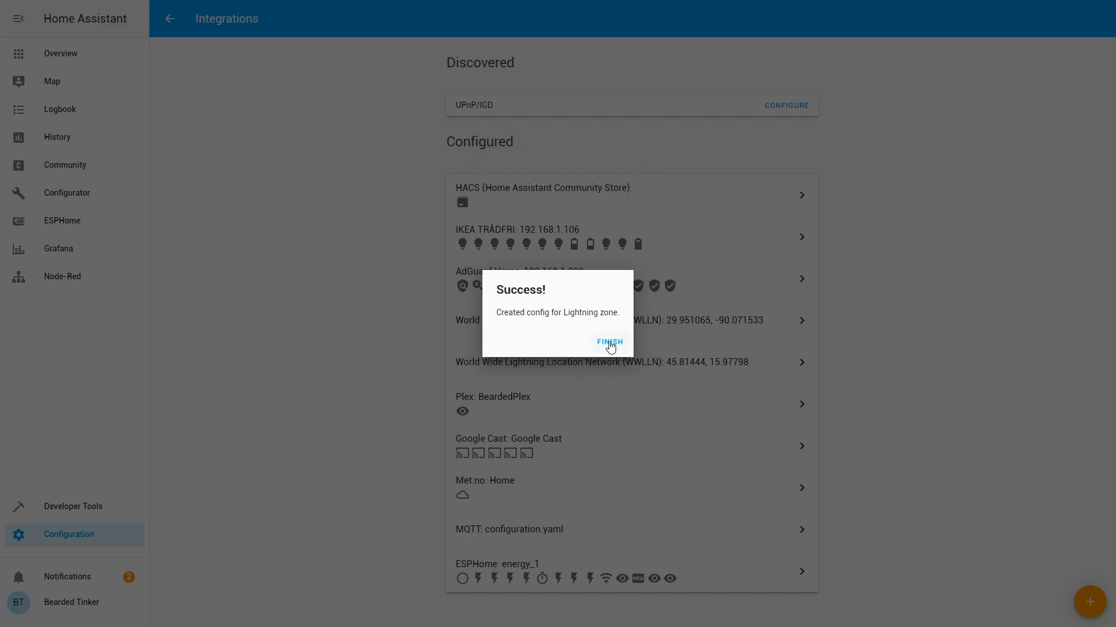
Start a new automation, skipping the plain-English step, and name it Thunderstruck
left_click(608, 342)
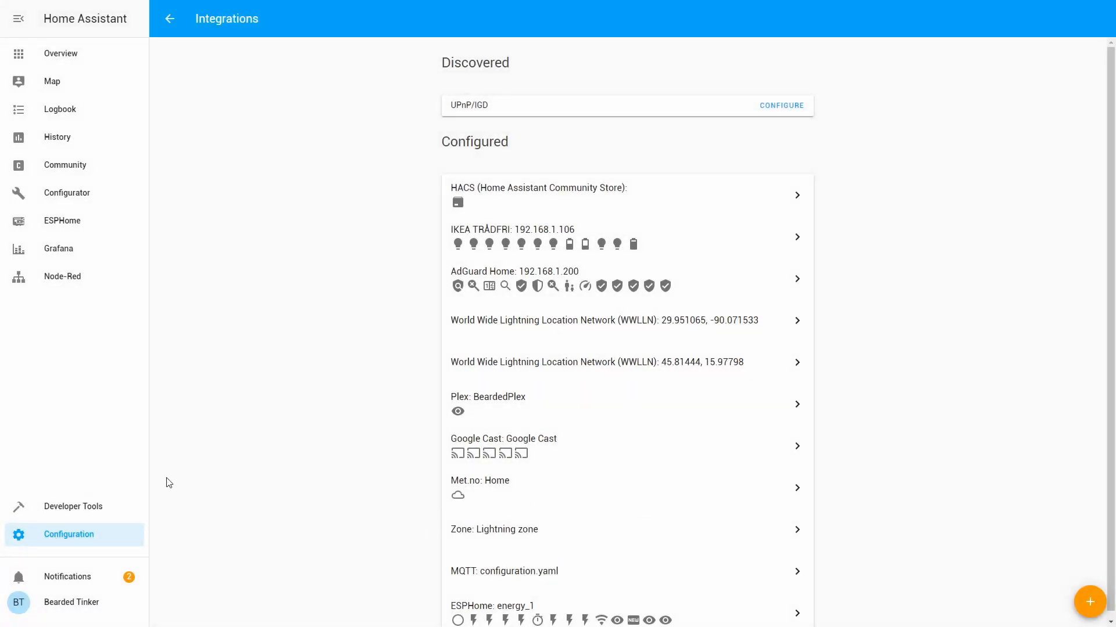
mouse_move(111, 486)
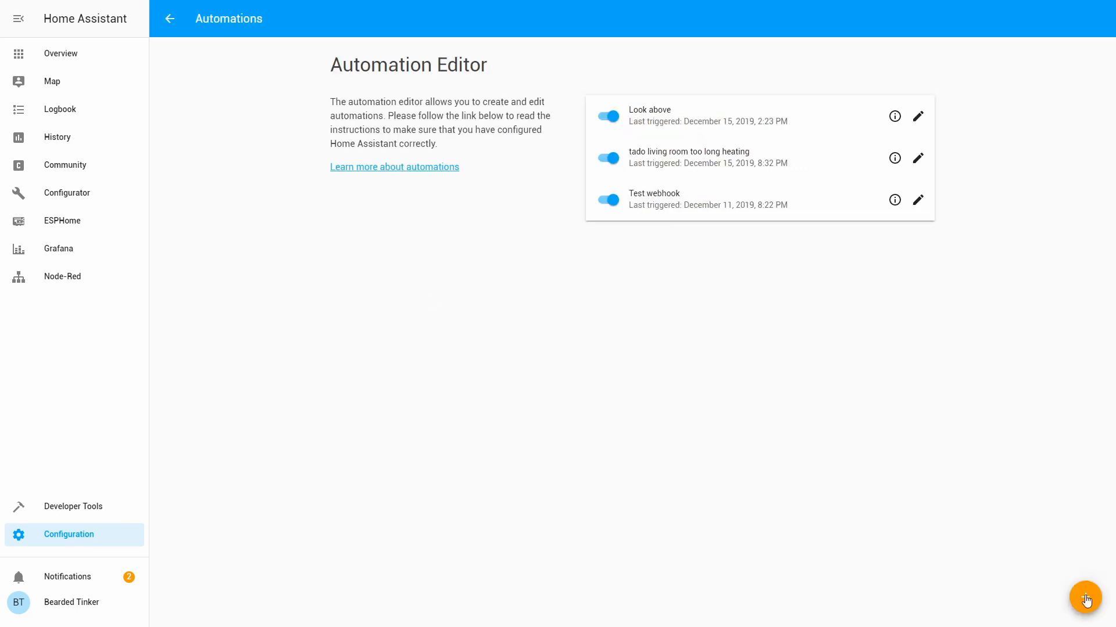
left_click(1085, 597)
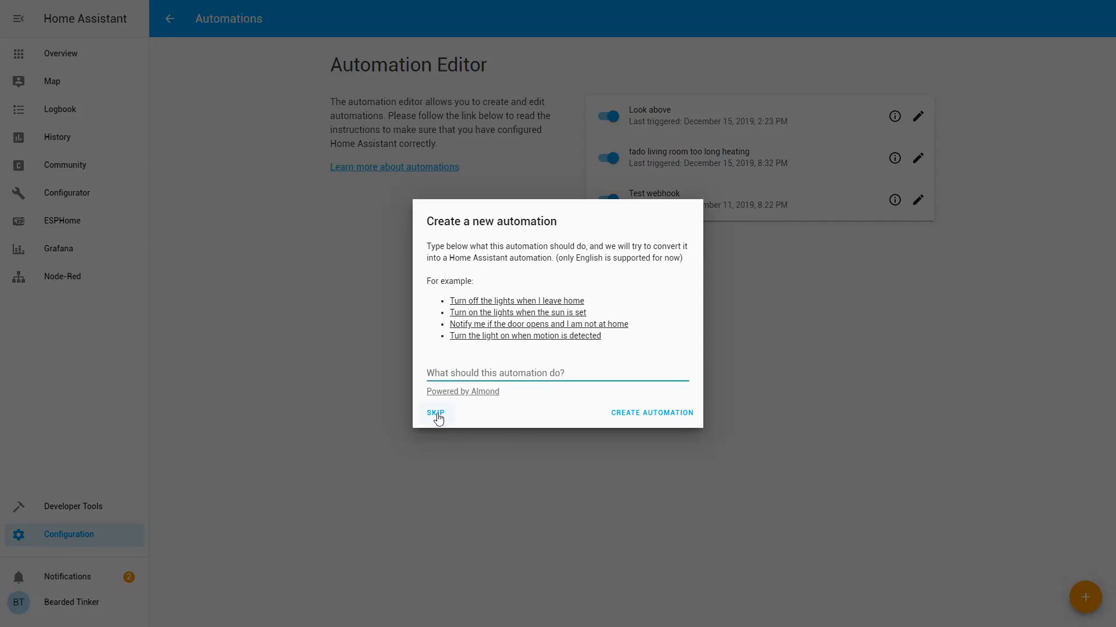
left_click(434, 414)
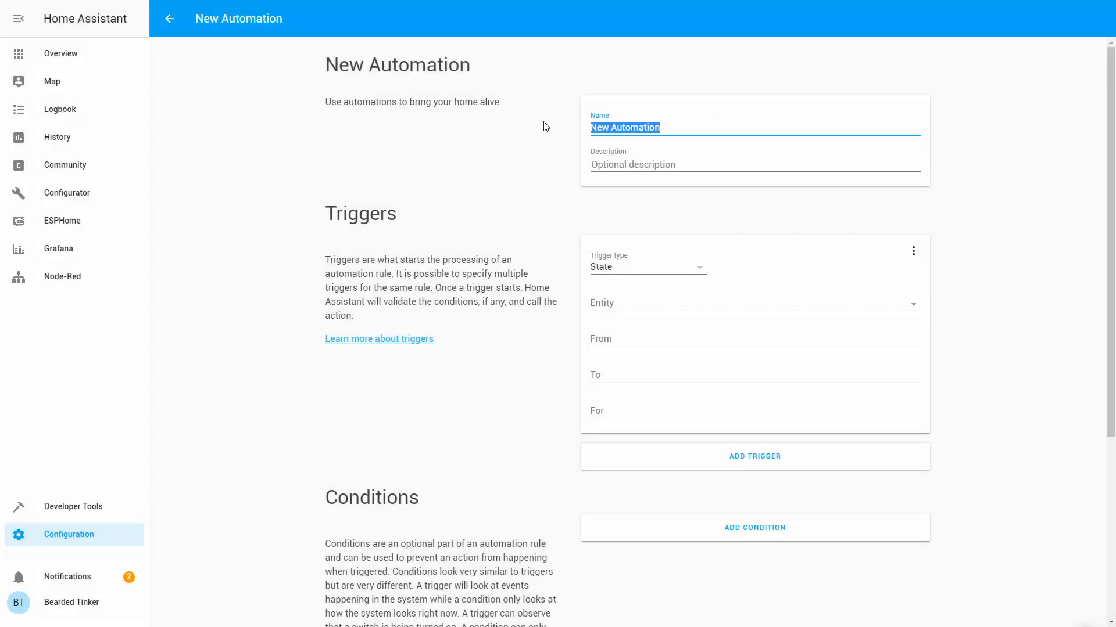
type("Thundert")
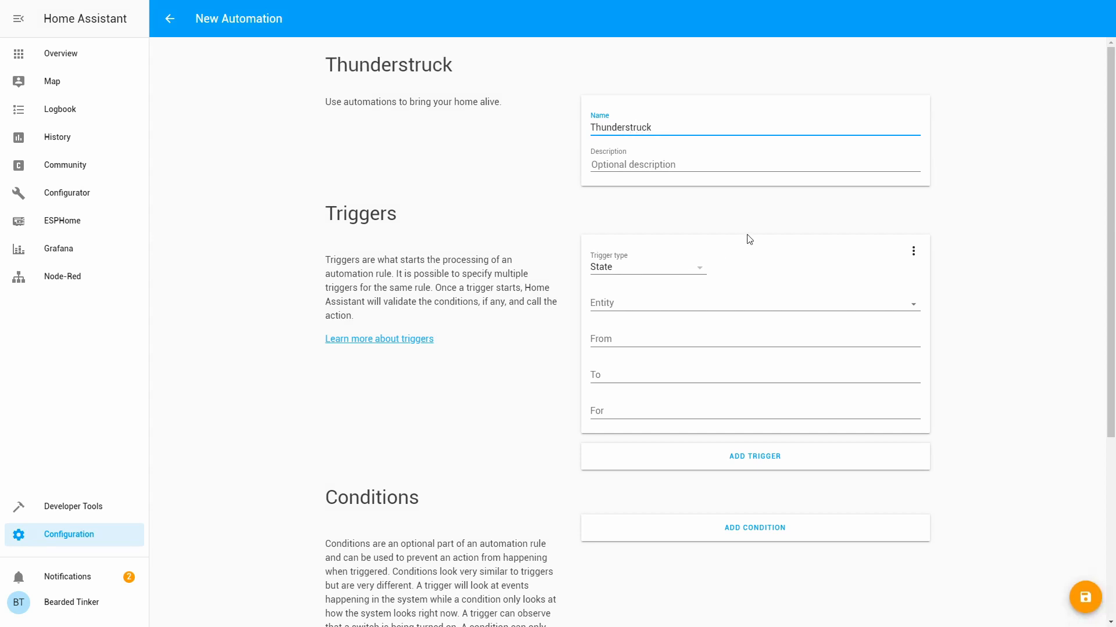
Set a Geolocation trigger with source wwlln entering zone.lightning_zone
left_click(646, 267)
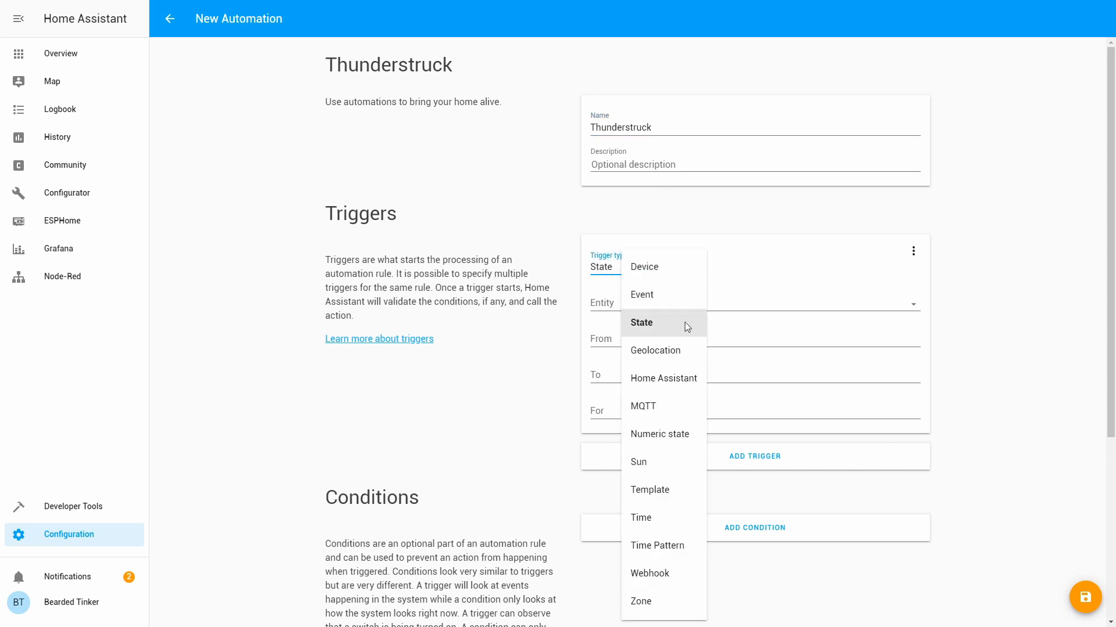
left_click(654, 350)
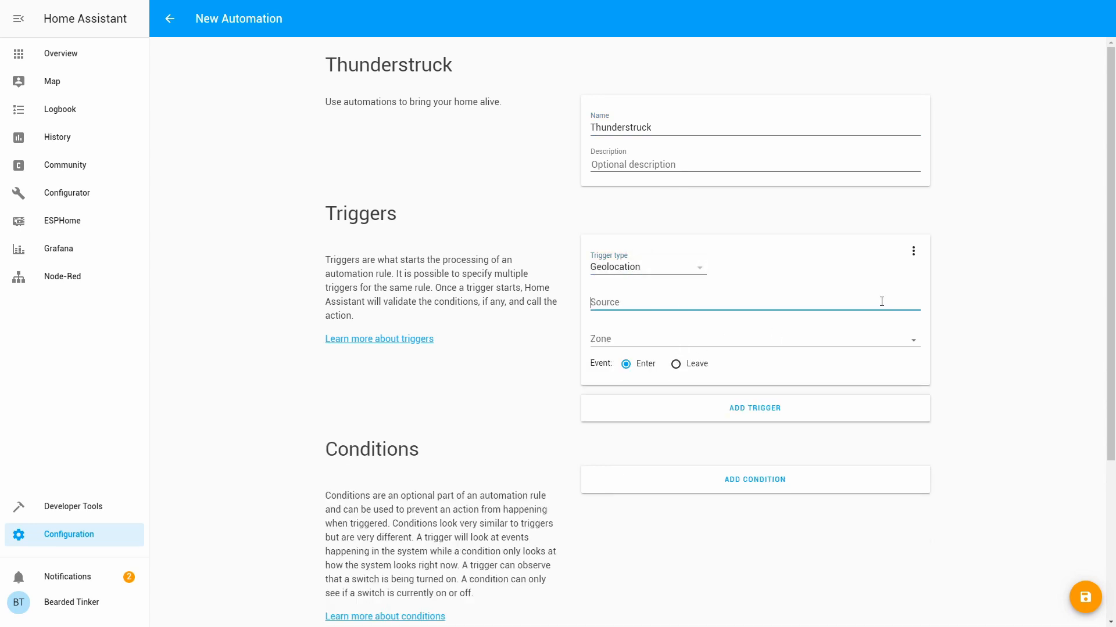
type("w")
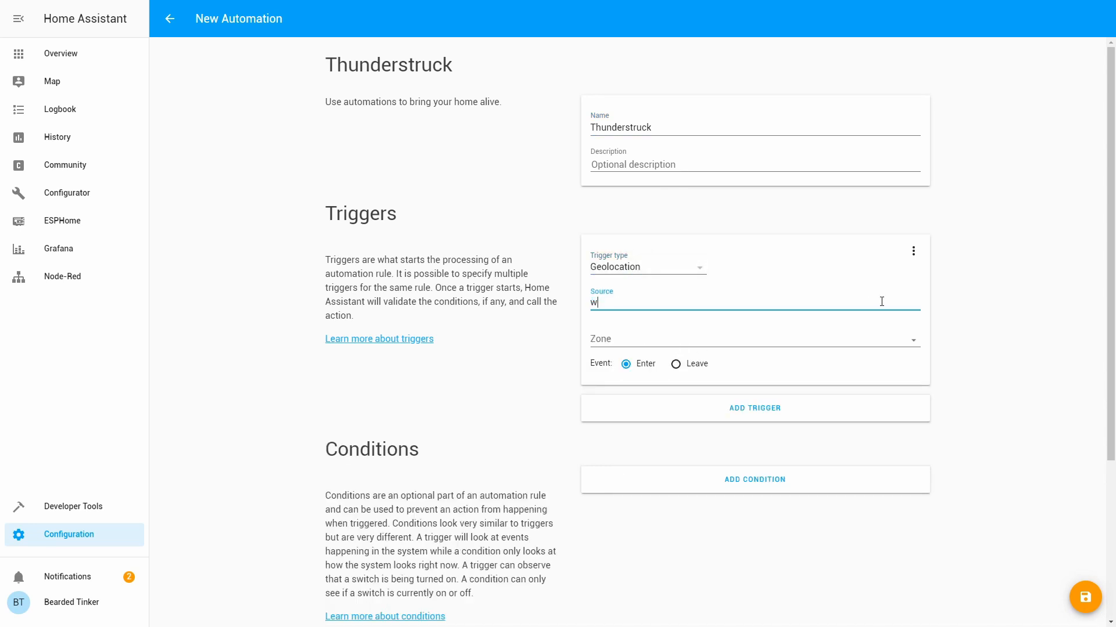
type("wlln")
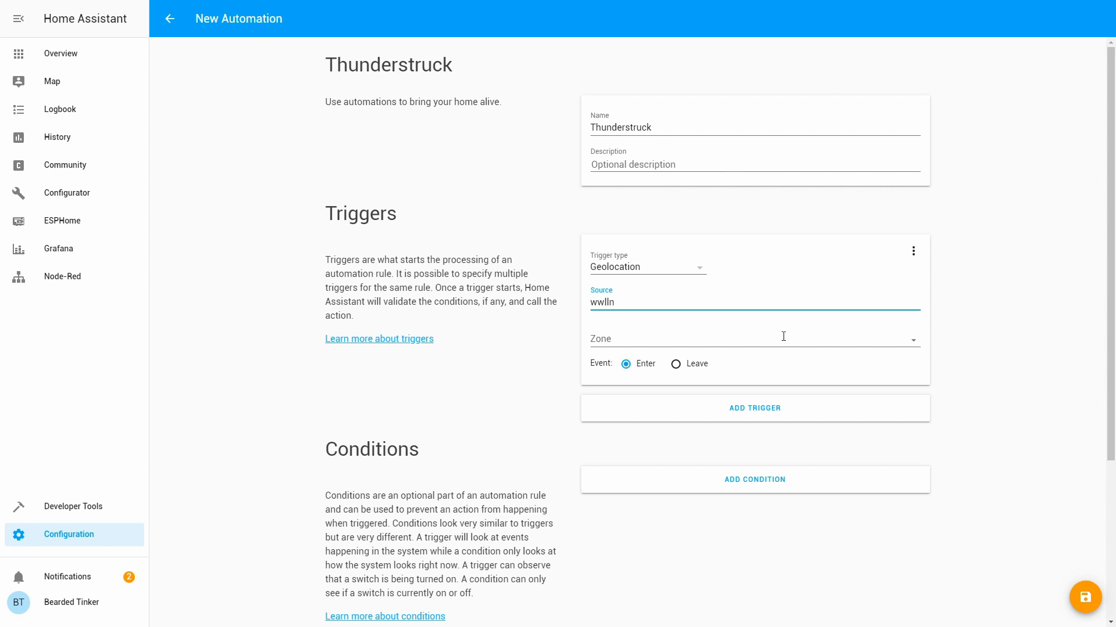
left_click(755, 338)
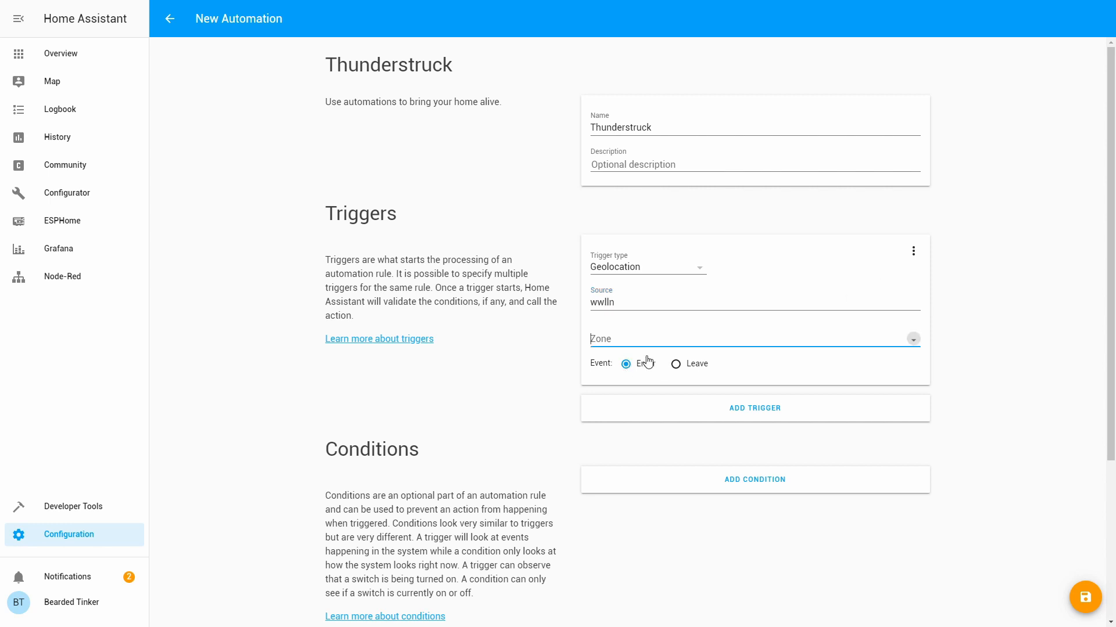
left_click(754, 338)
type("zone.lightning_zone")
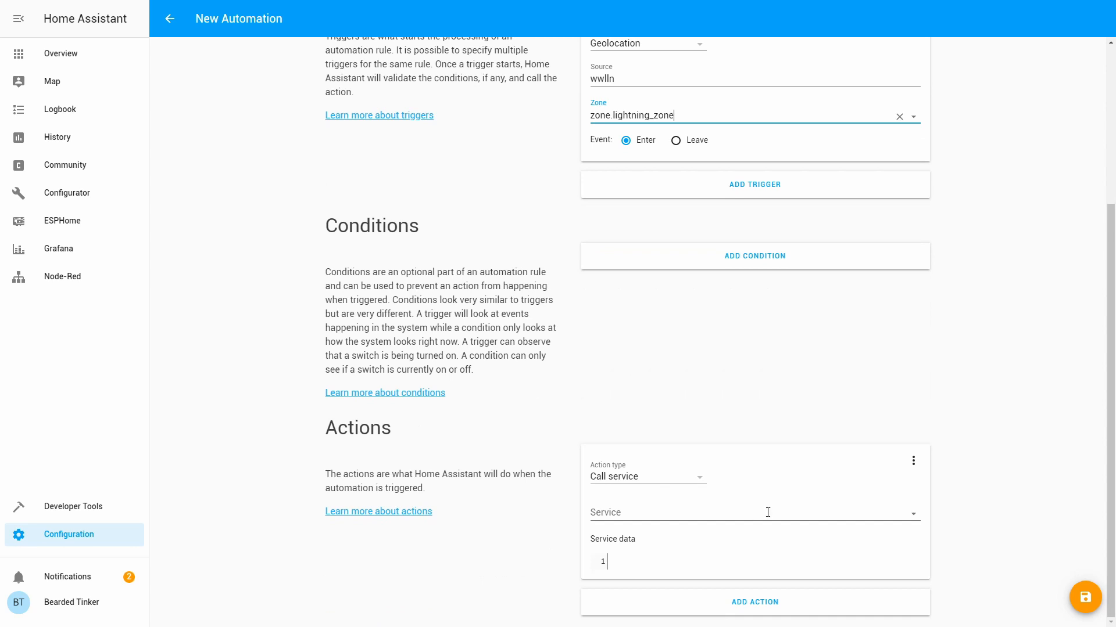
Call notify.beardedbot with message 'Thunderstruck!' as the action and save the automation
type("no")
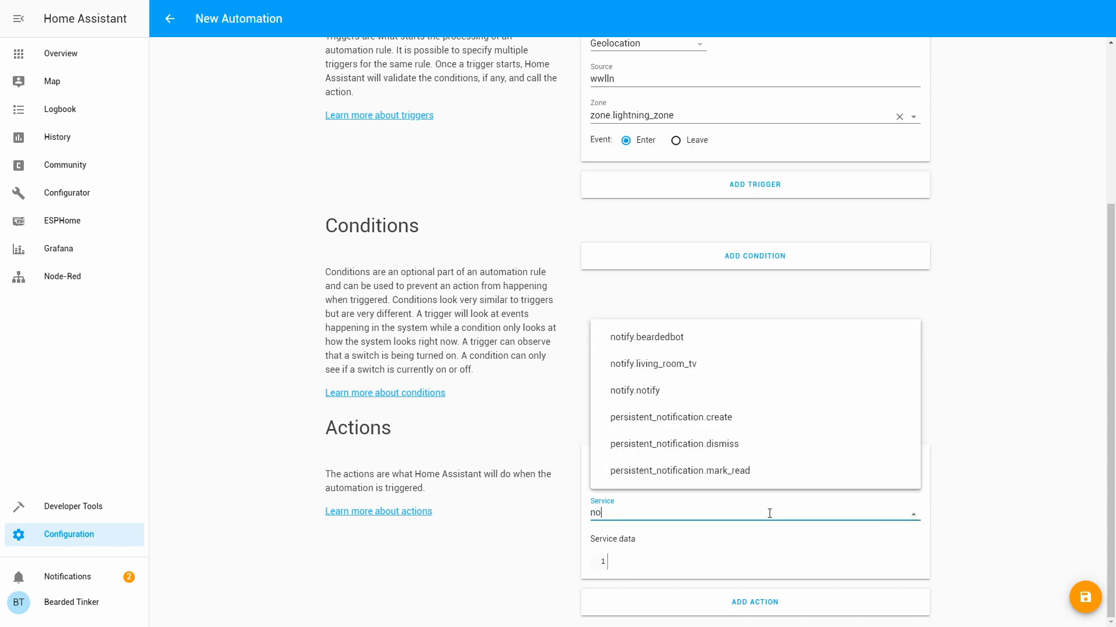
left_click(646, 337)
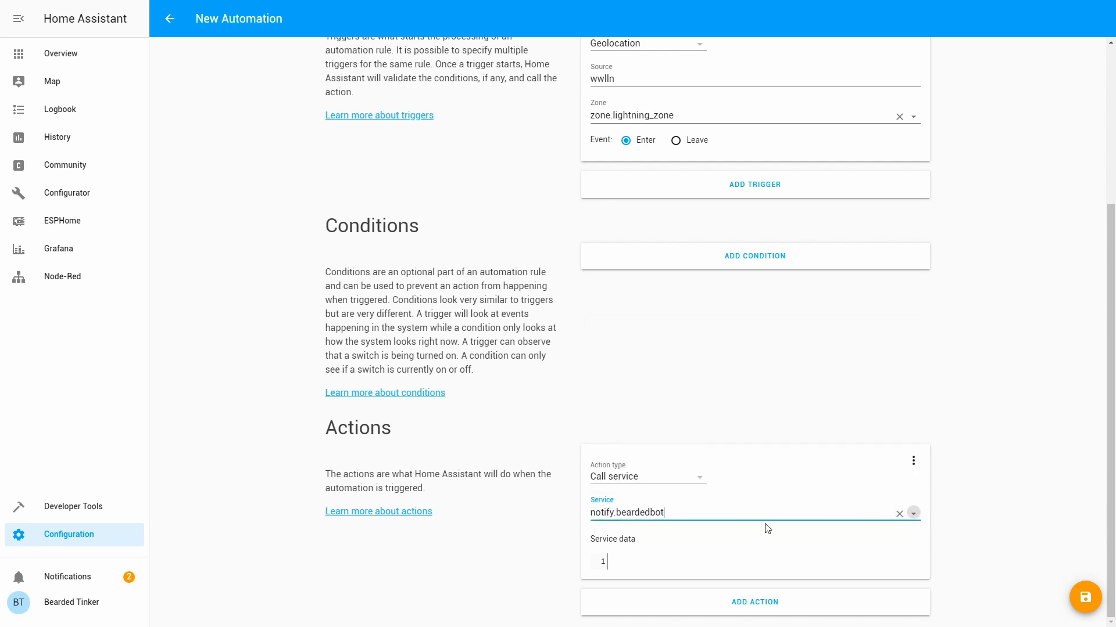
type("message: Thu")
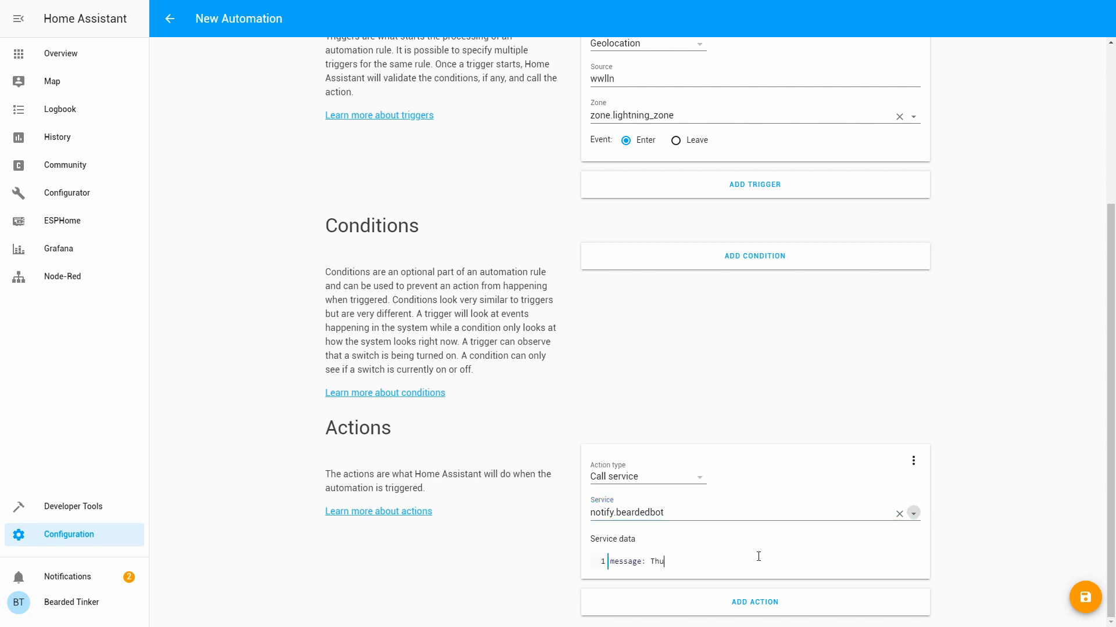
type("nder")
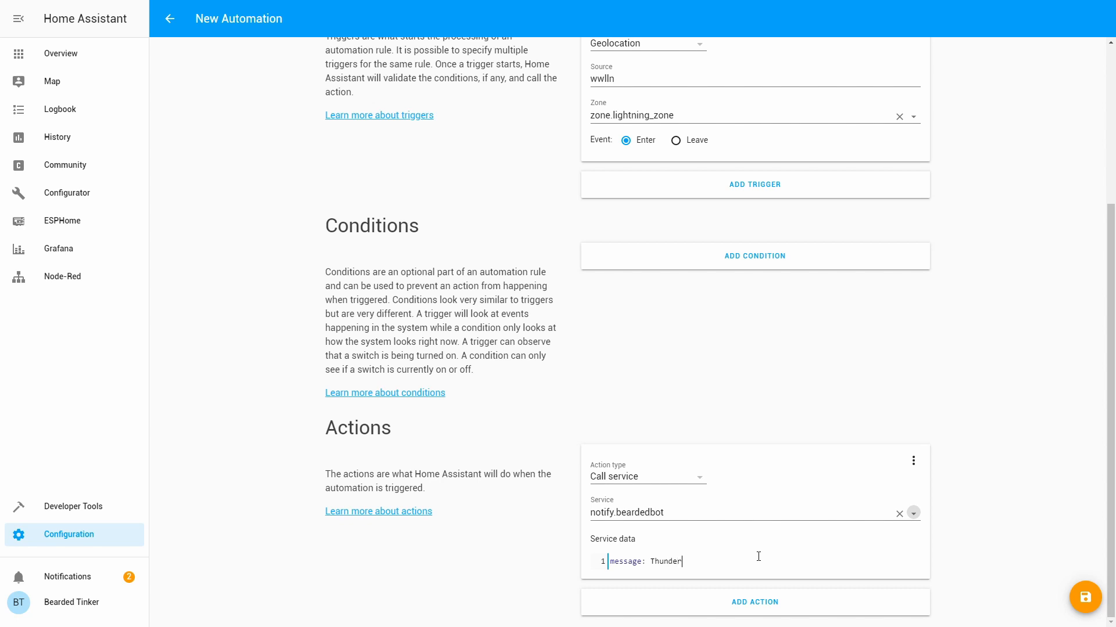
type("struck!")
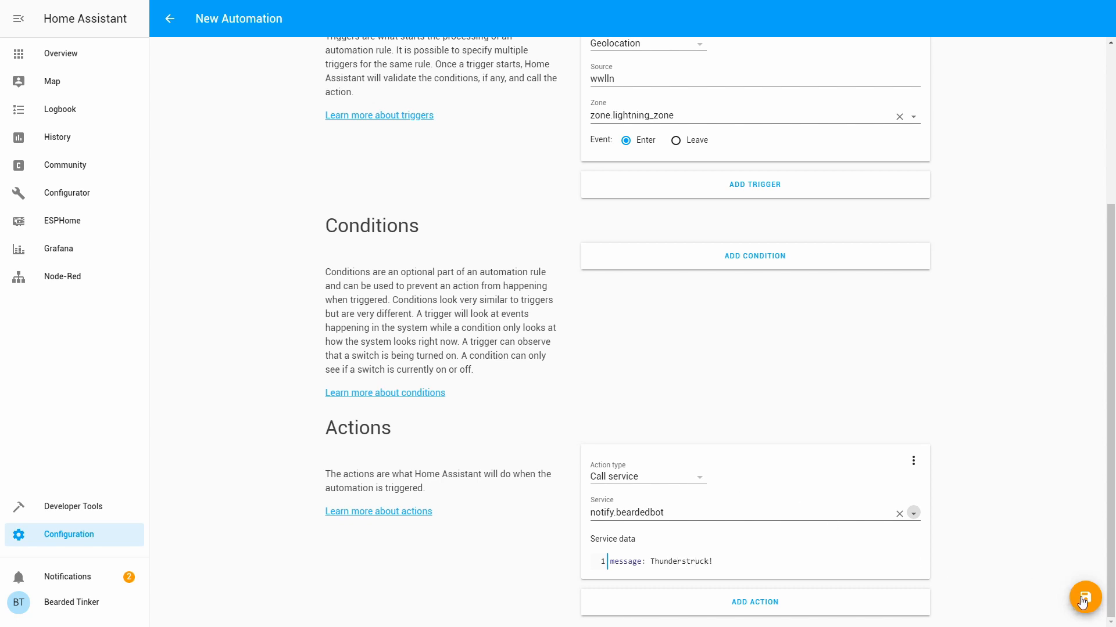
left_click(1082, 602)
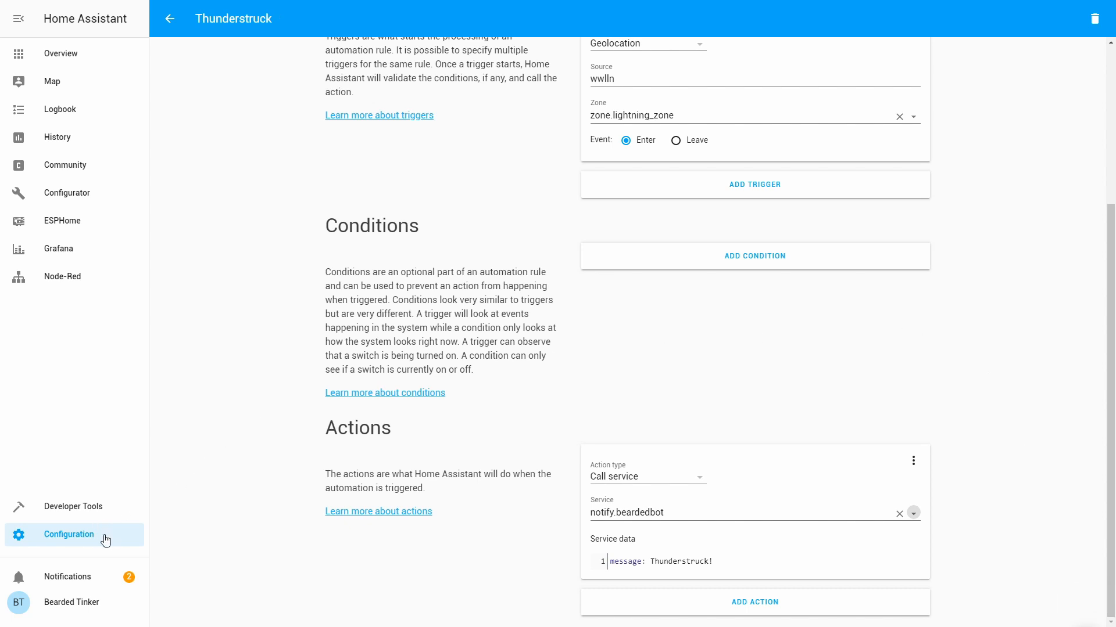
In Server Controls, check the configuration is valid and reload automations
left_click(170, 19)
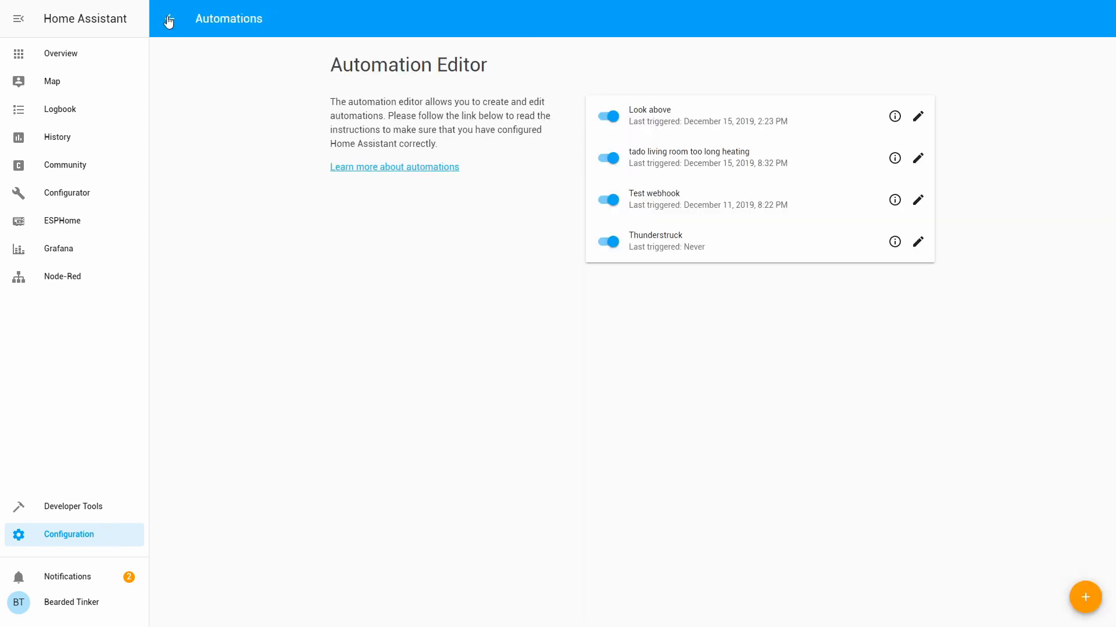
left_click(170, 19)
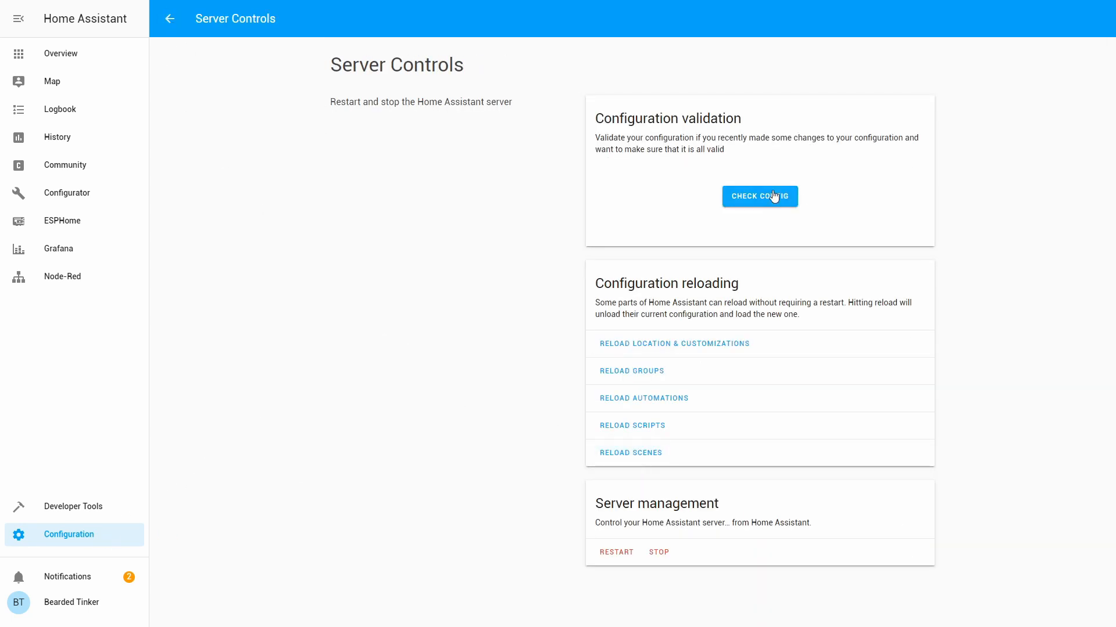
left_click(759, 196)
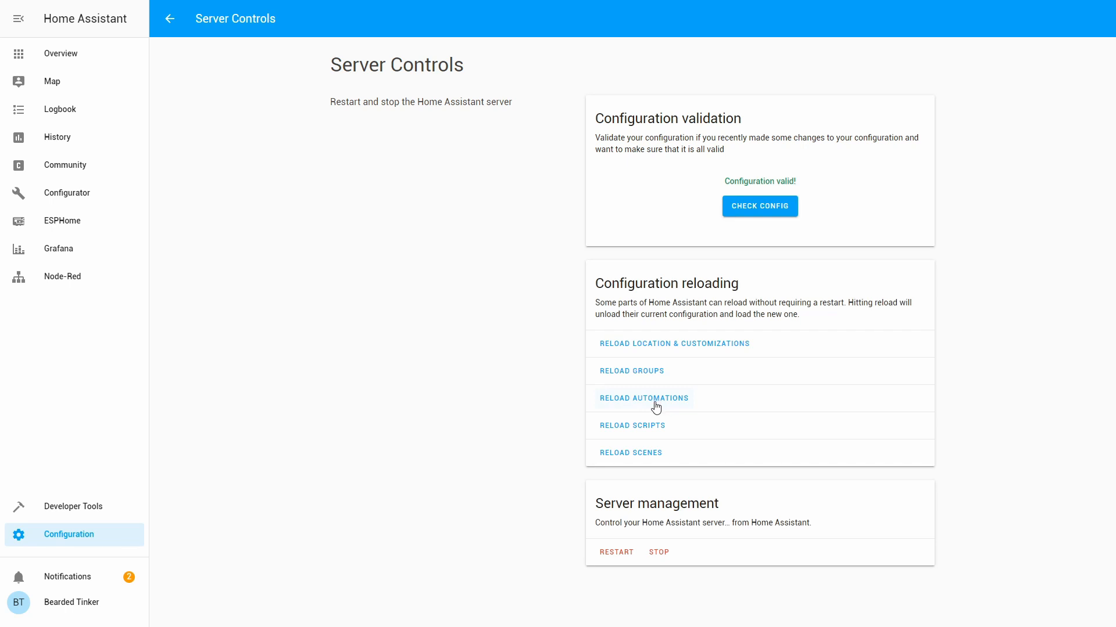
left_click(643, 399)
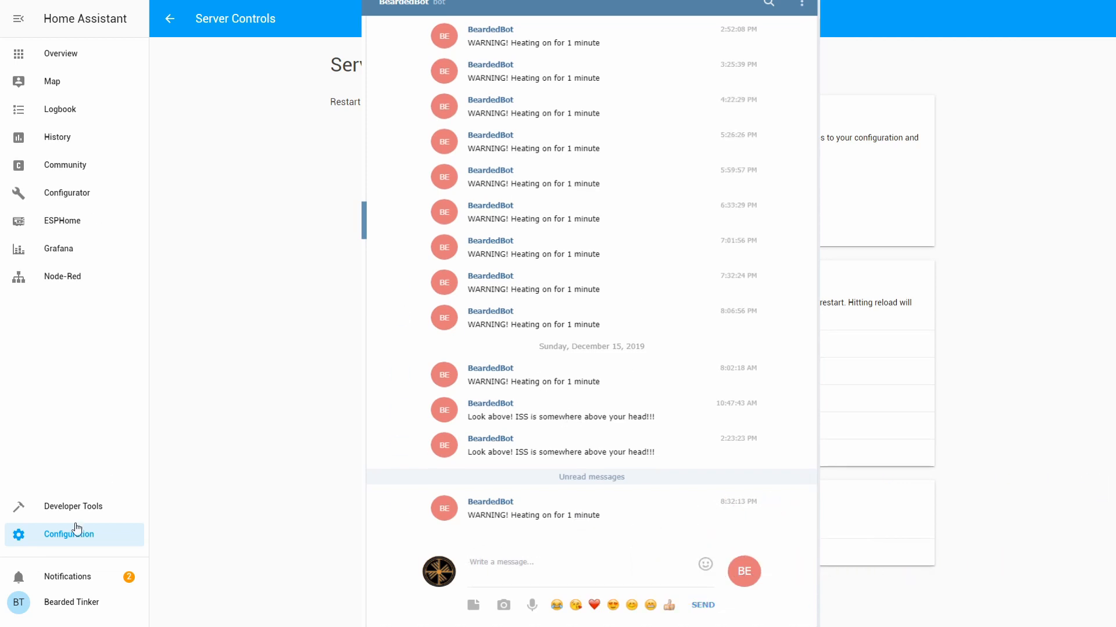
Inspect zone.lightning_zone in Developer Tools States, then return to Automations
left_click(74, 506)
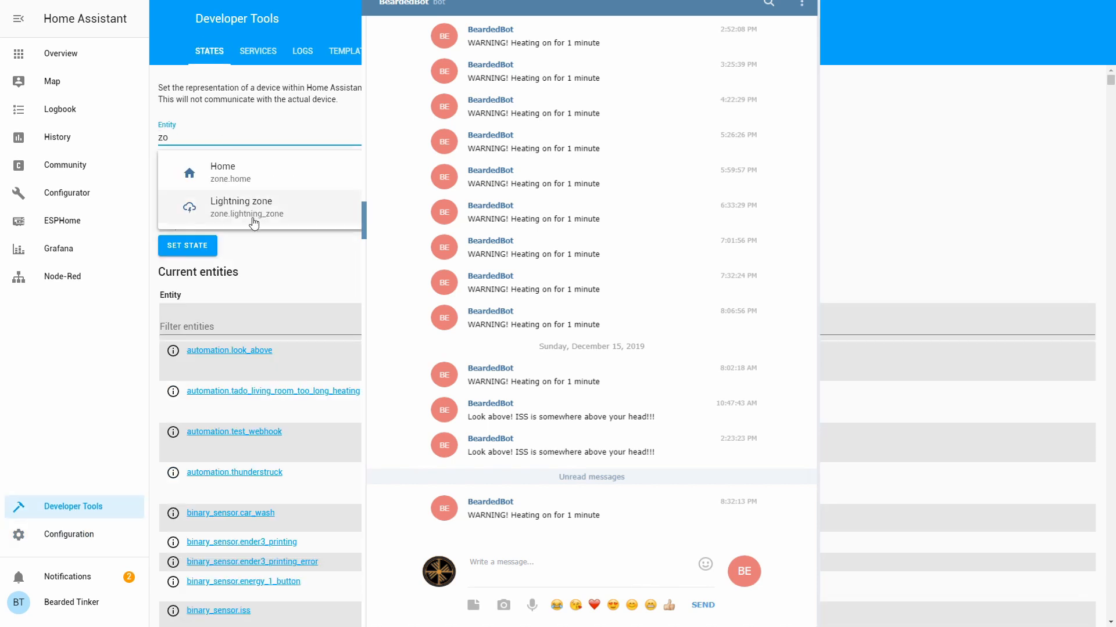
left_click(242, 207)
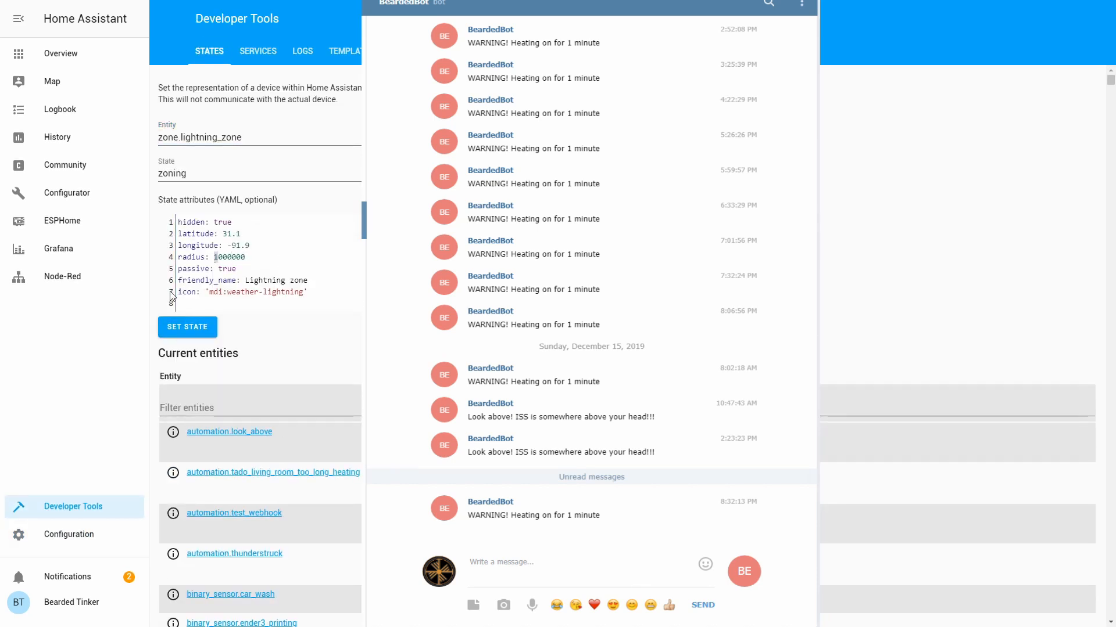
left_click(69, 535)
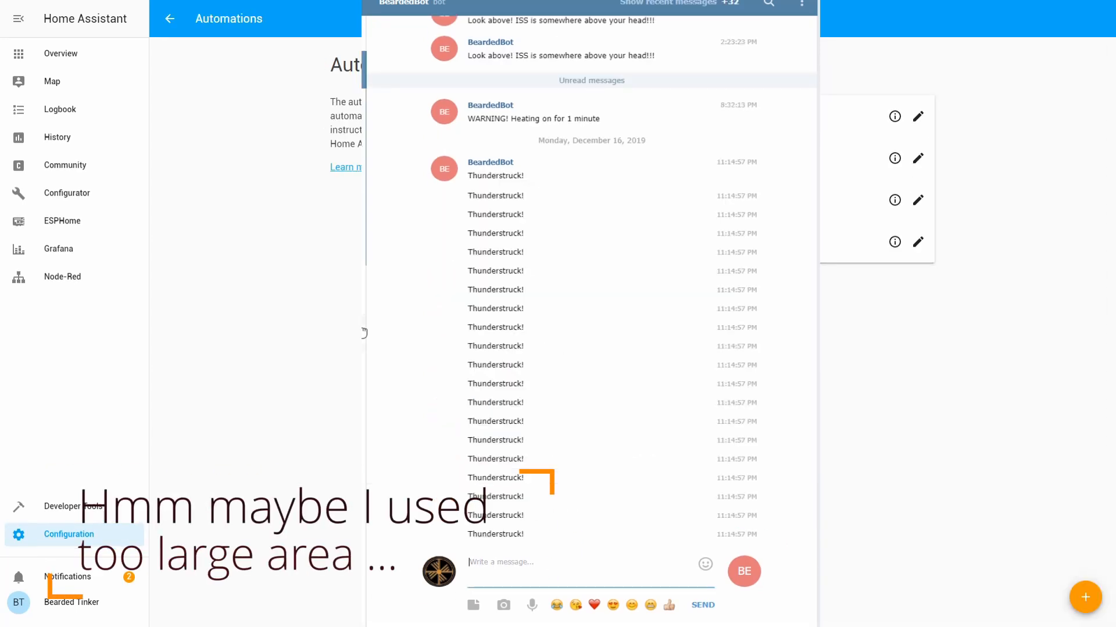
Scroll through the flood of Thunderstruck! alerts in the Telegram bot chat
scroll("down", 3)
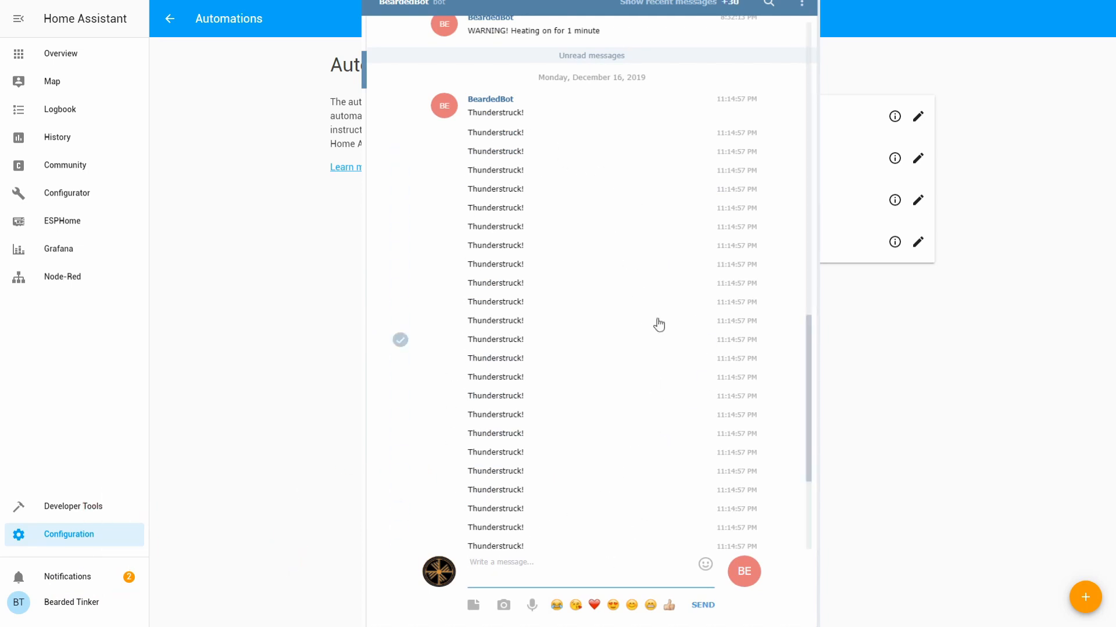
mouse_move(573, 207)
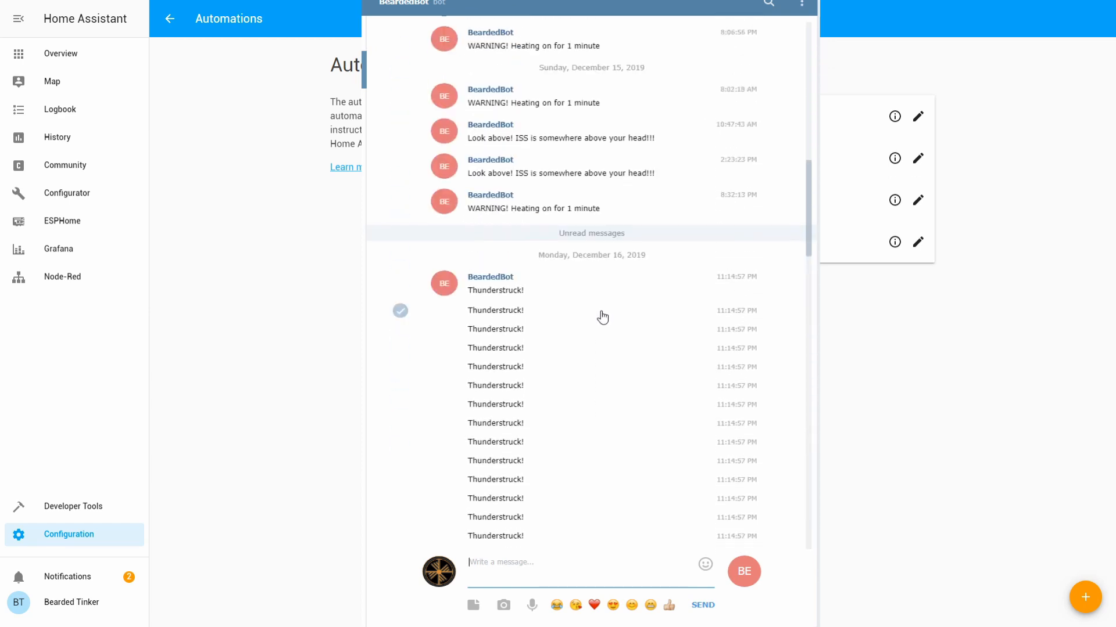
scroll("down", 3)
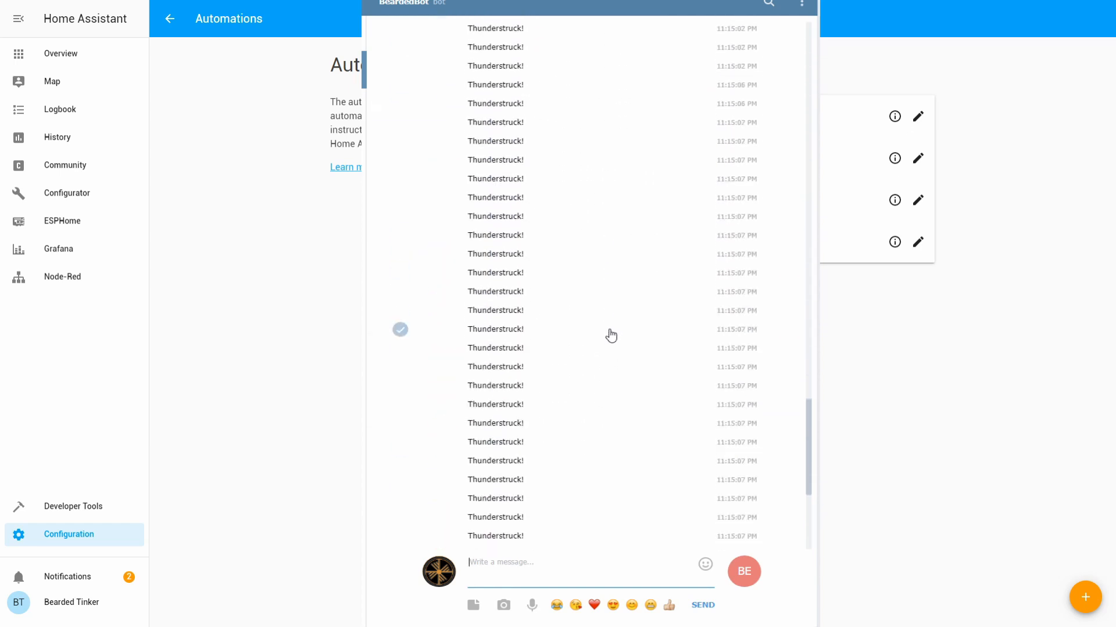
scroll("down", 3)
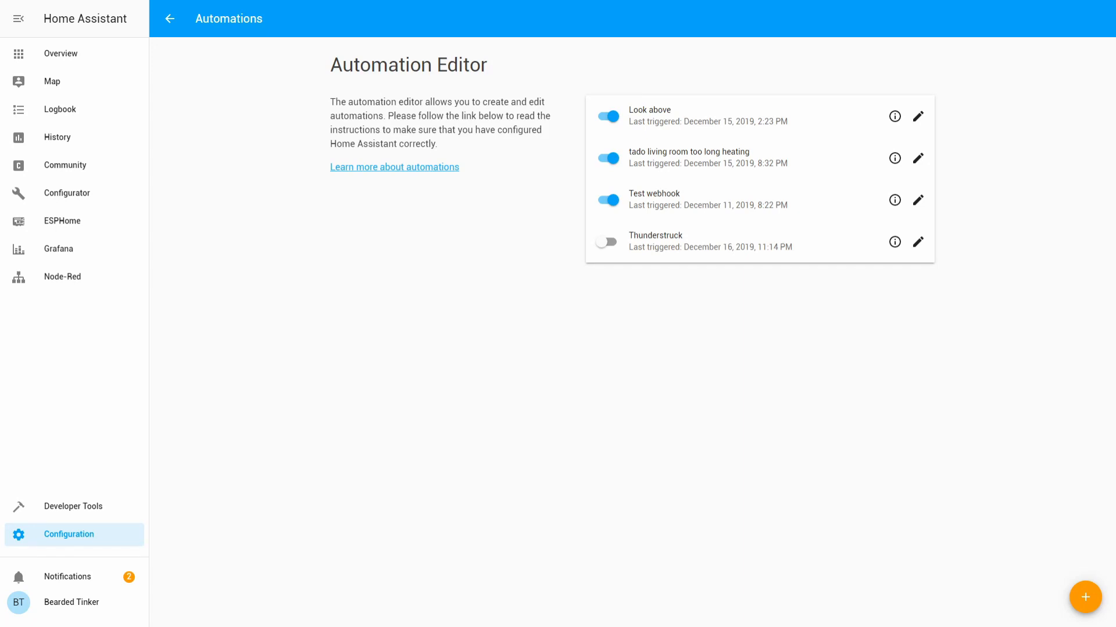
mouse_move(500, 189)
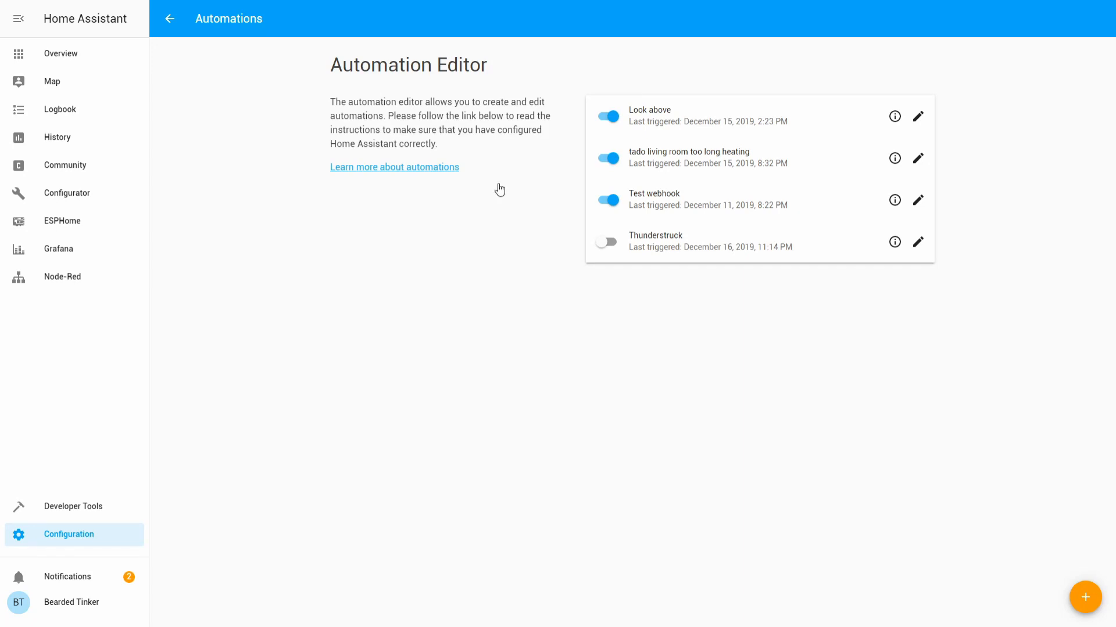